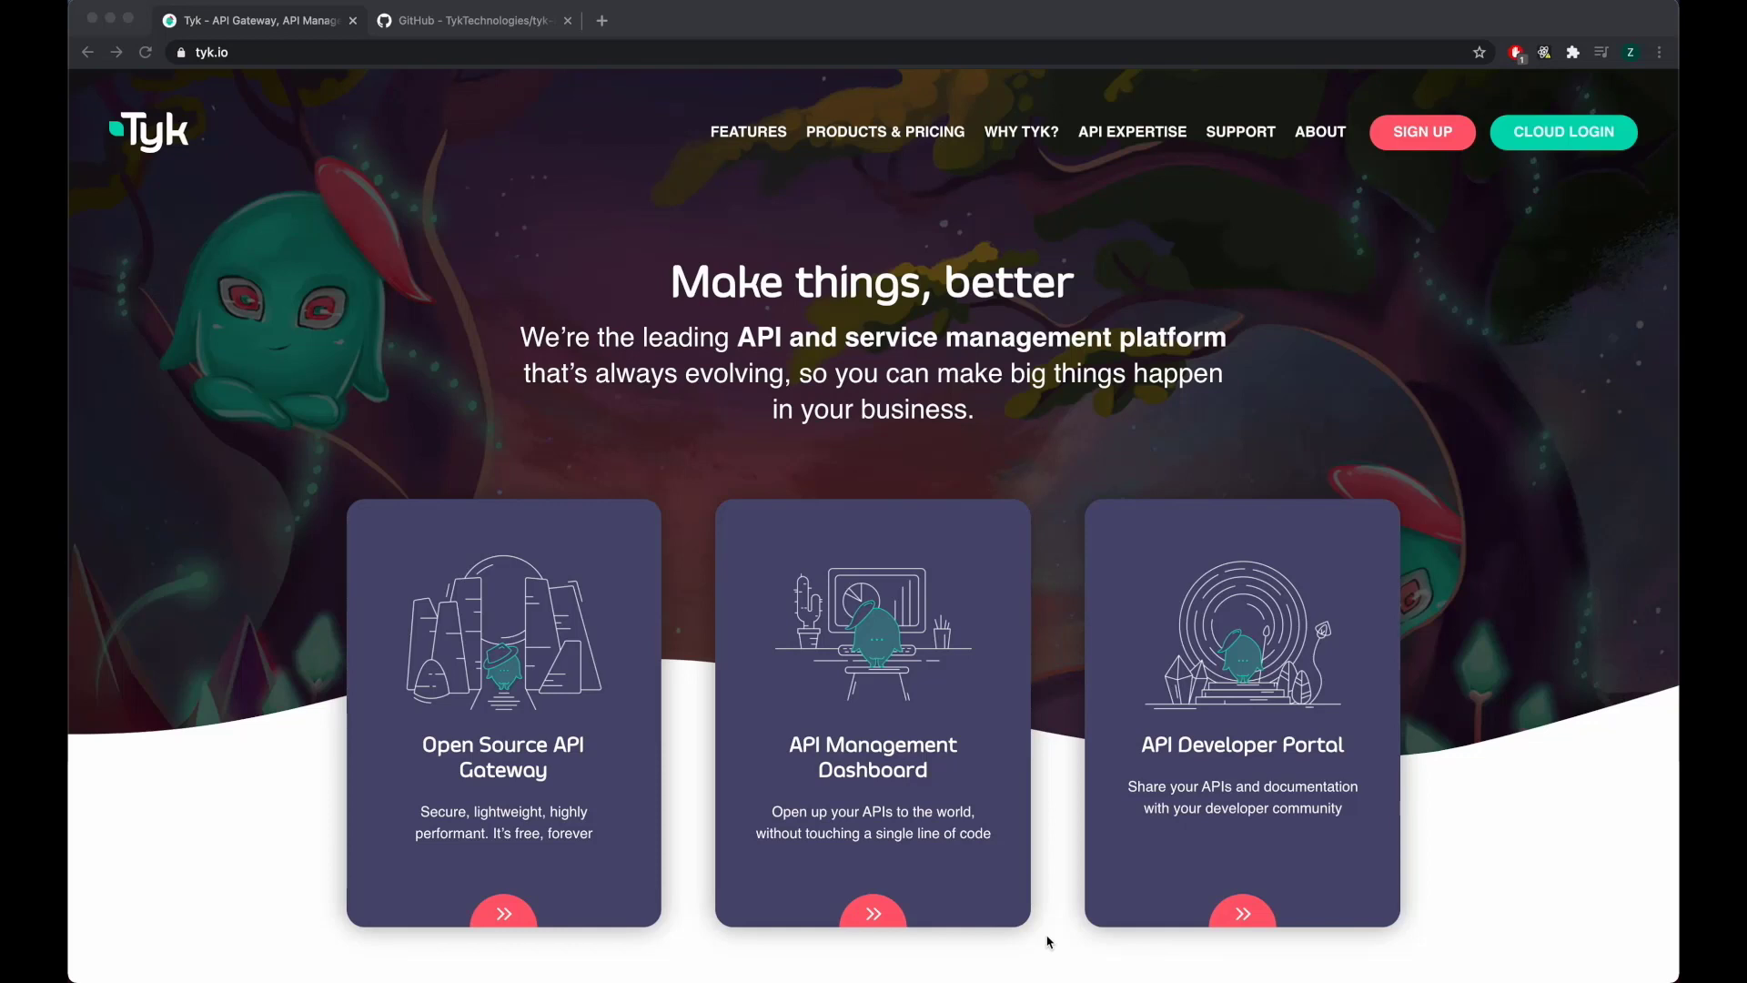
mouse_move(1064, 366)
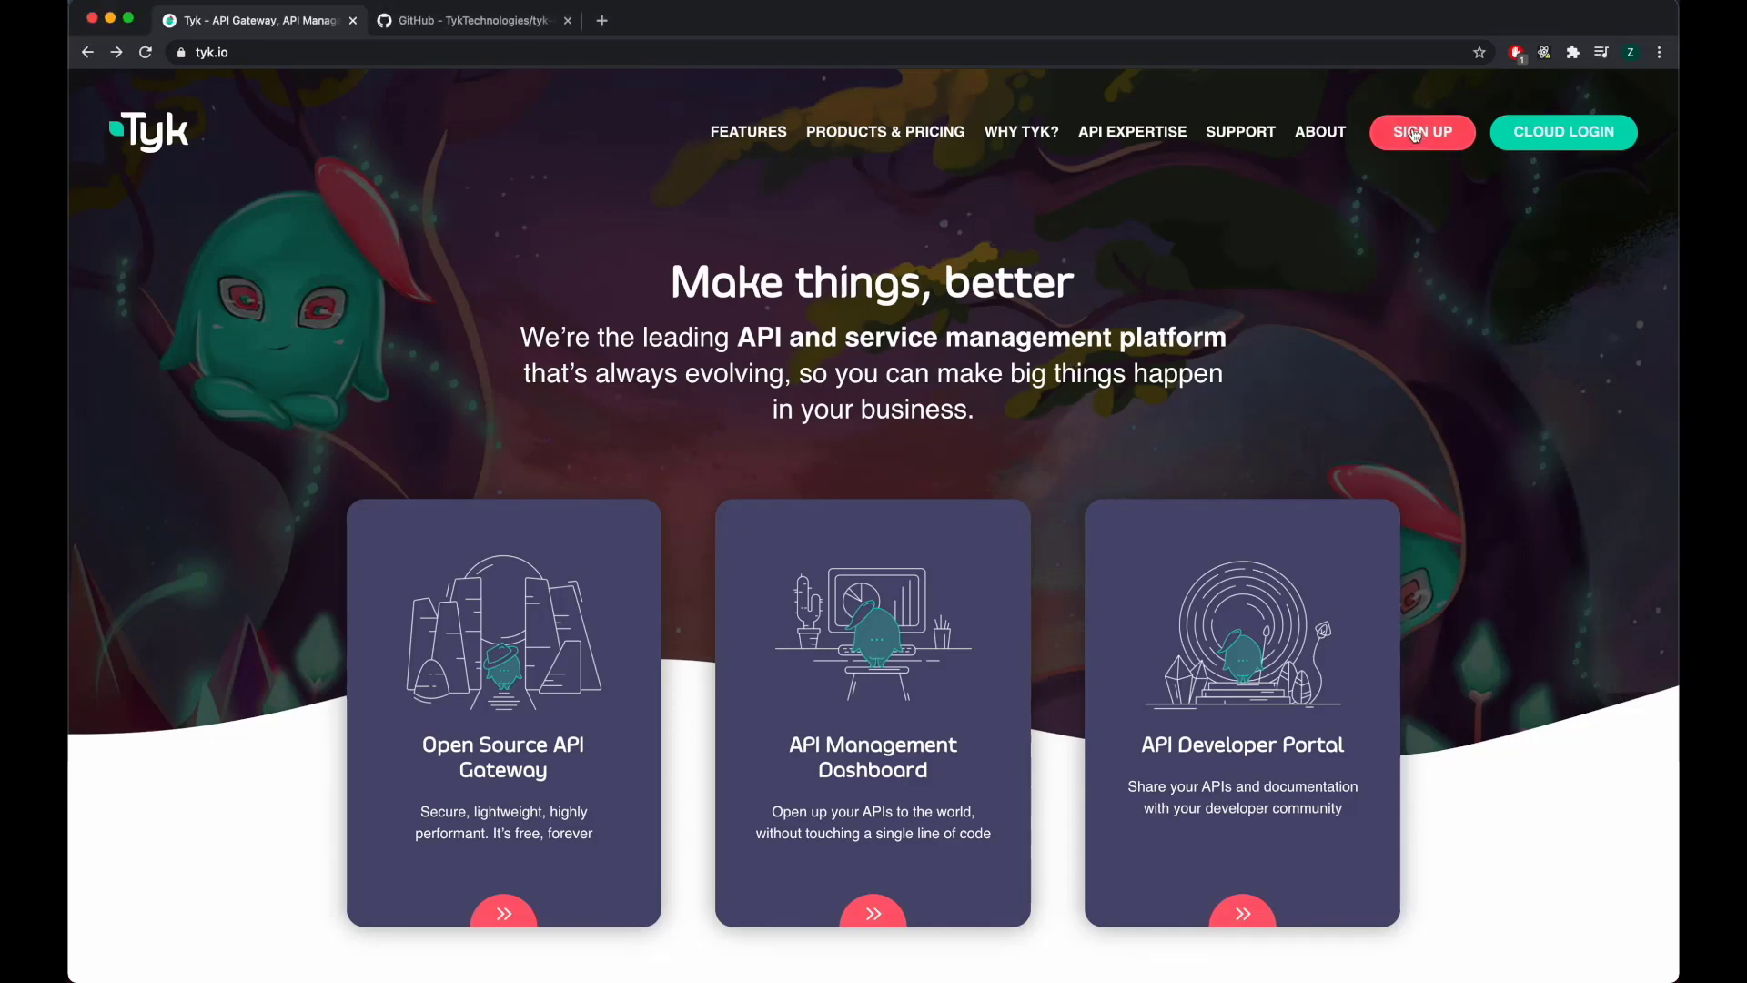
Step: Open Tyk's On-Premises free trial sign-up form and scroll through its empty fields
left_click(1421, 131)
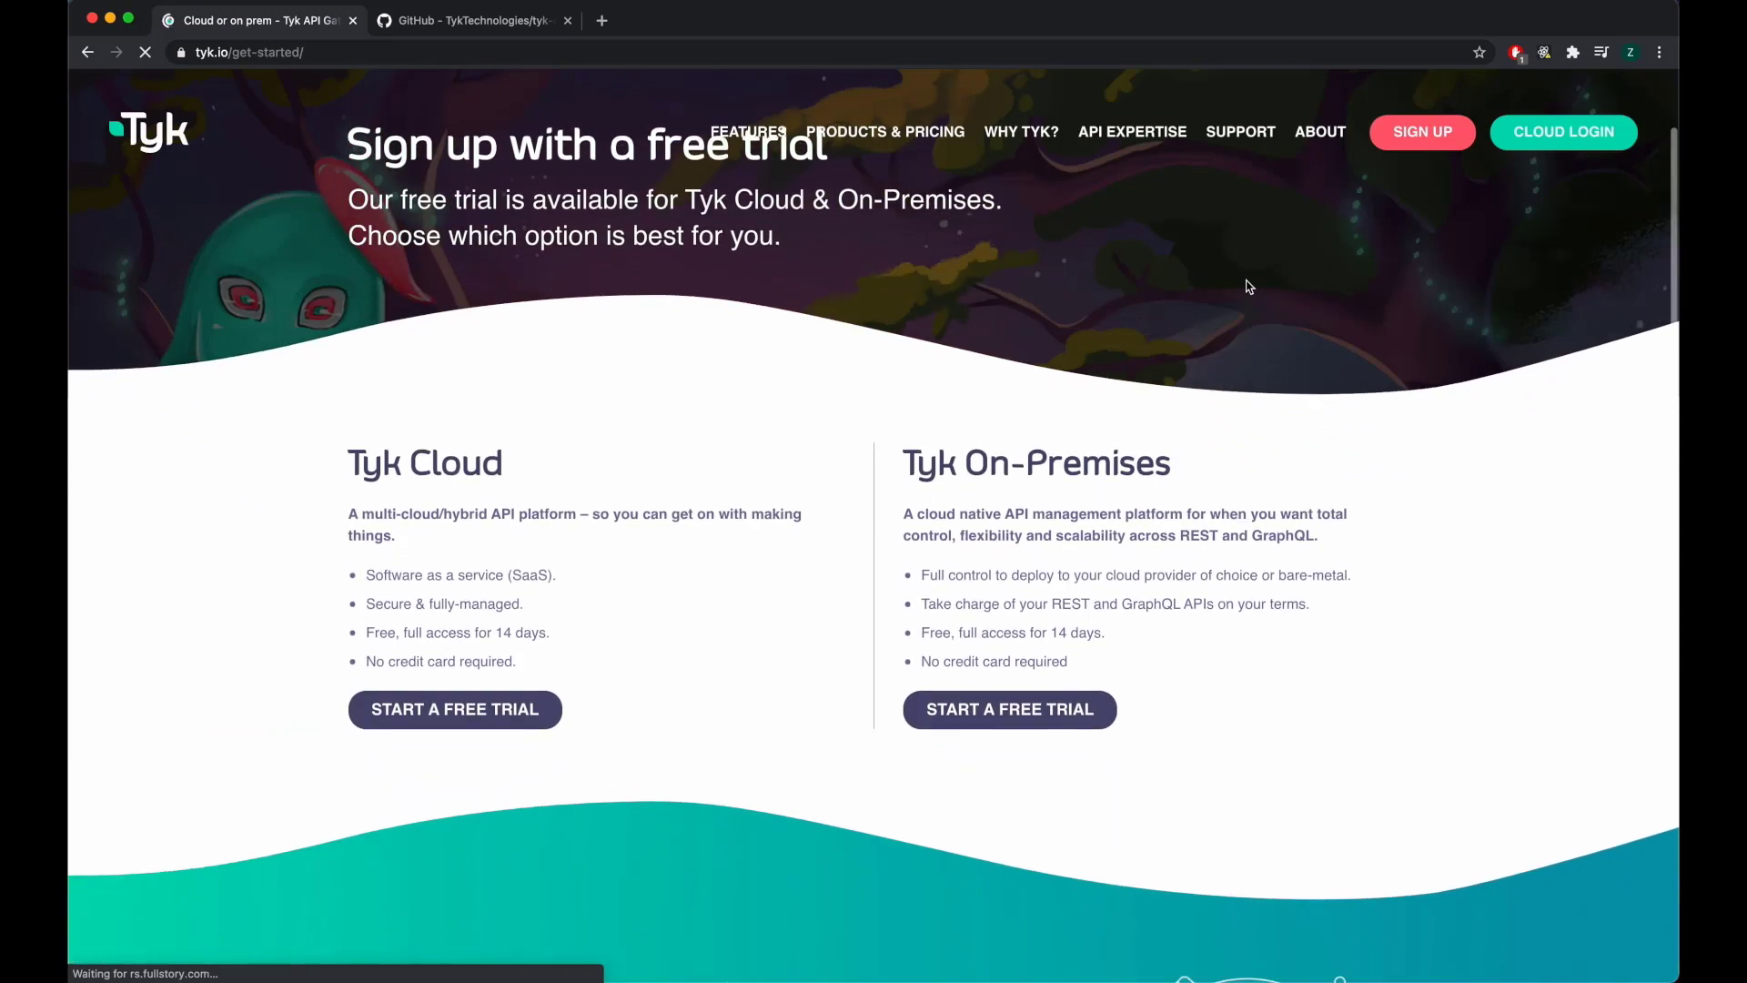
scroll("down", 3)
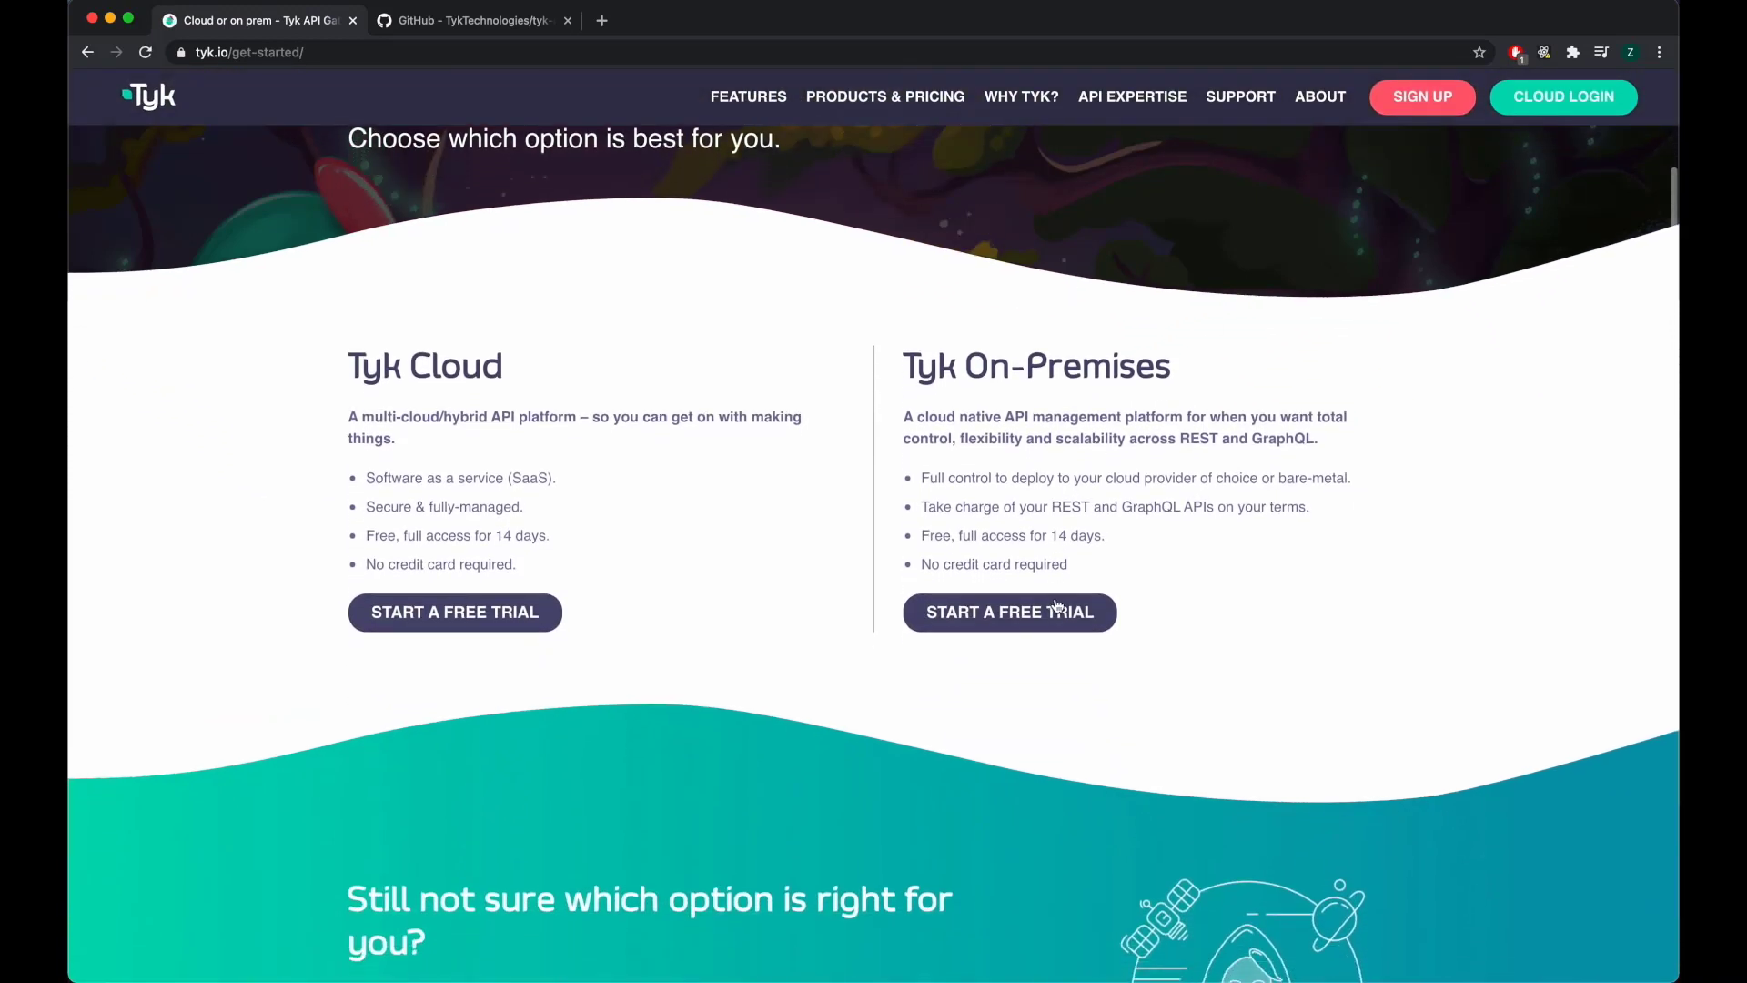
left_click(1008, 612)
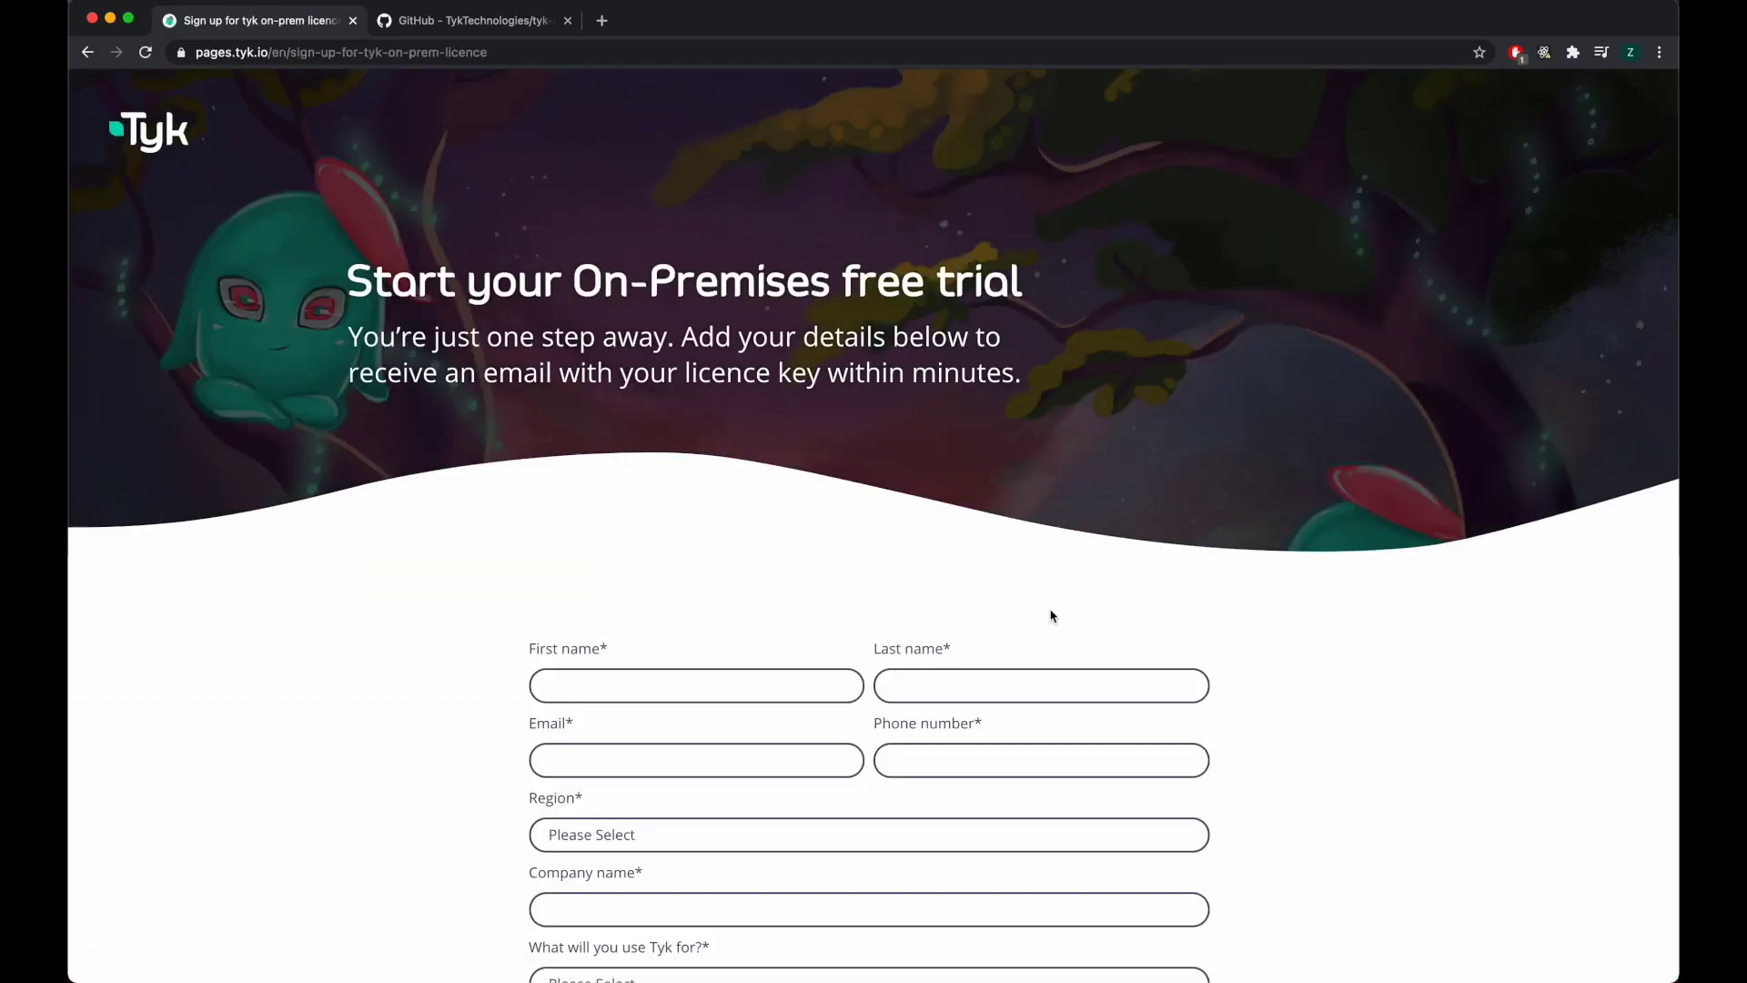
scroll("down", 3)
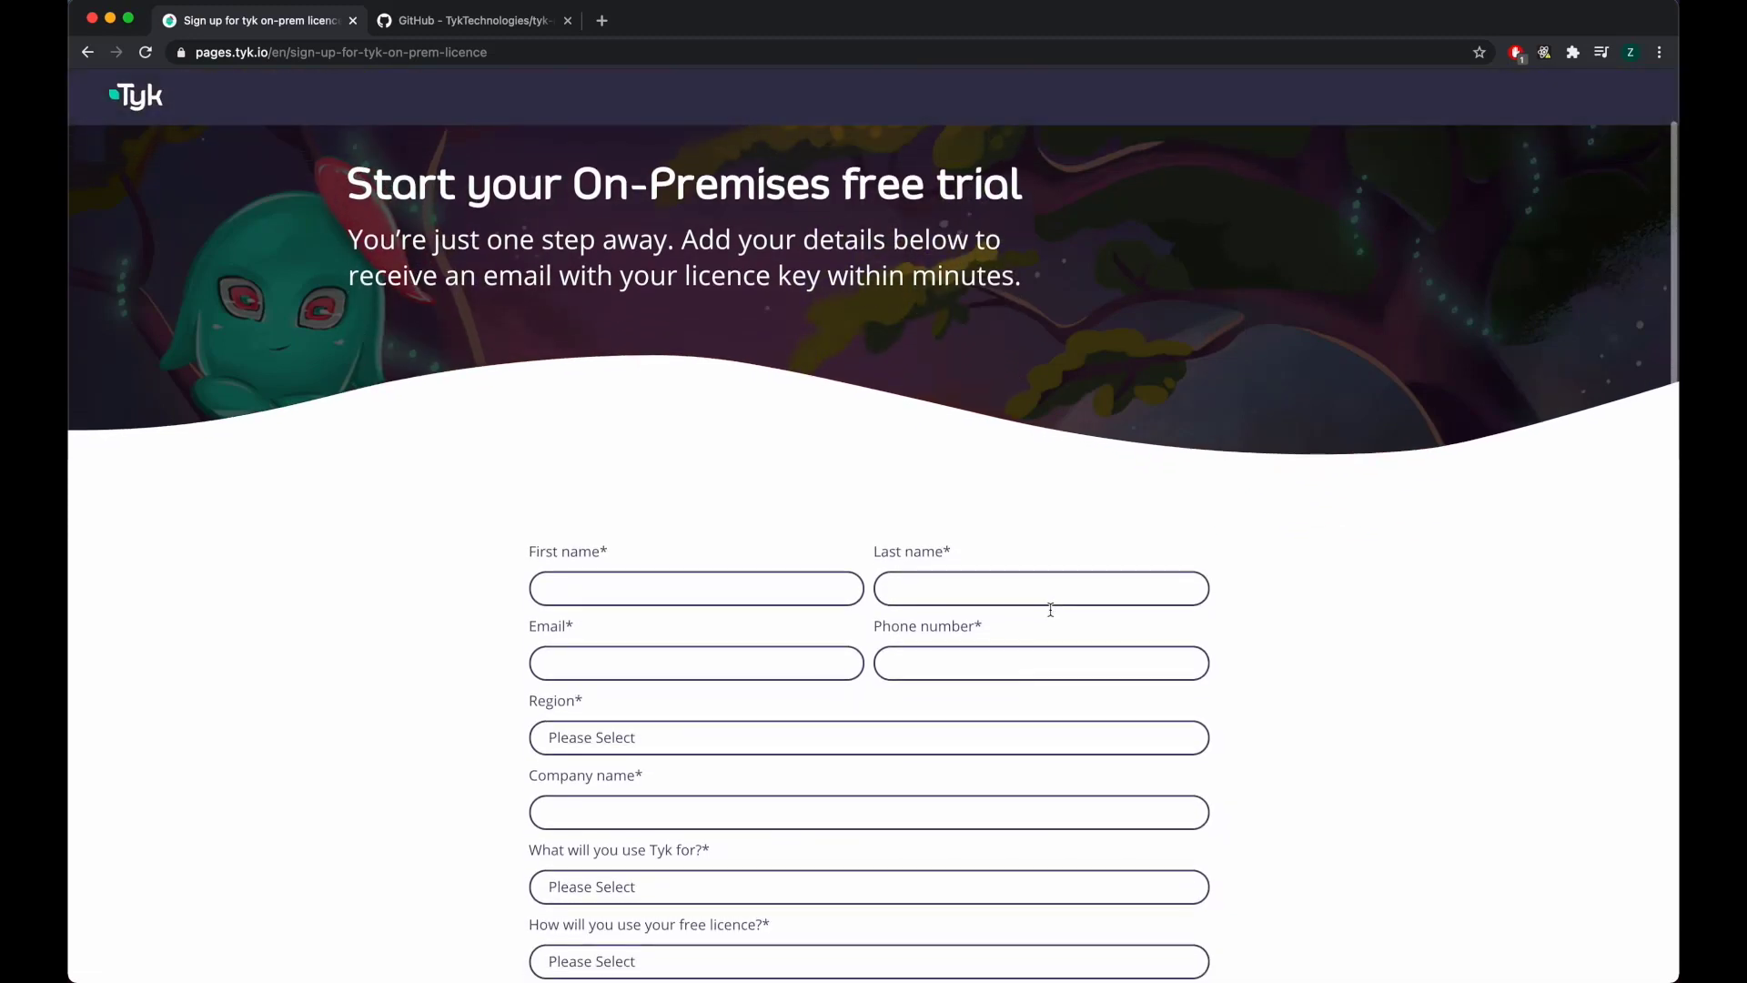
scroll("down", 3)
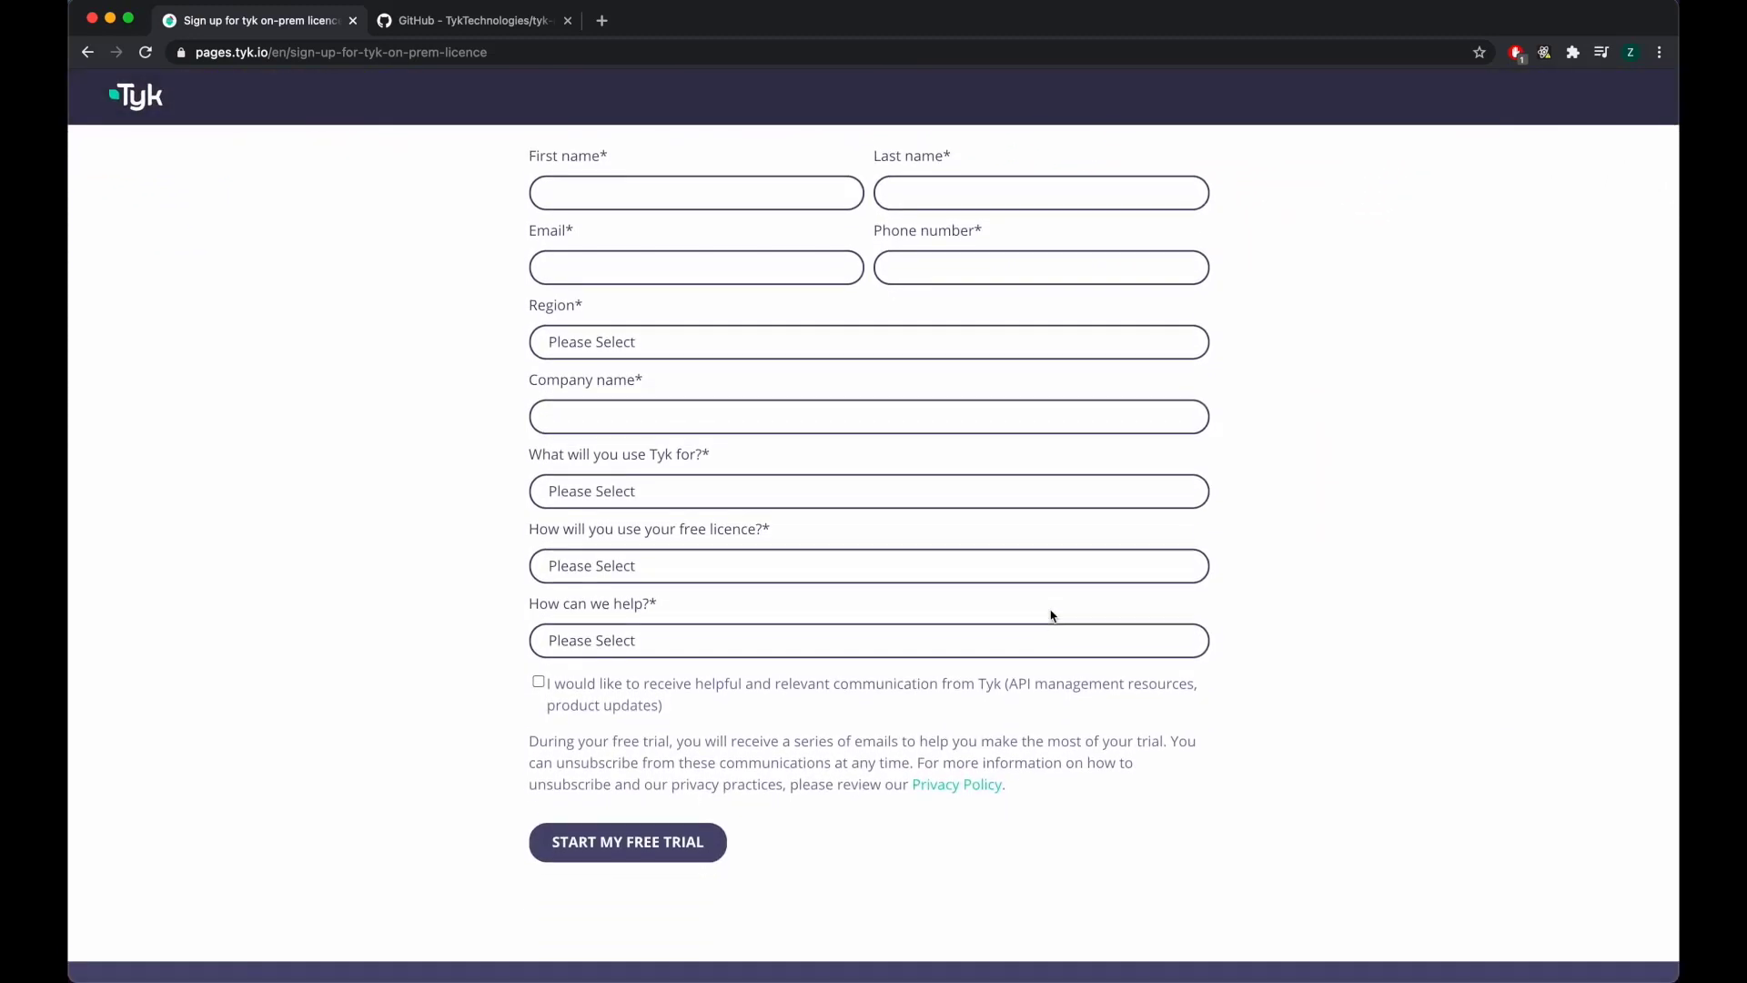
scroll("down", 3)
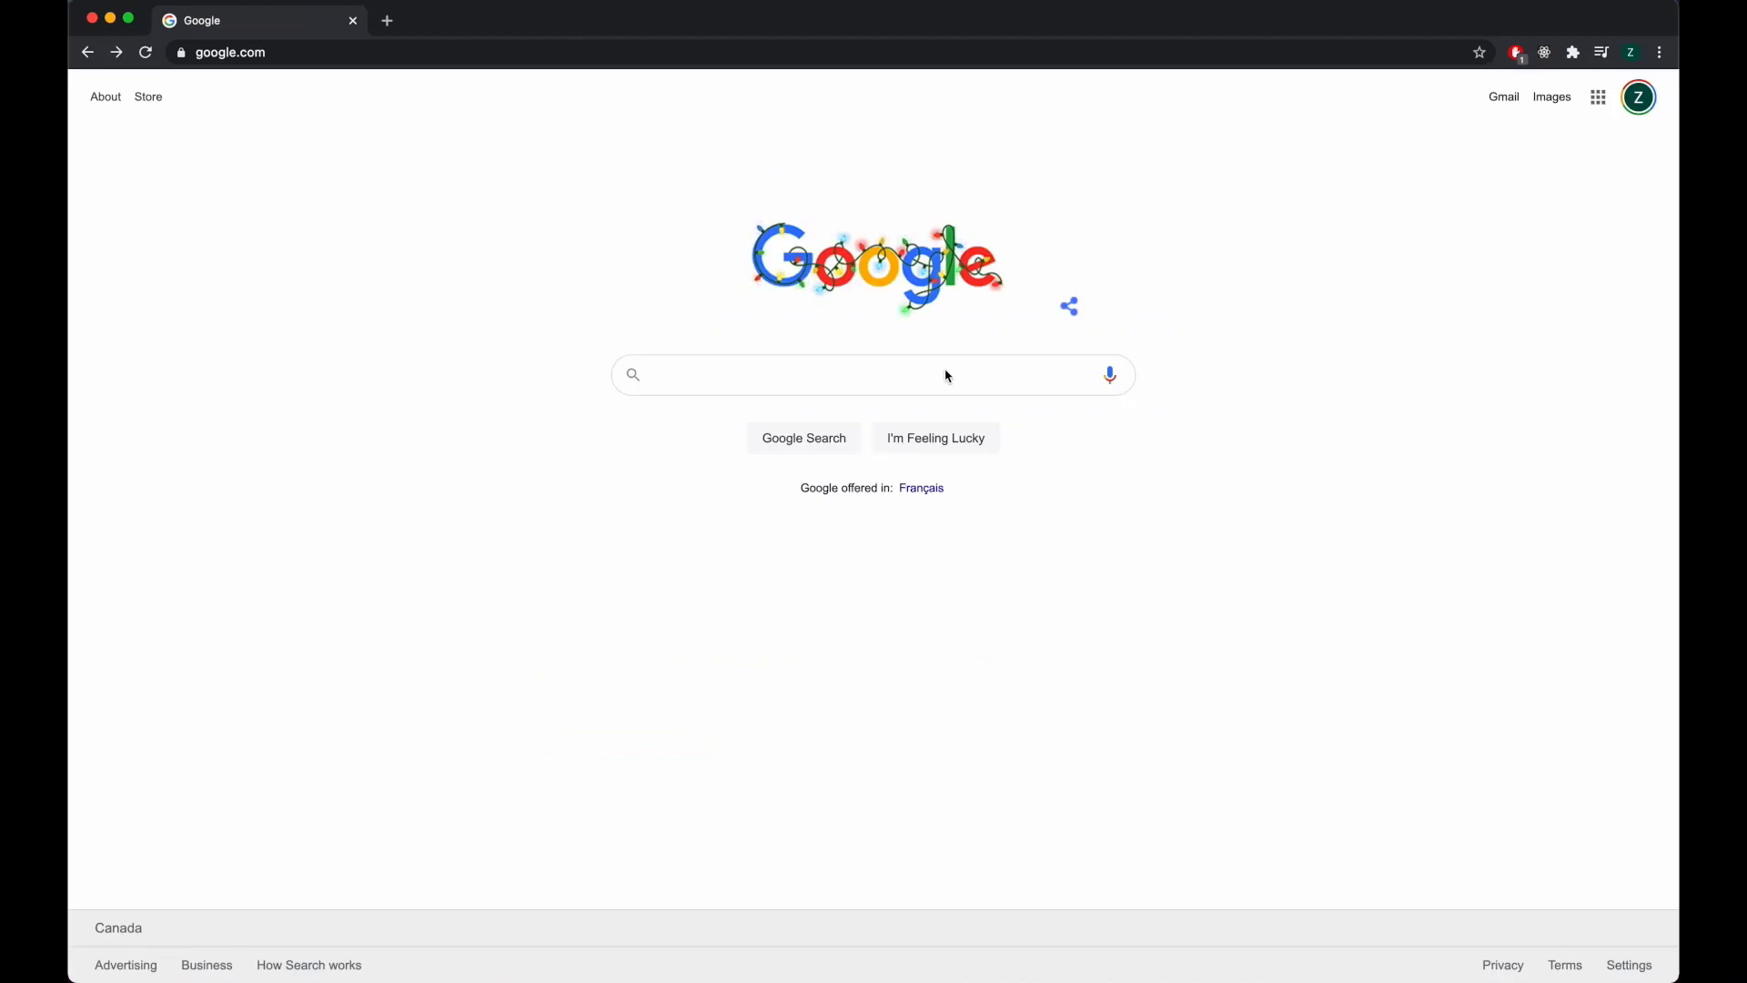
Step: Reach TykTechnologies on GitHub via Google and open the tyk-docker-simple-node-api repository
type("tyk")
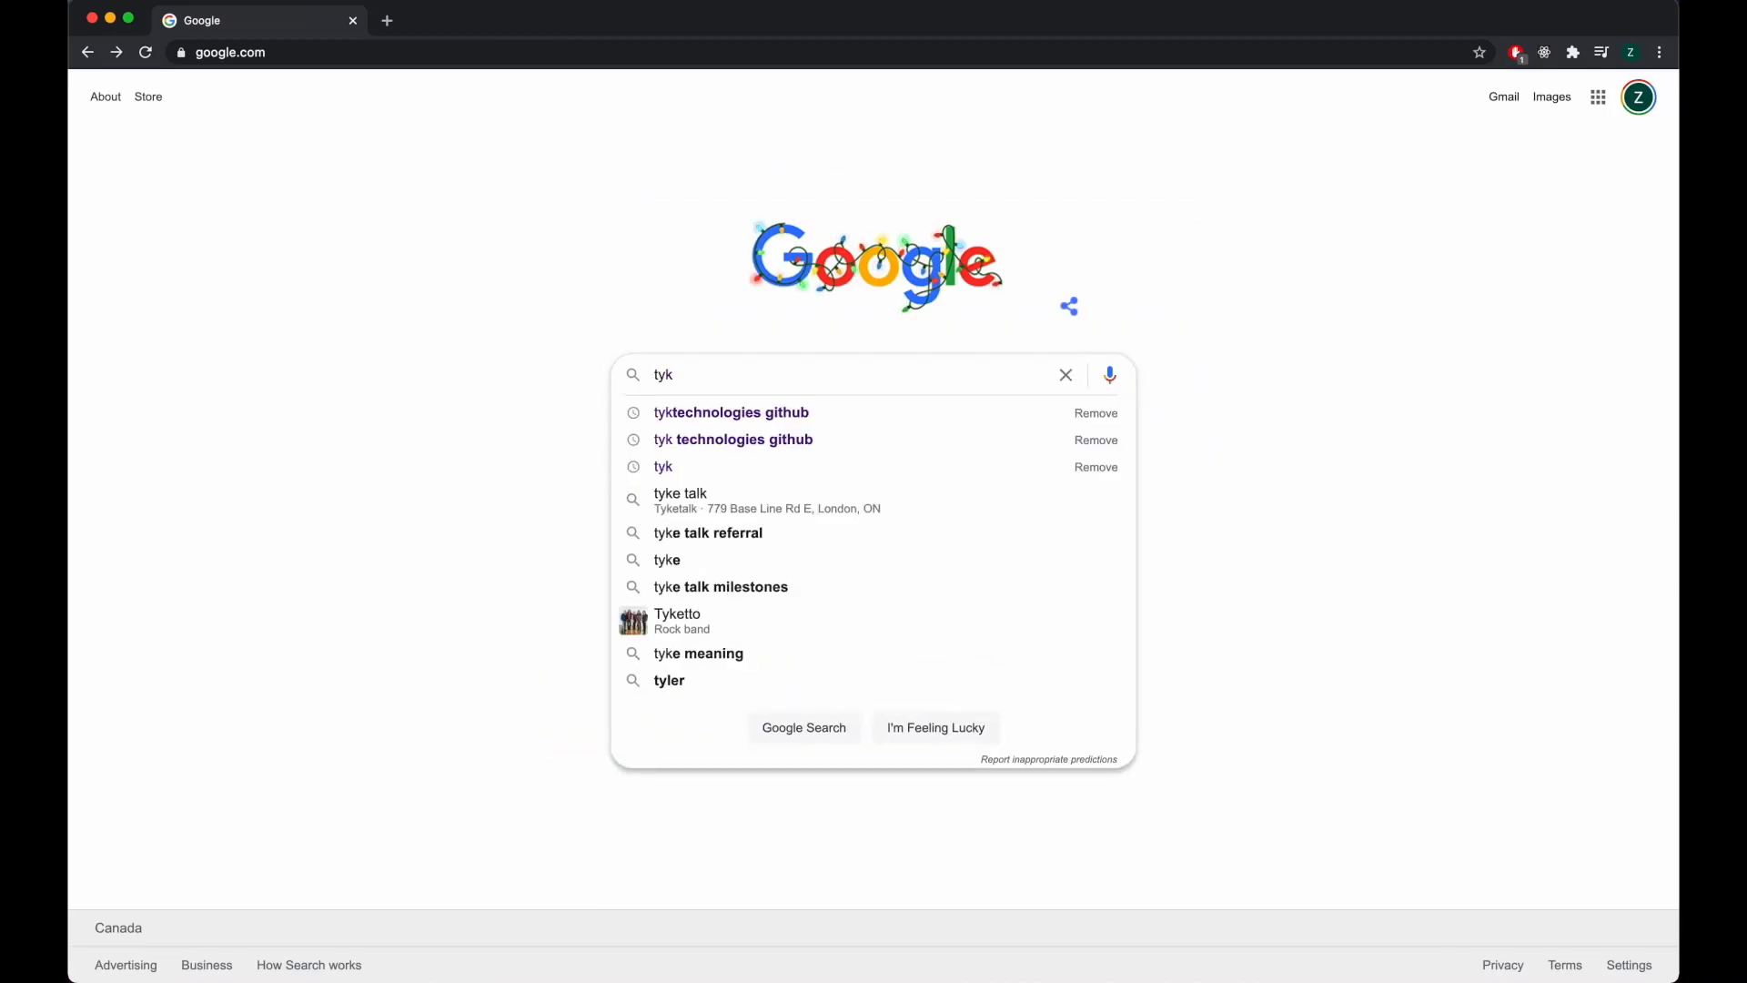
left_click(730, 412)
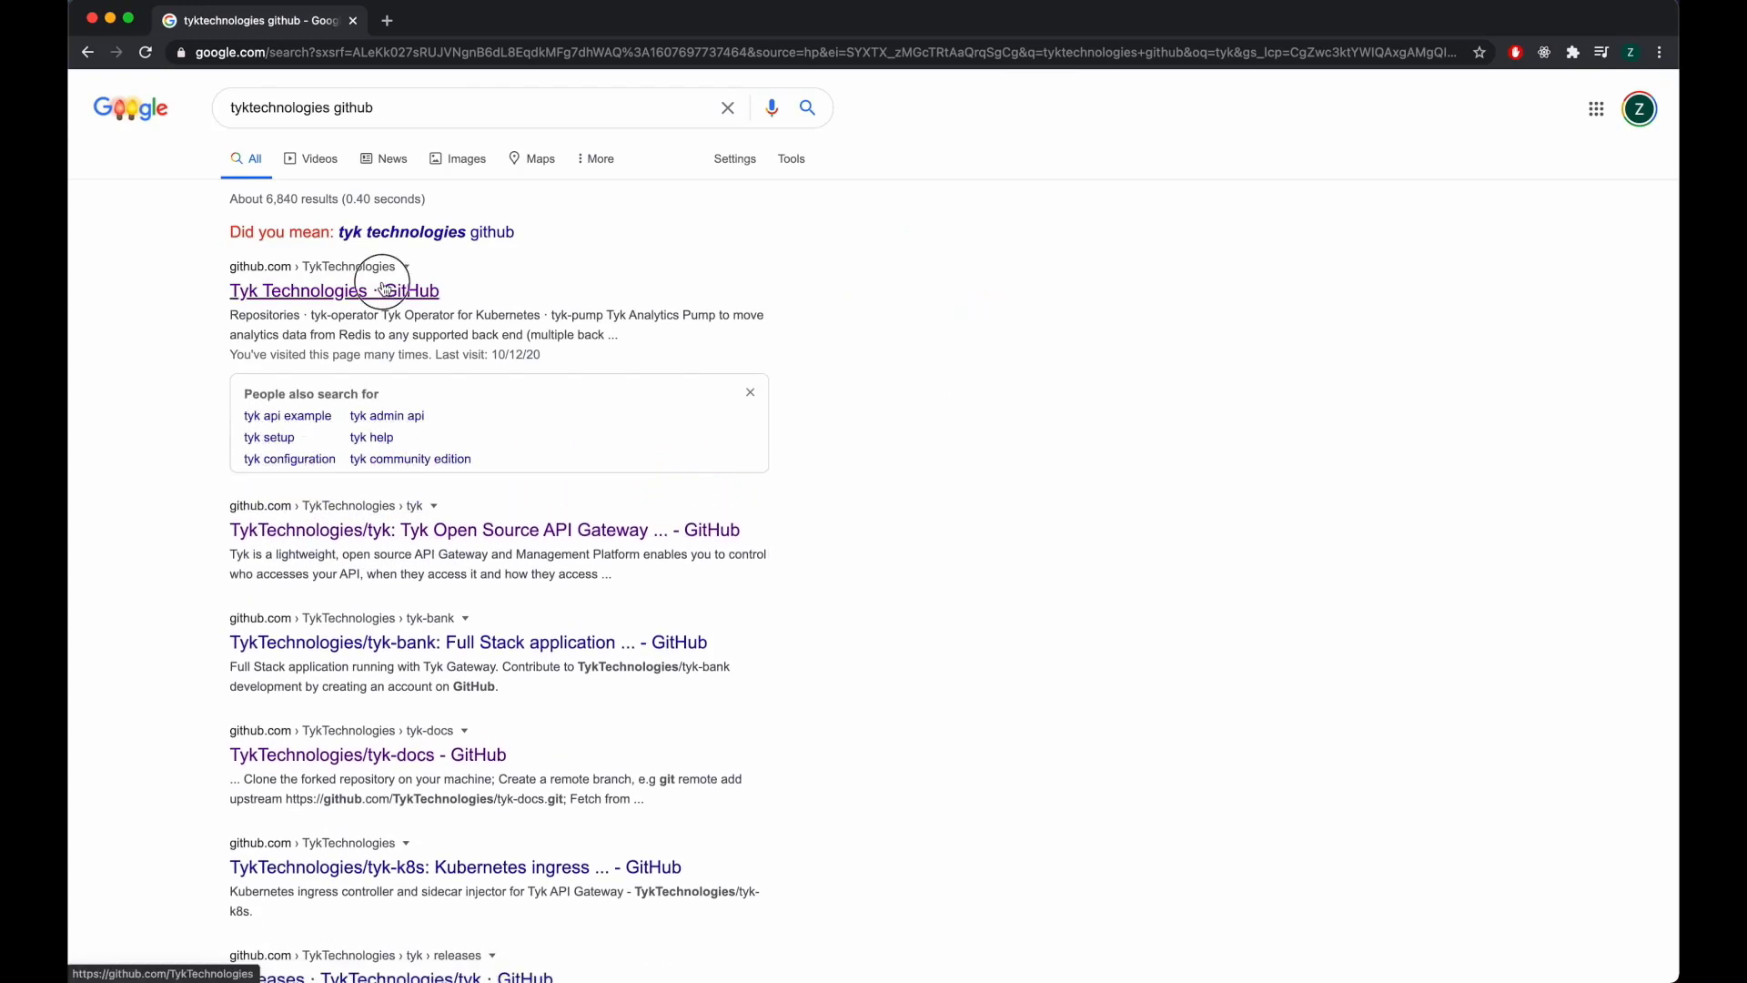
left_click(334, 291)
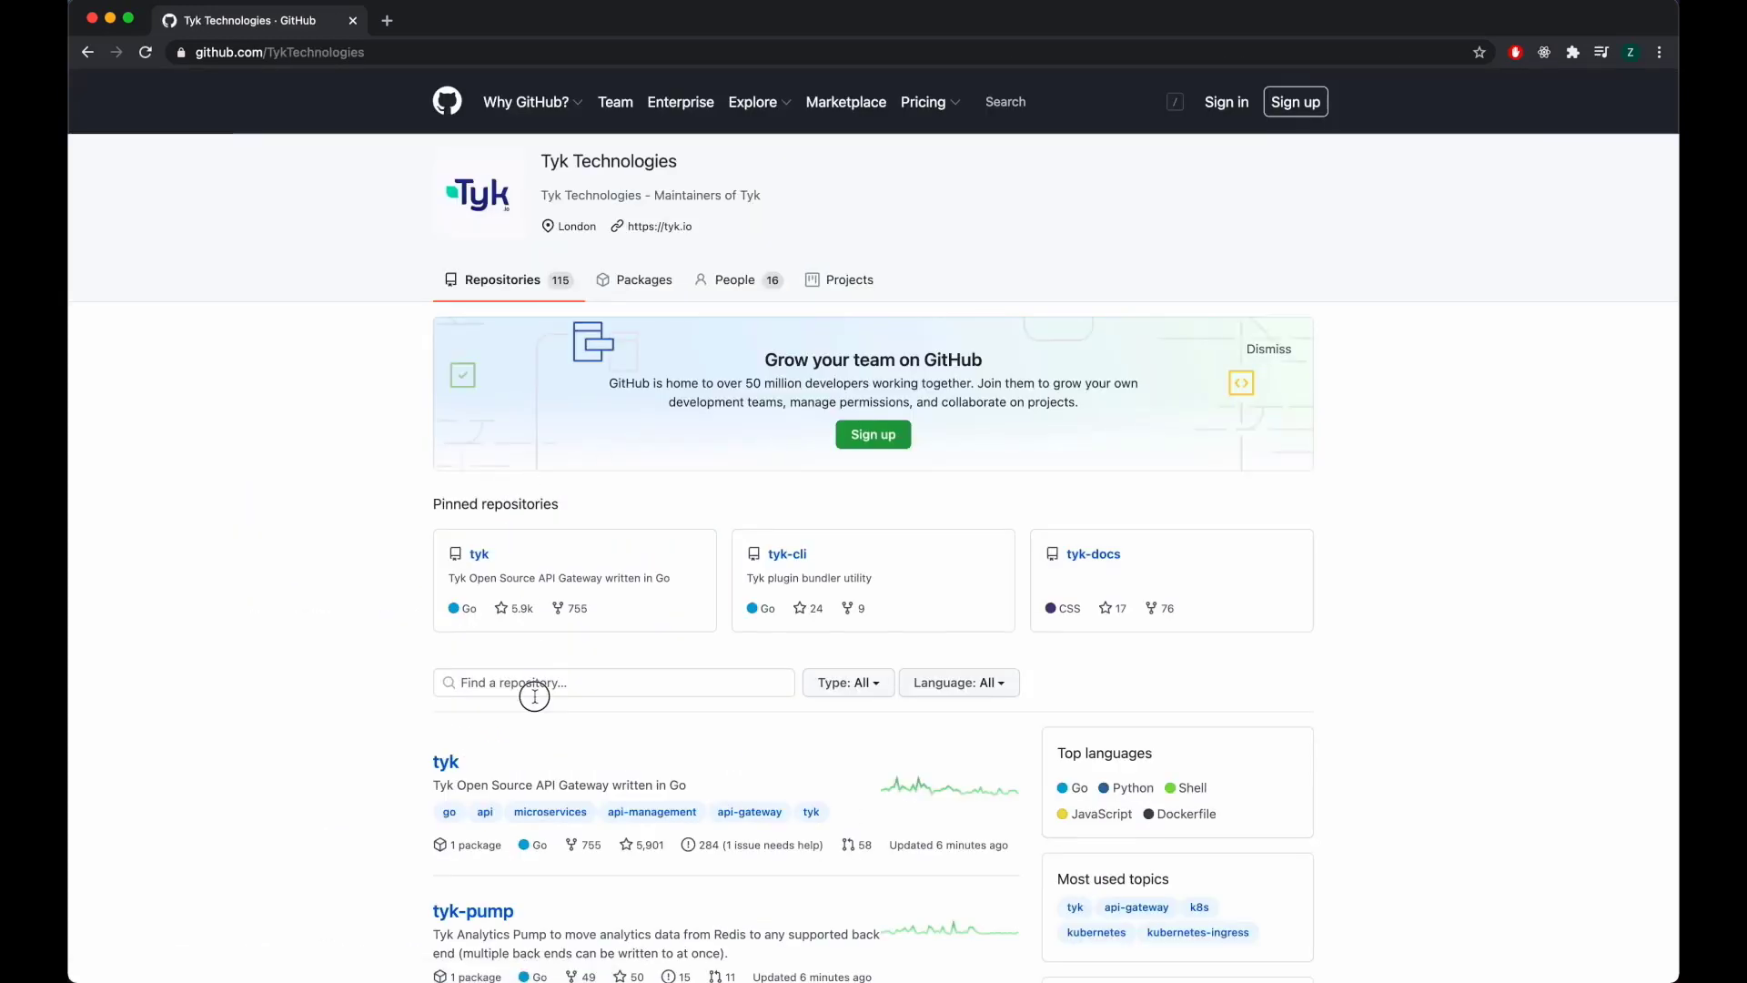
type("tyk-docker-simple-node")
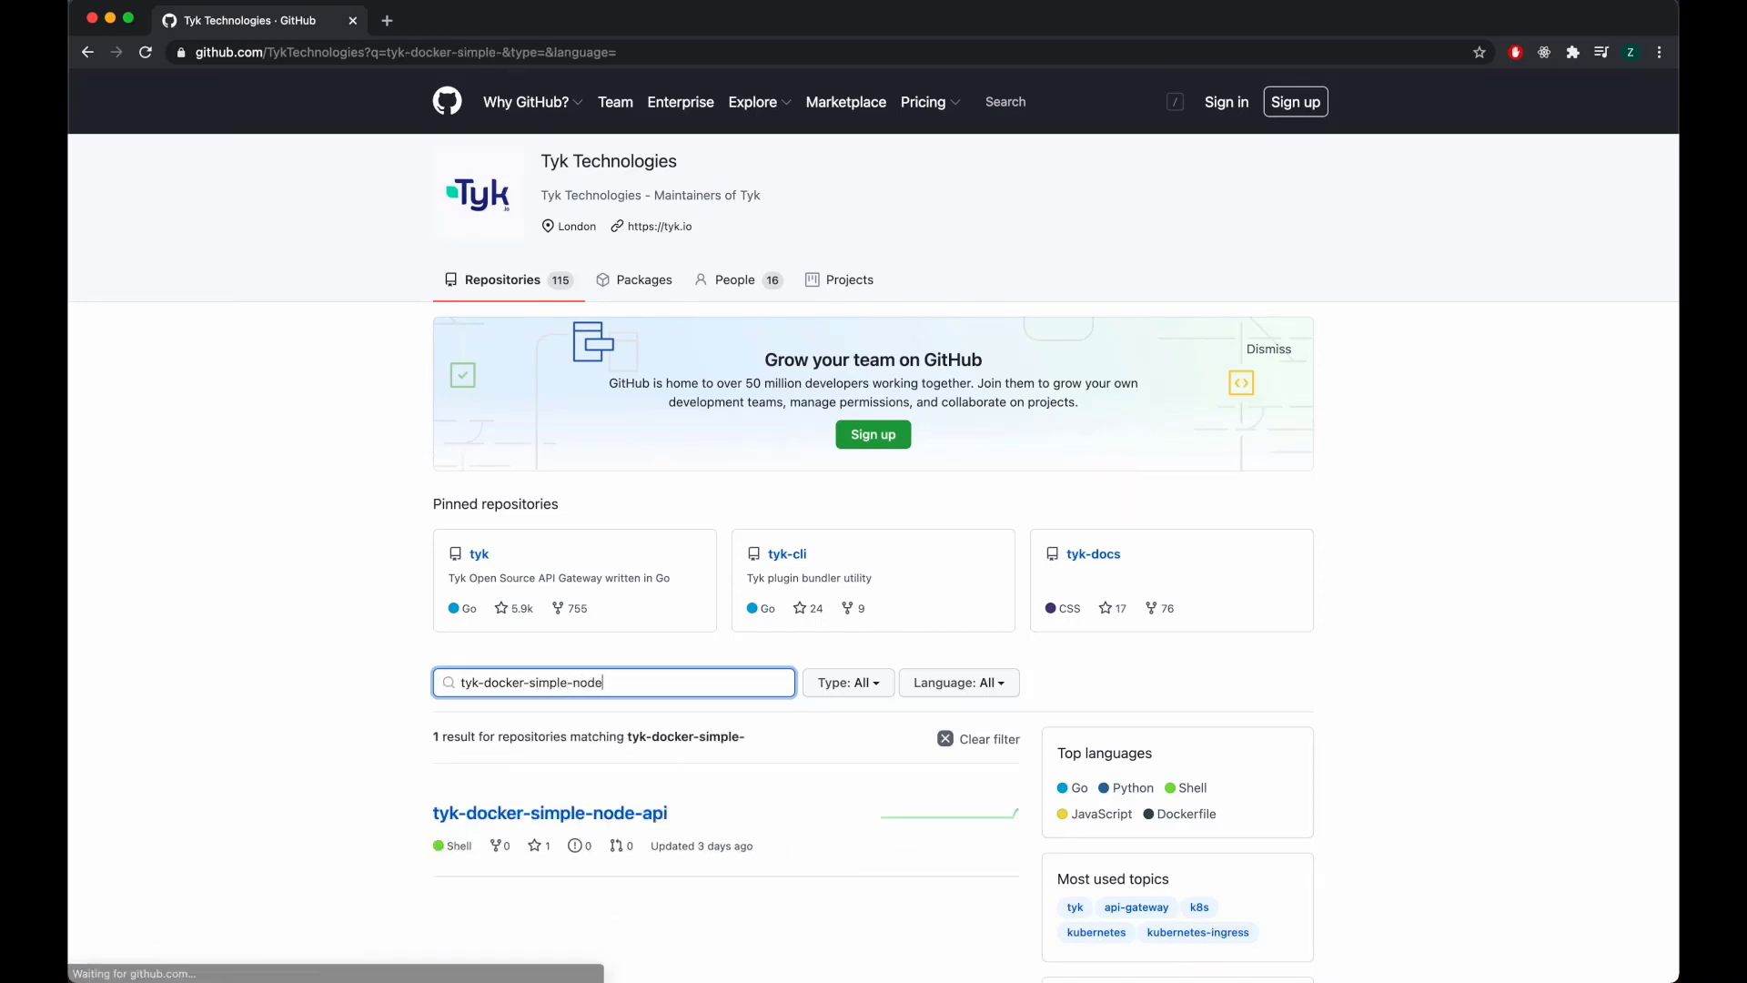
type("-api")
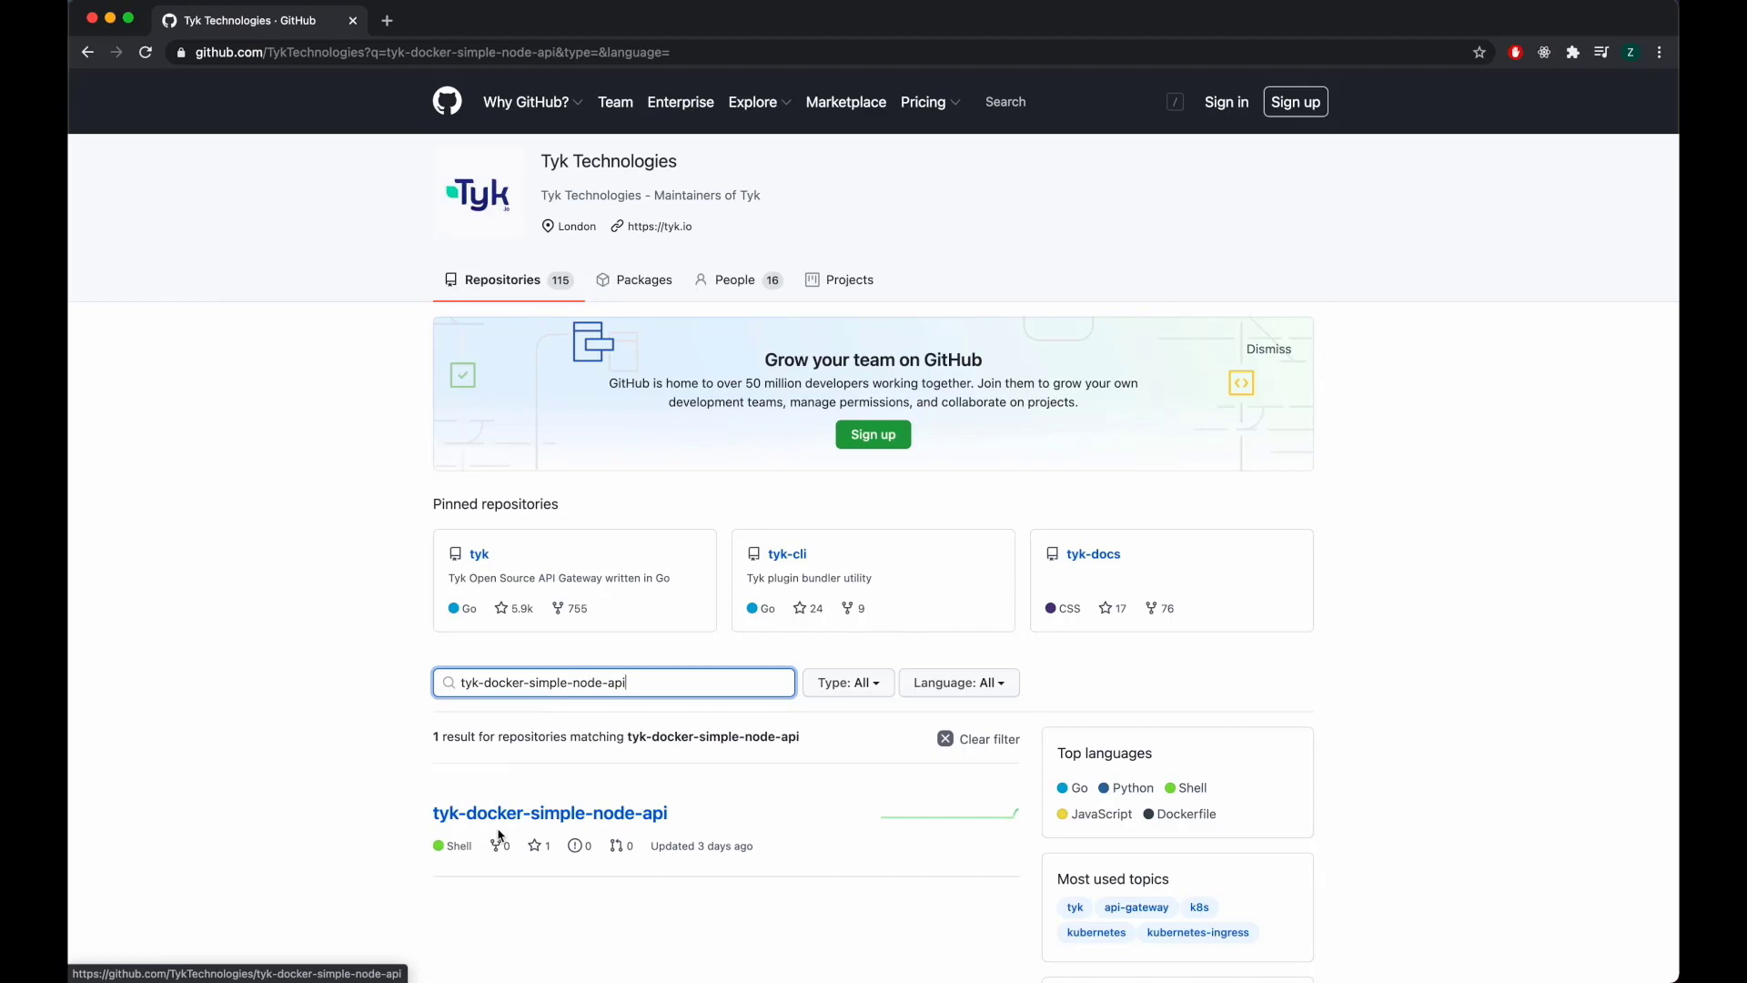
left_click(550, 812)
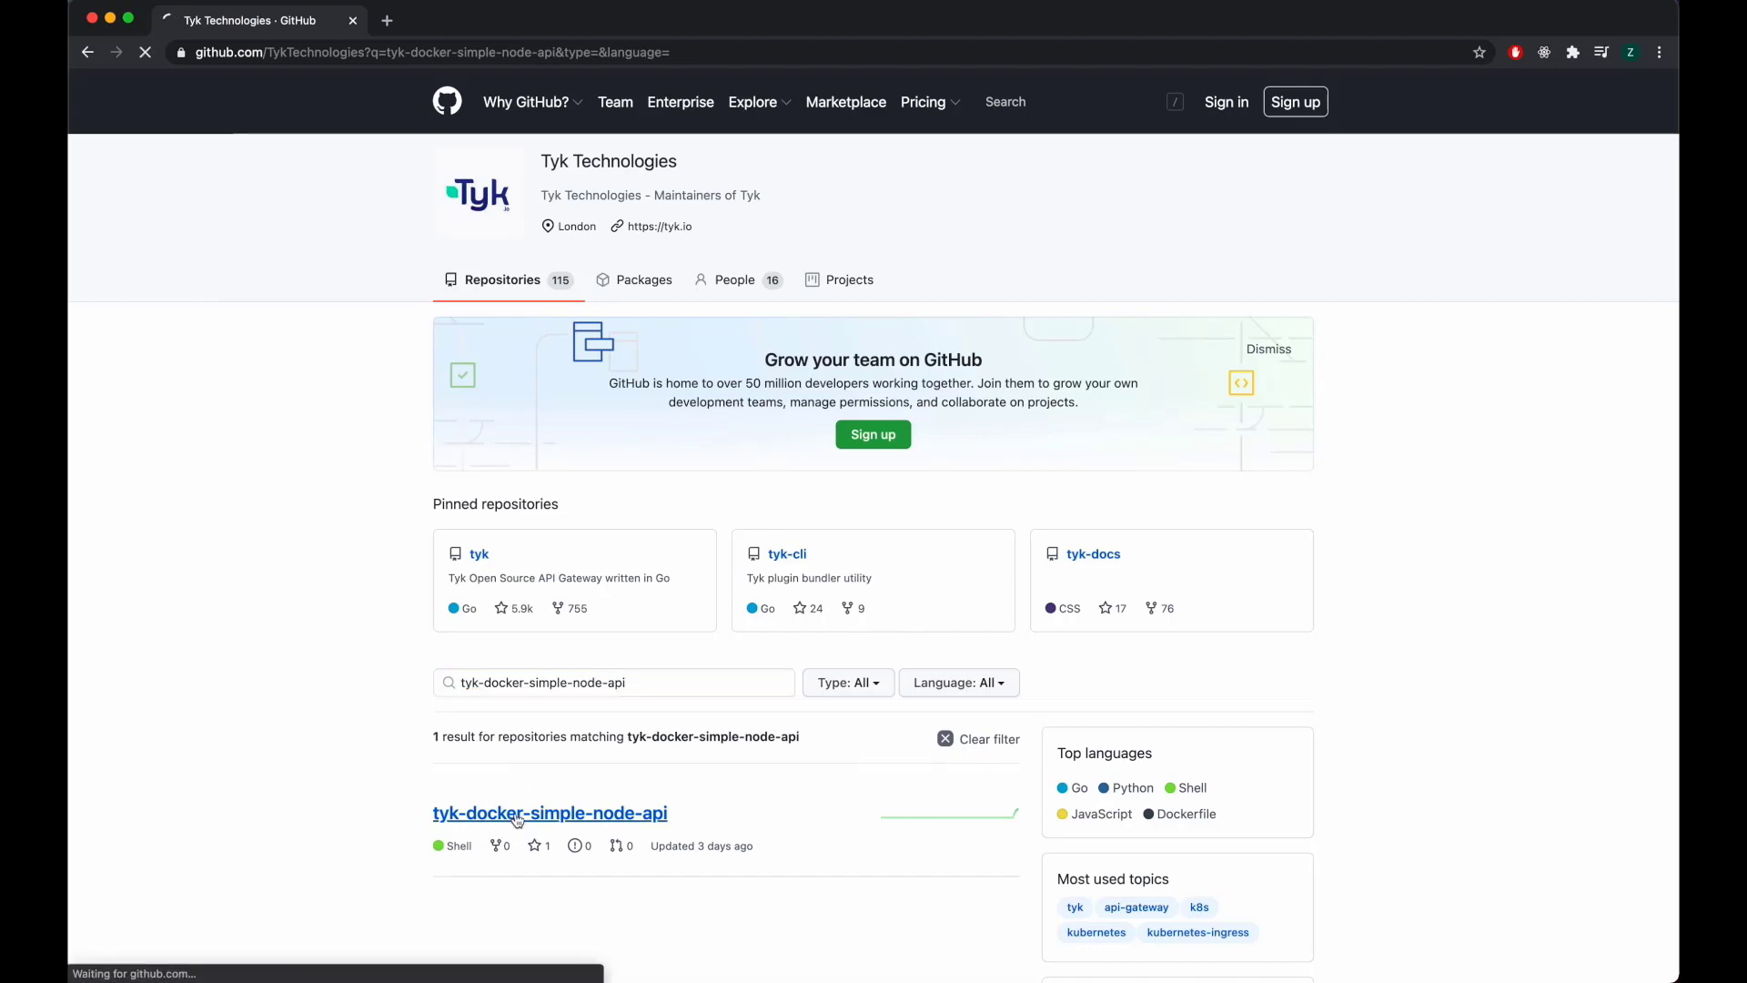
Step: Copy the repository's HTTPS clone URL from the Code menu
left_click(549, 812)
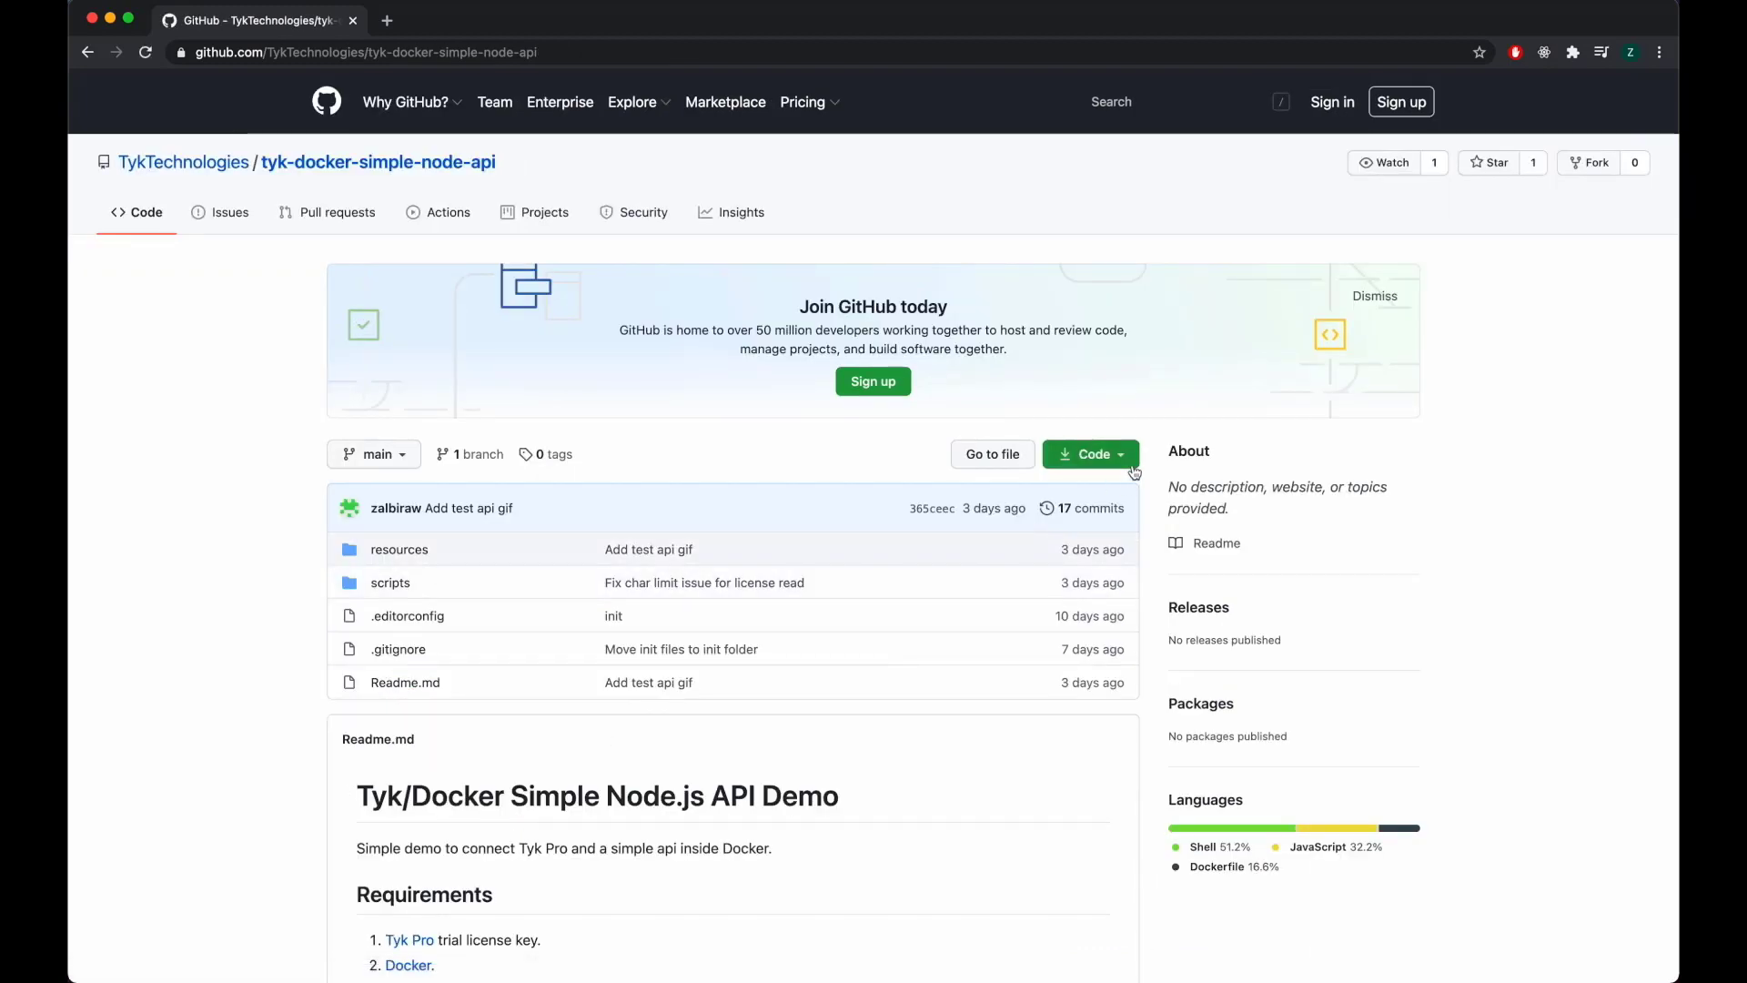
left_click(1084, 453)
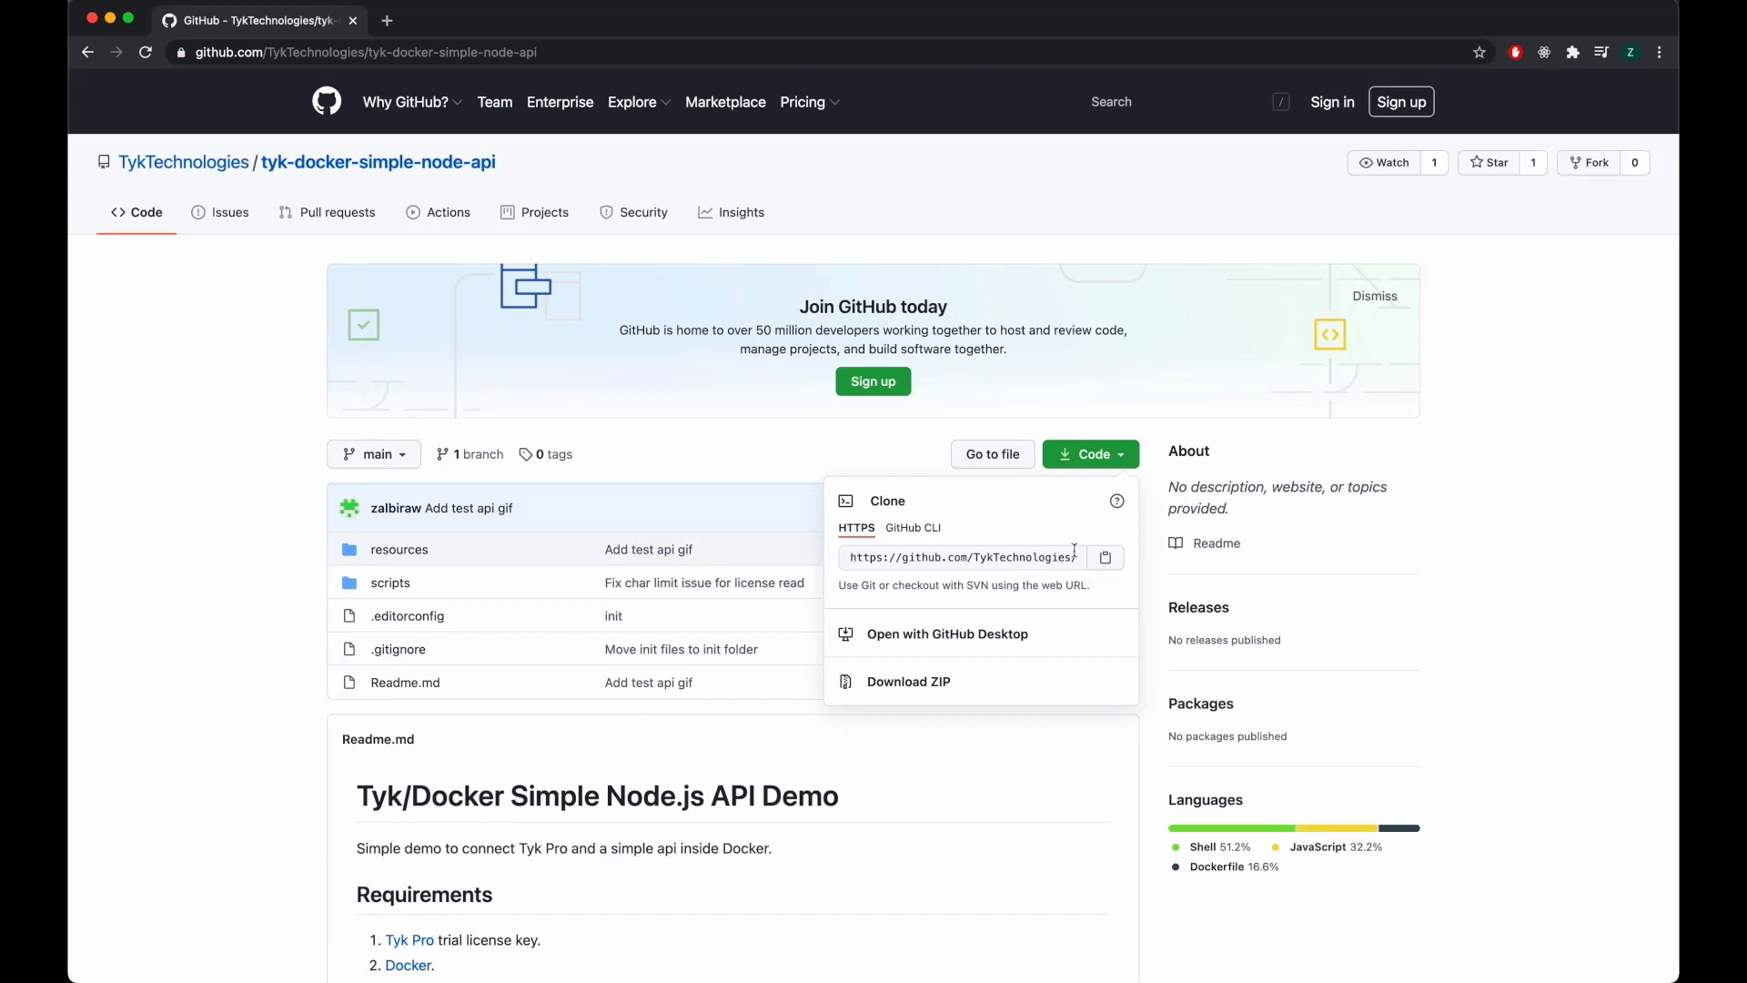
left_click(961, 557)
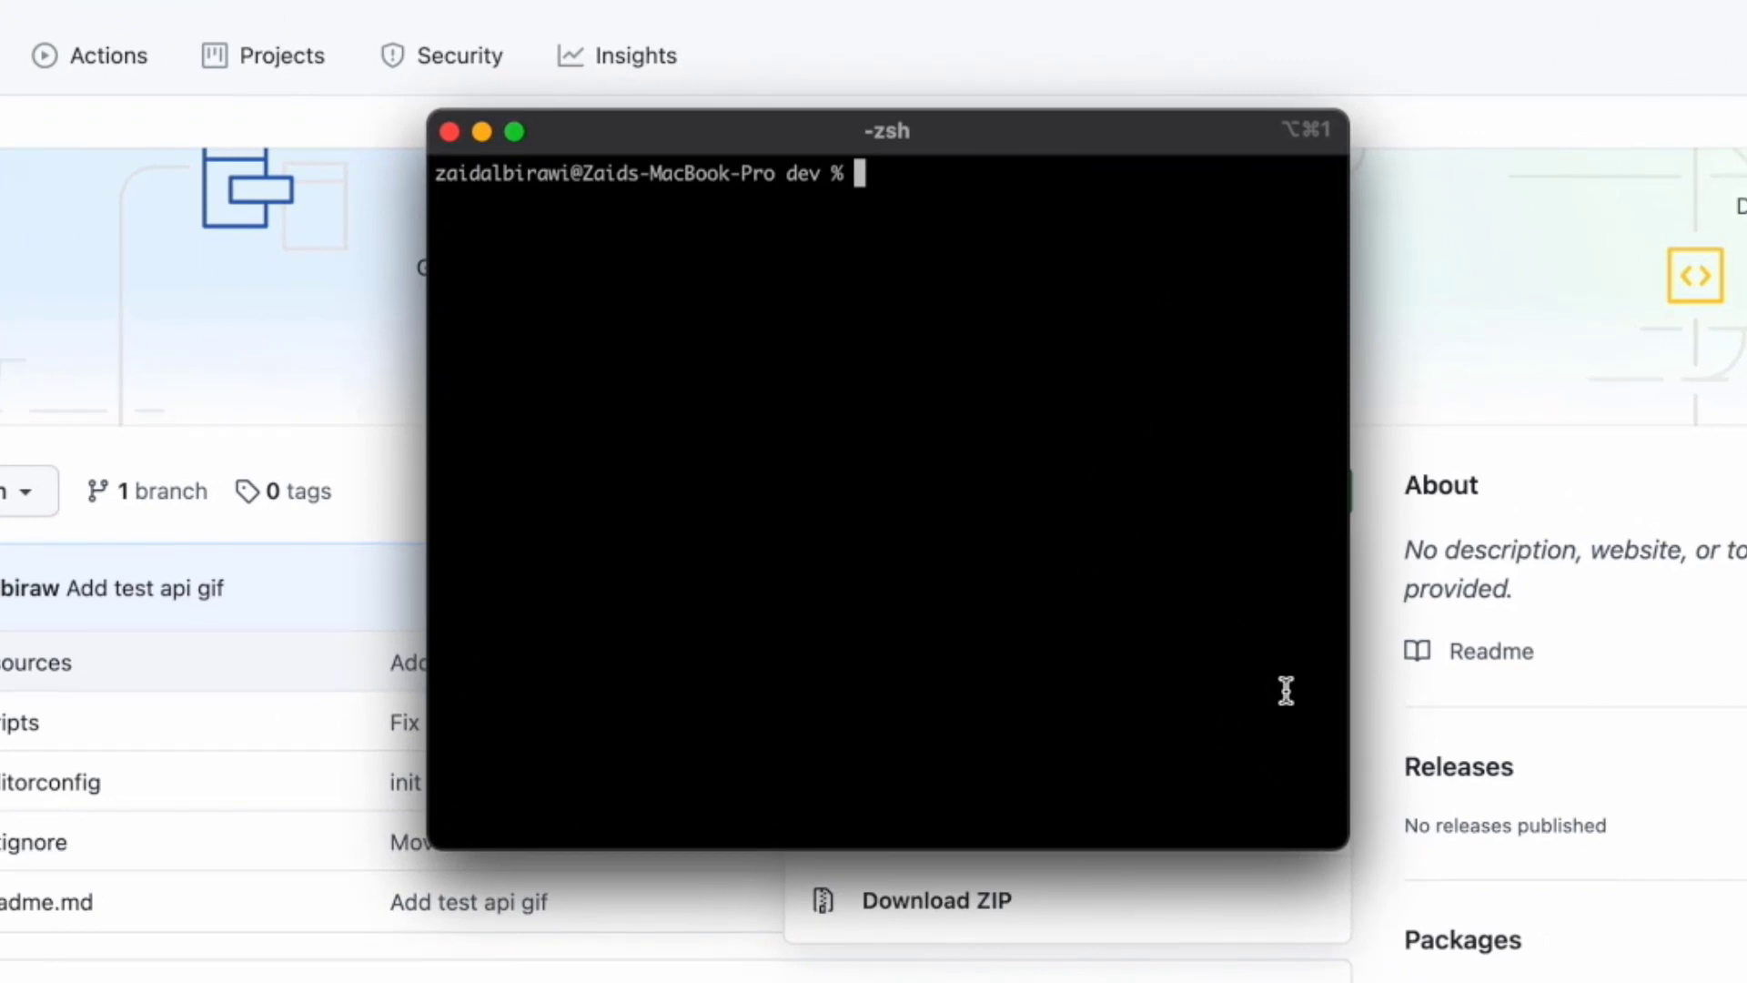
type("git clone")
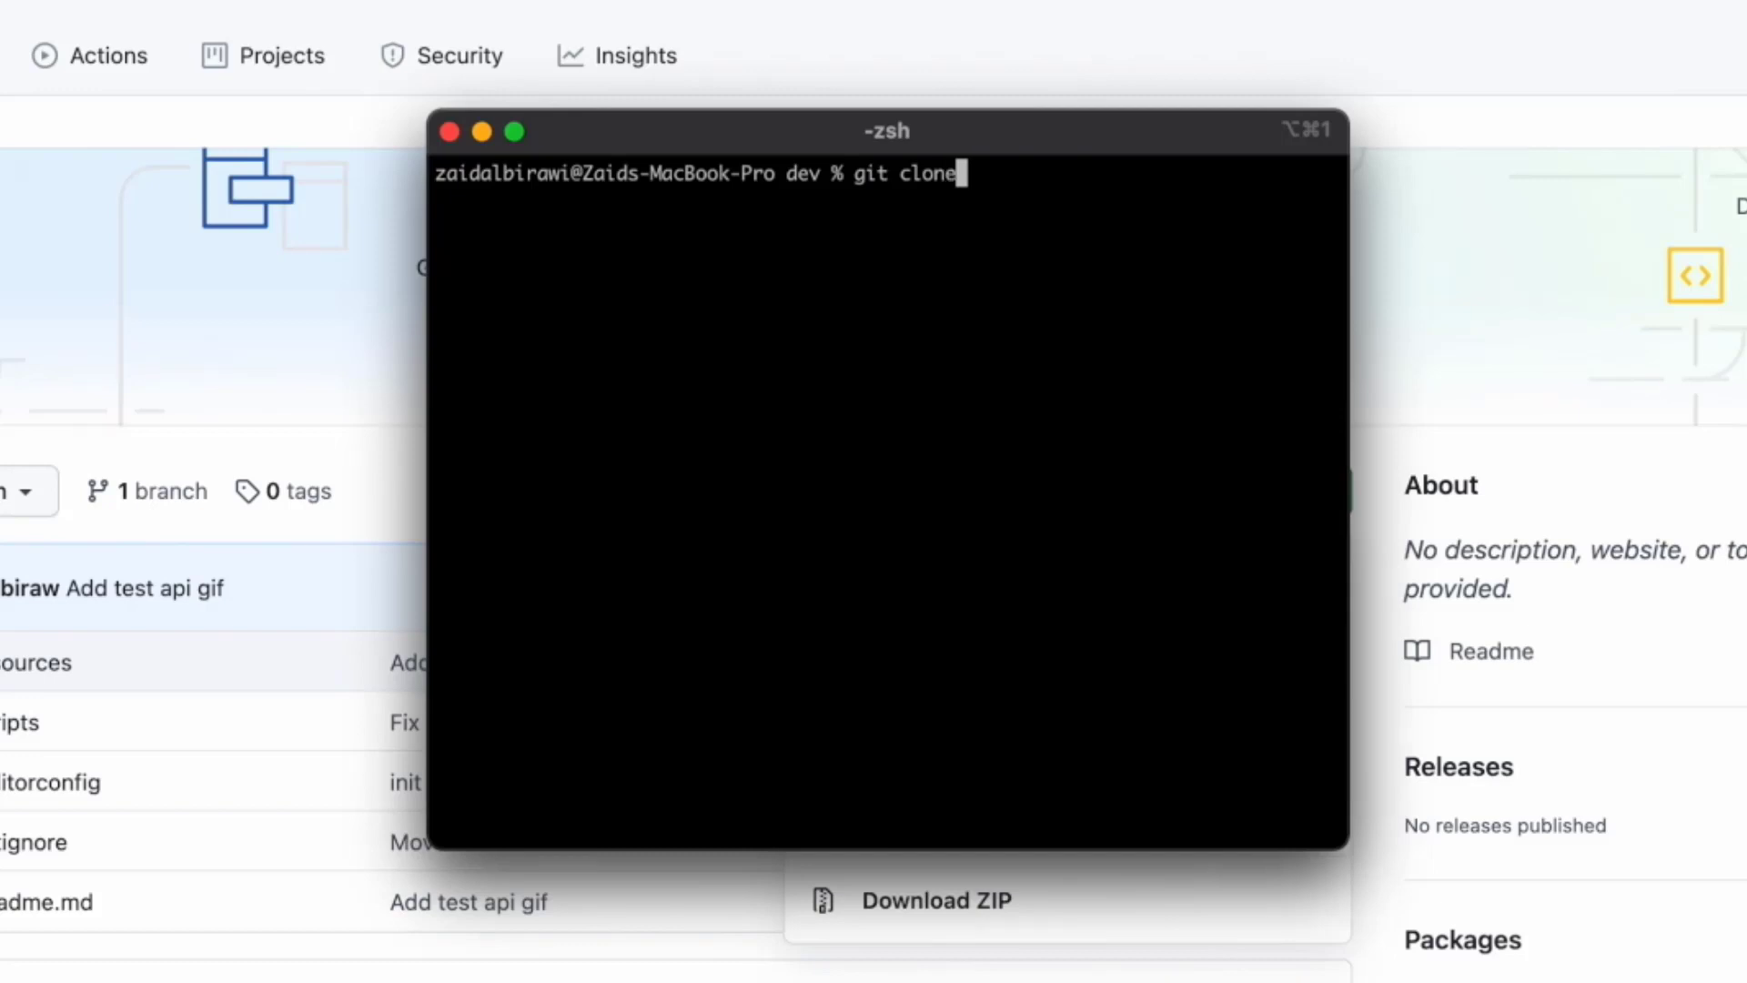
type("https://github.com/TykTechnologies/tyk-docker-simple-node-api.git")
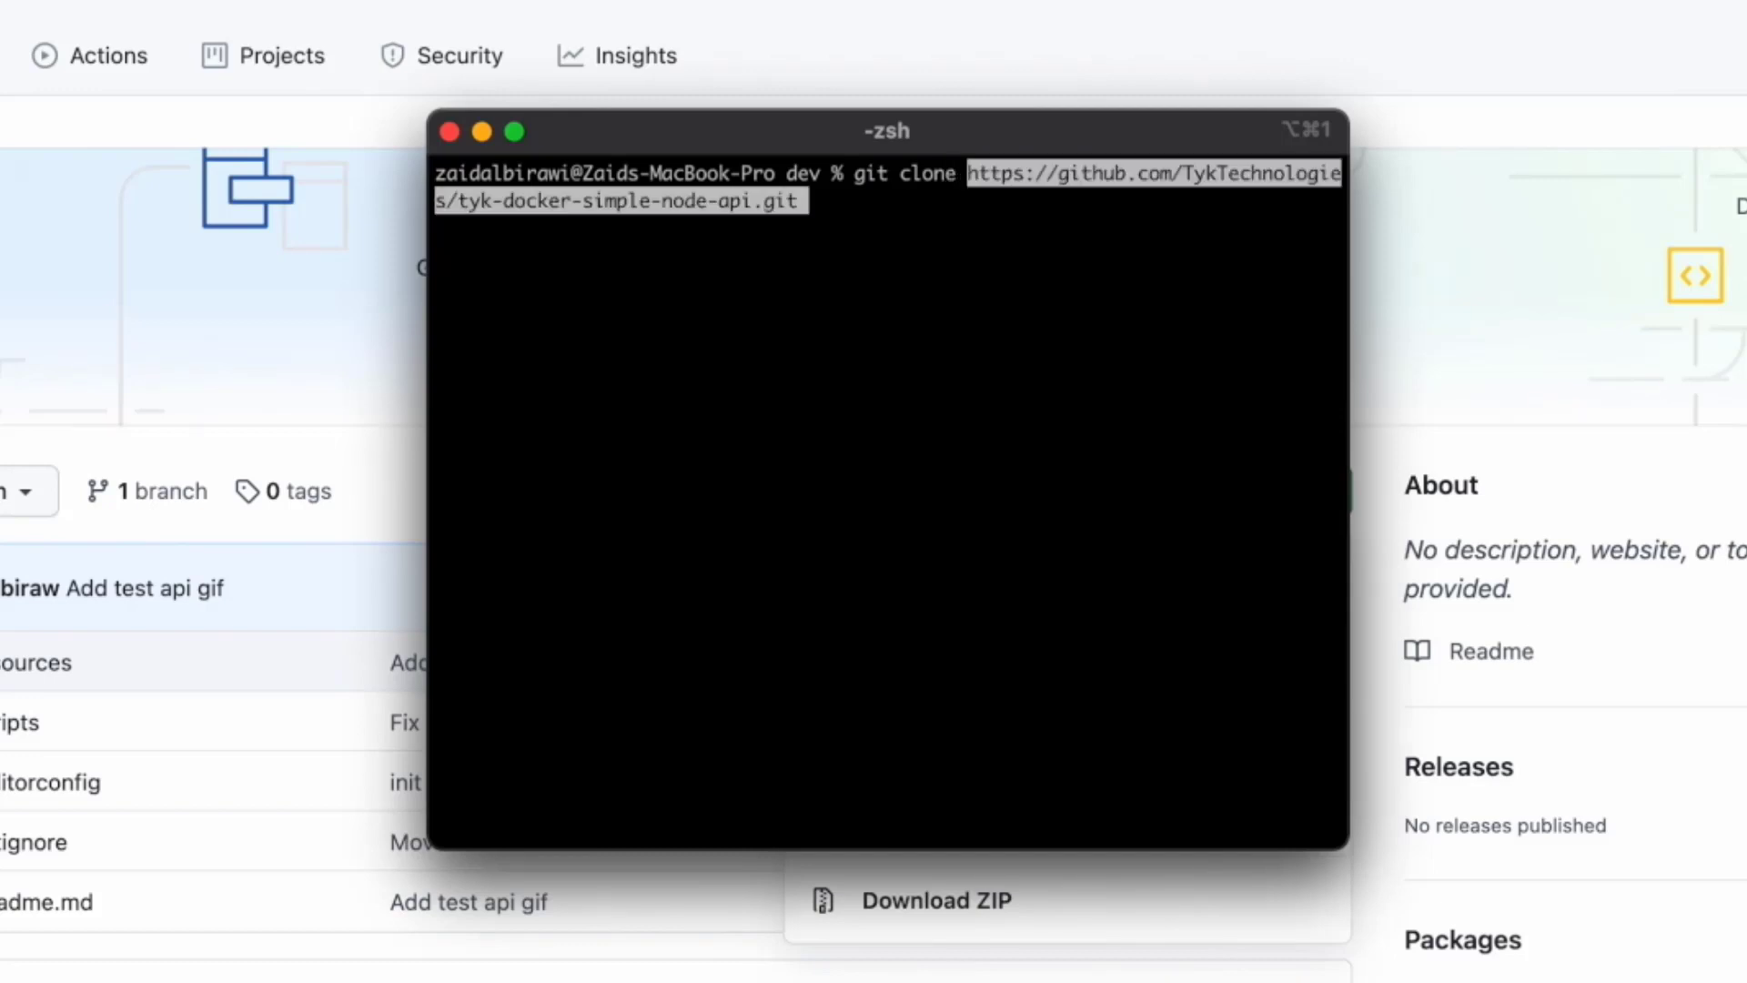
key("Return")
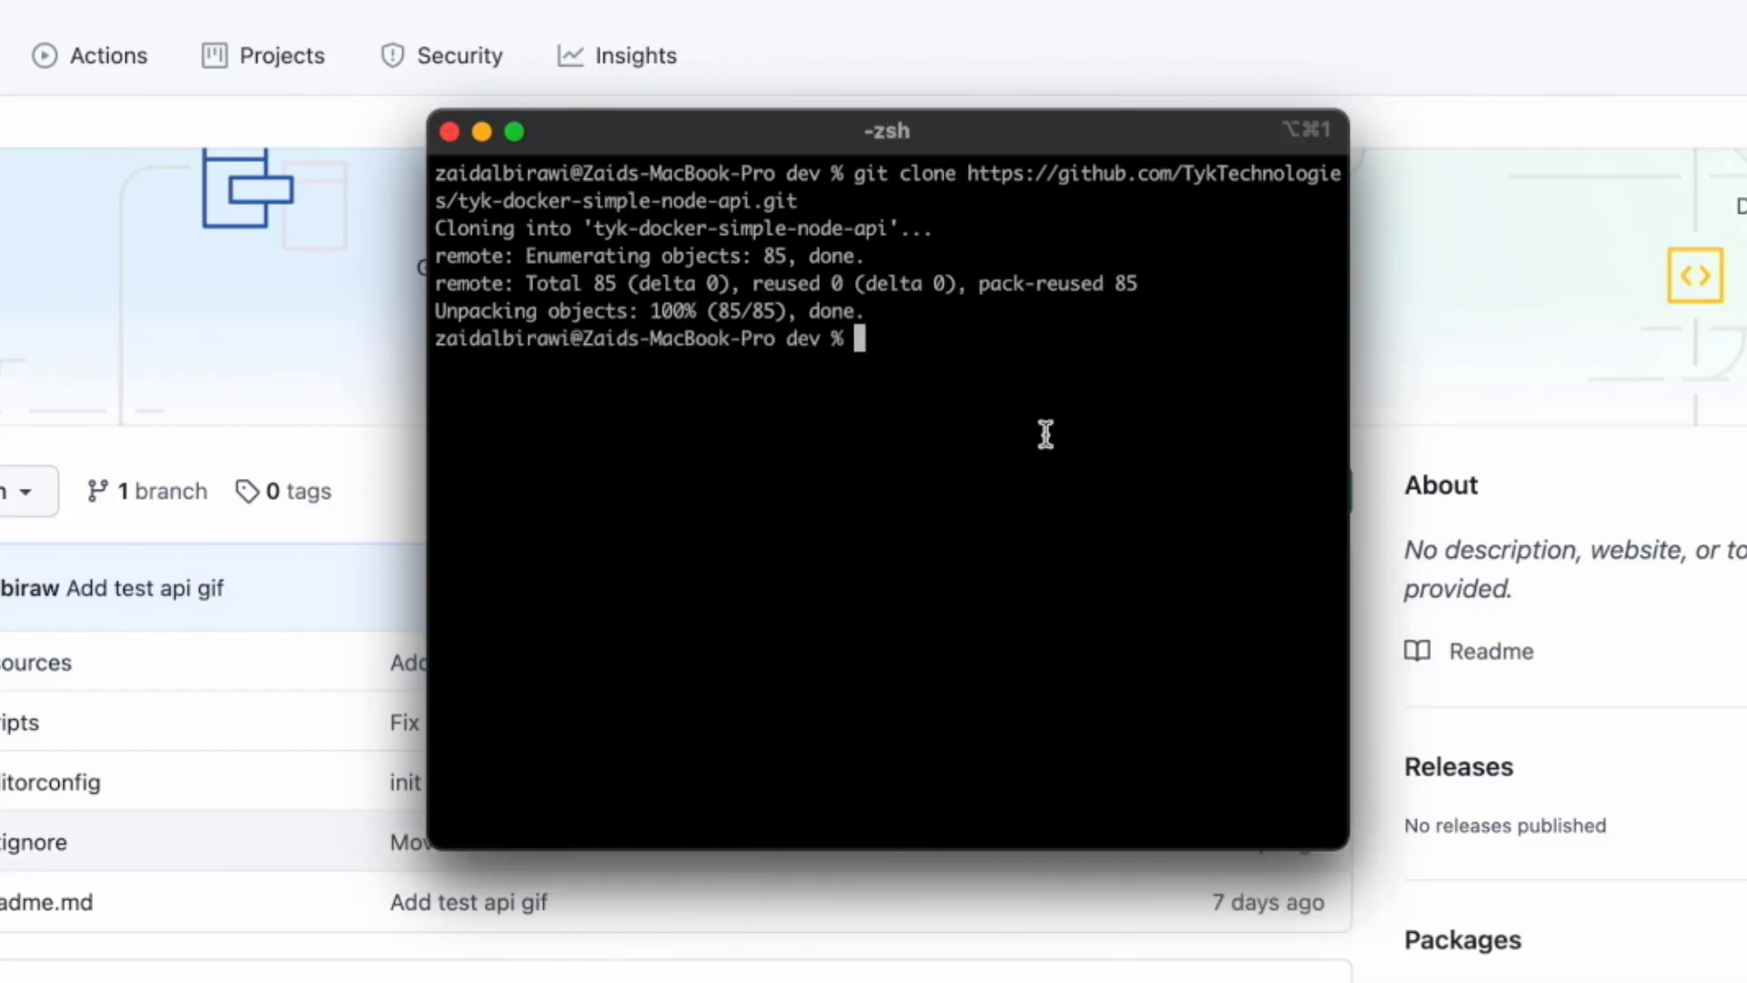
Step: Change into the tyk-docker-simple-node-api project folder
type("cd")
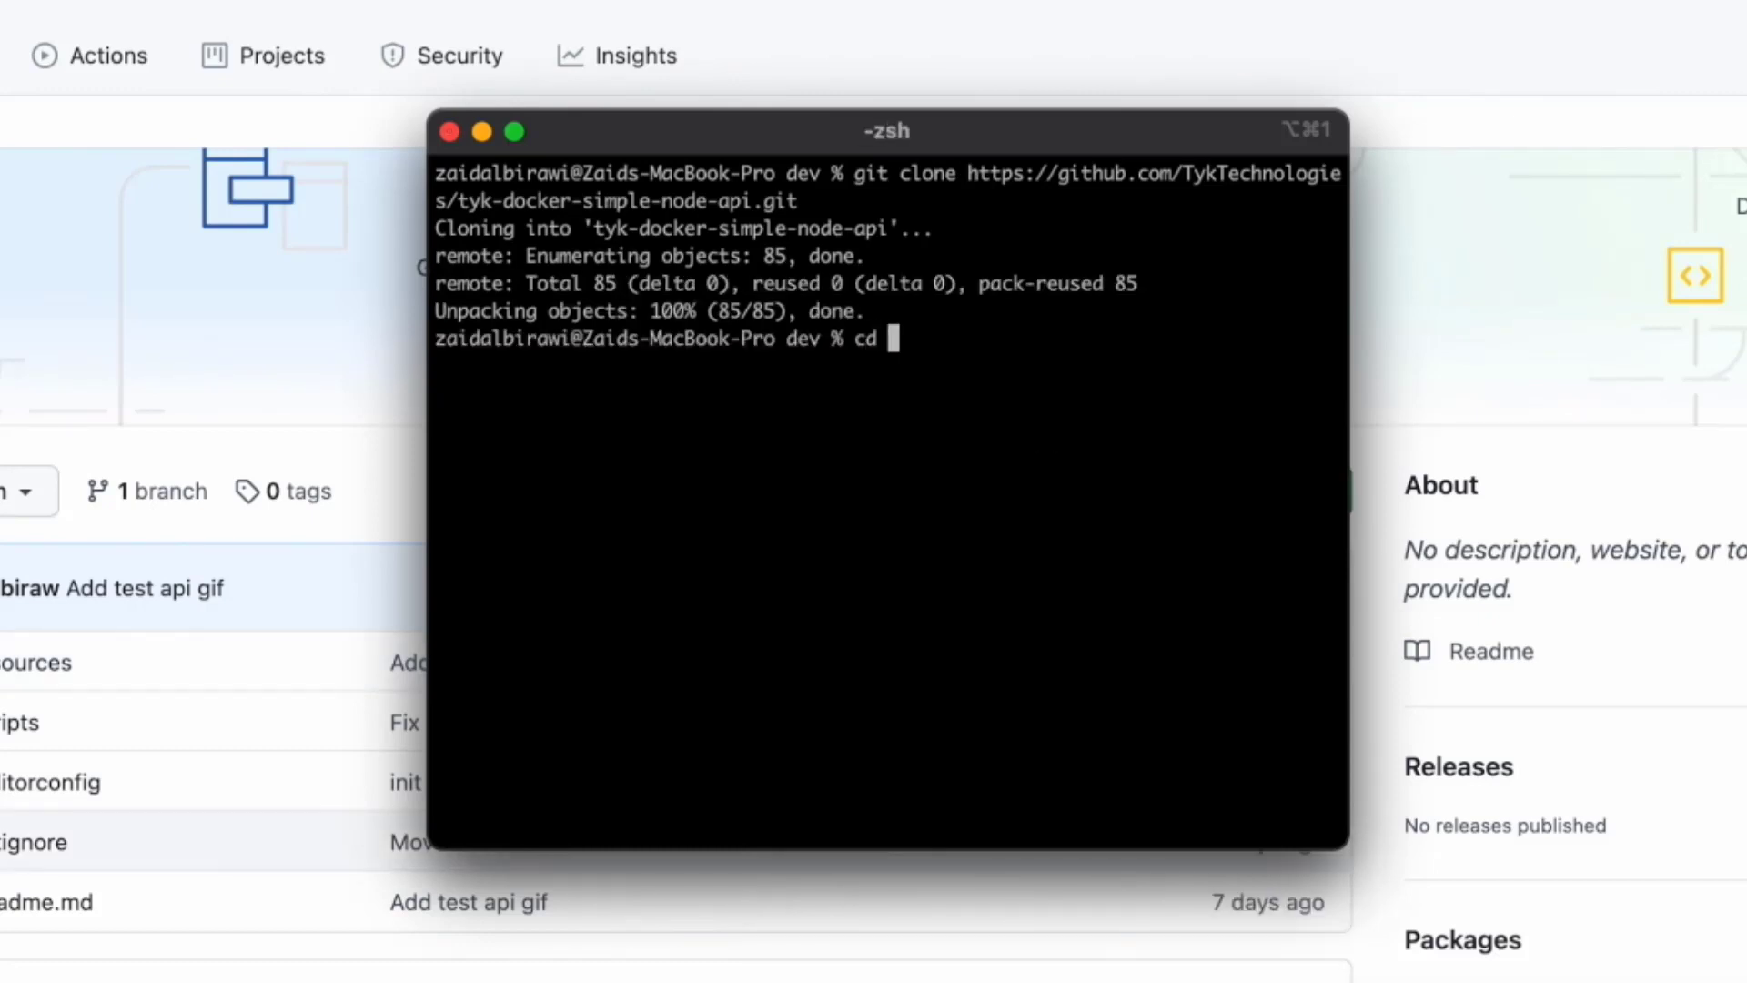
type("tyk-docker-simple-node-api/")
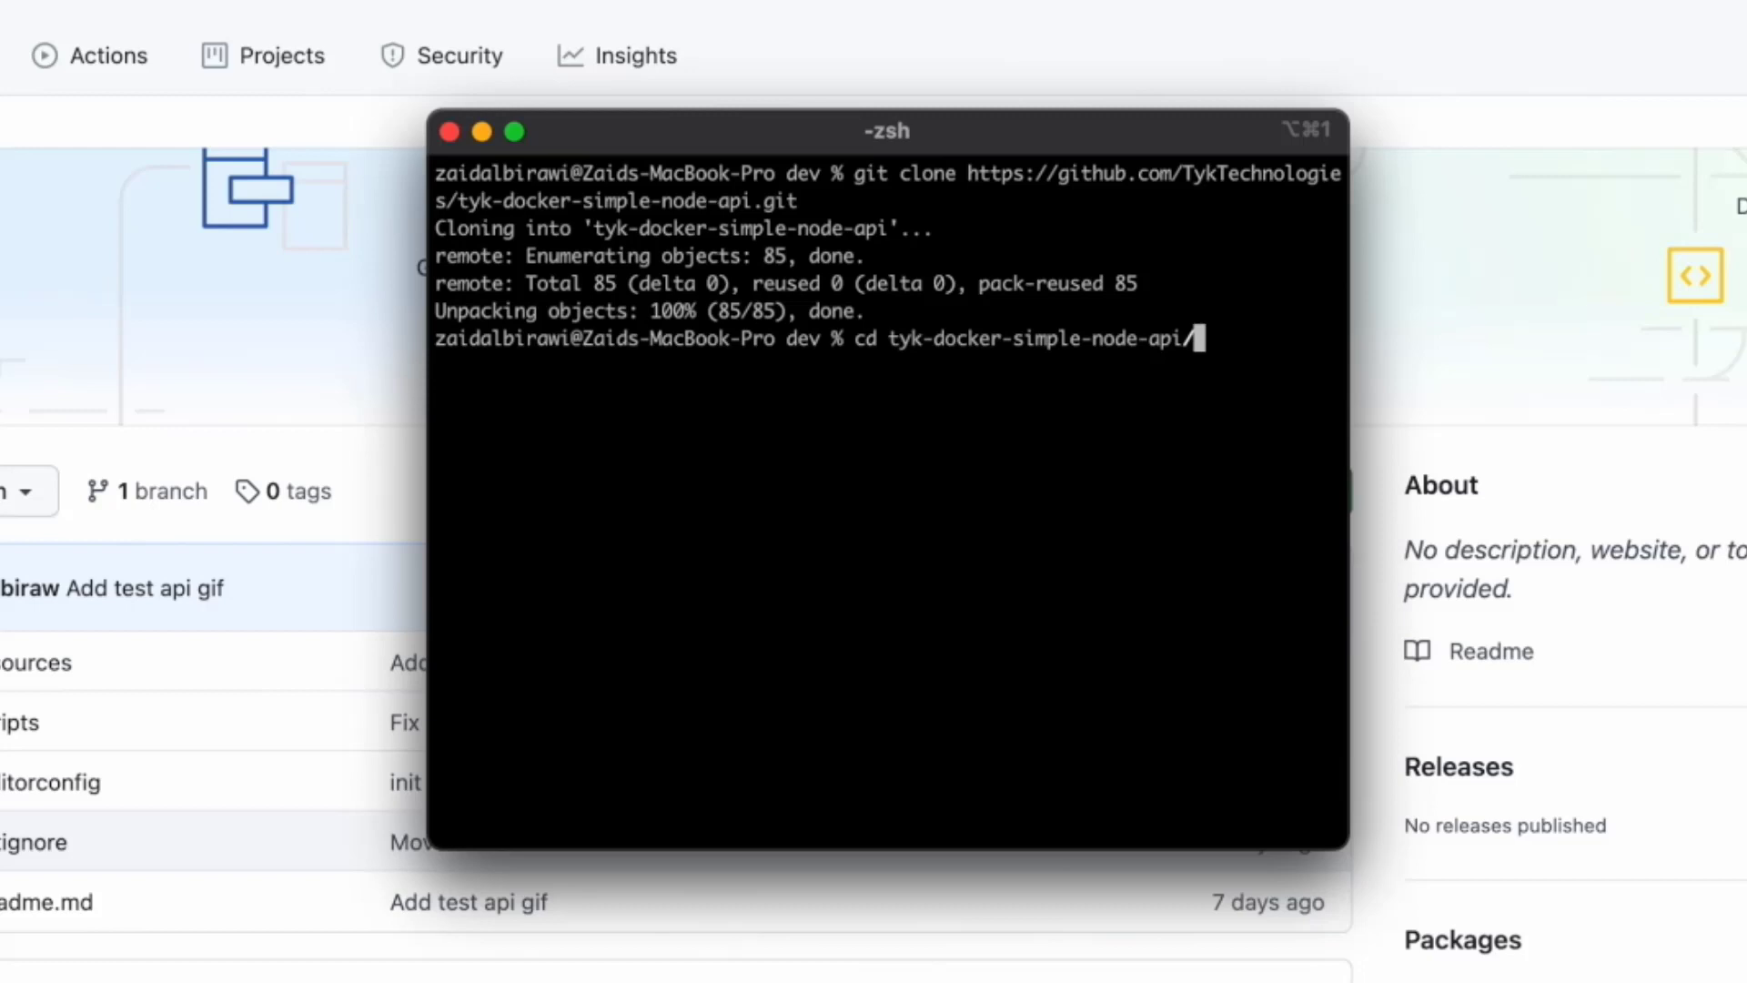
key("Return")
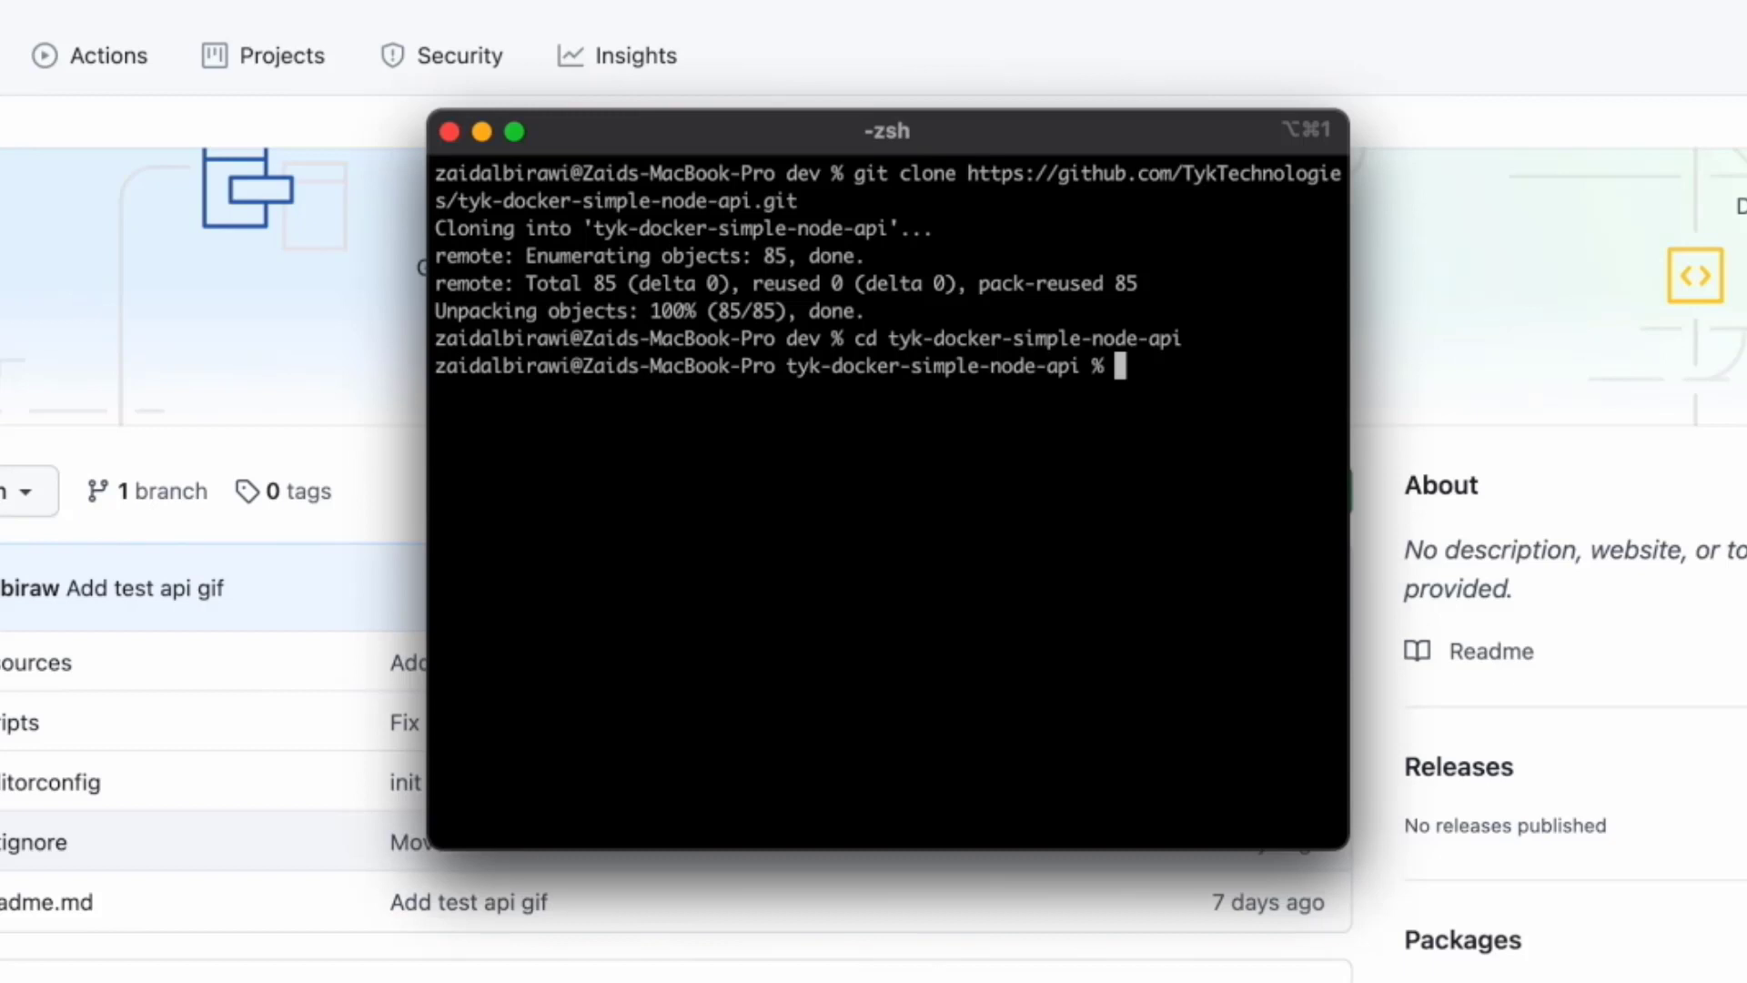
Step: Run bash scripts/init.sh and proceed to the Tyk Pro license key prompt
type("bash")
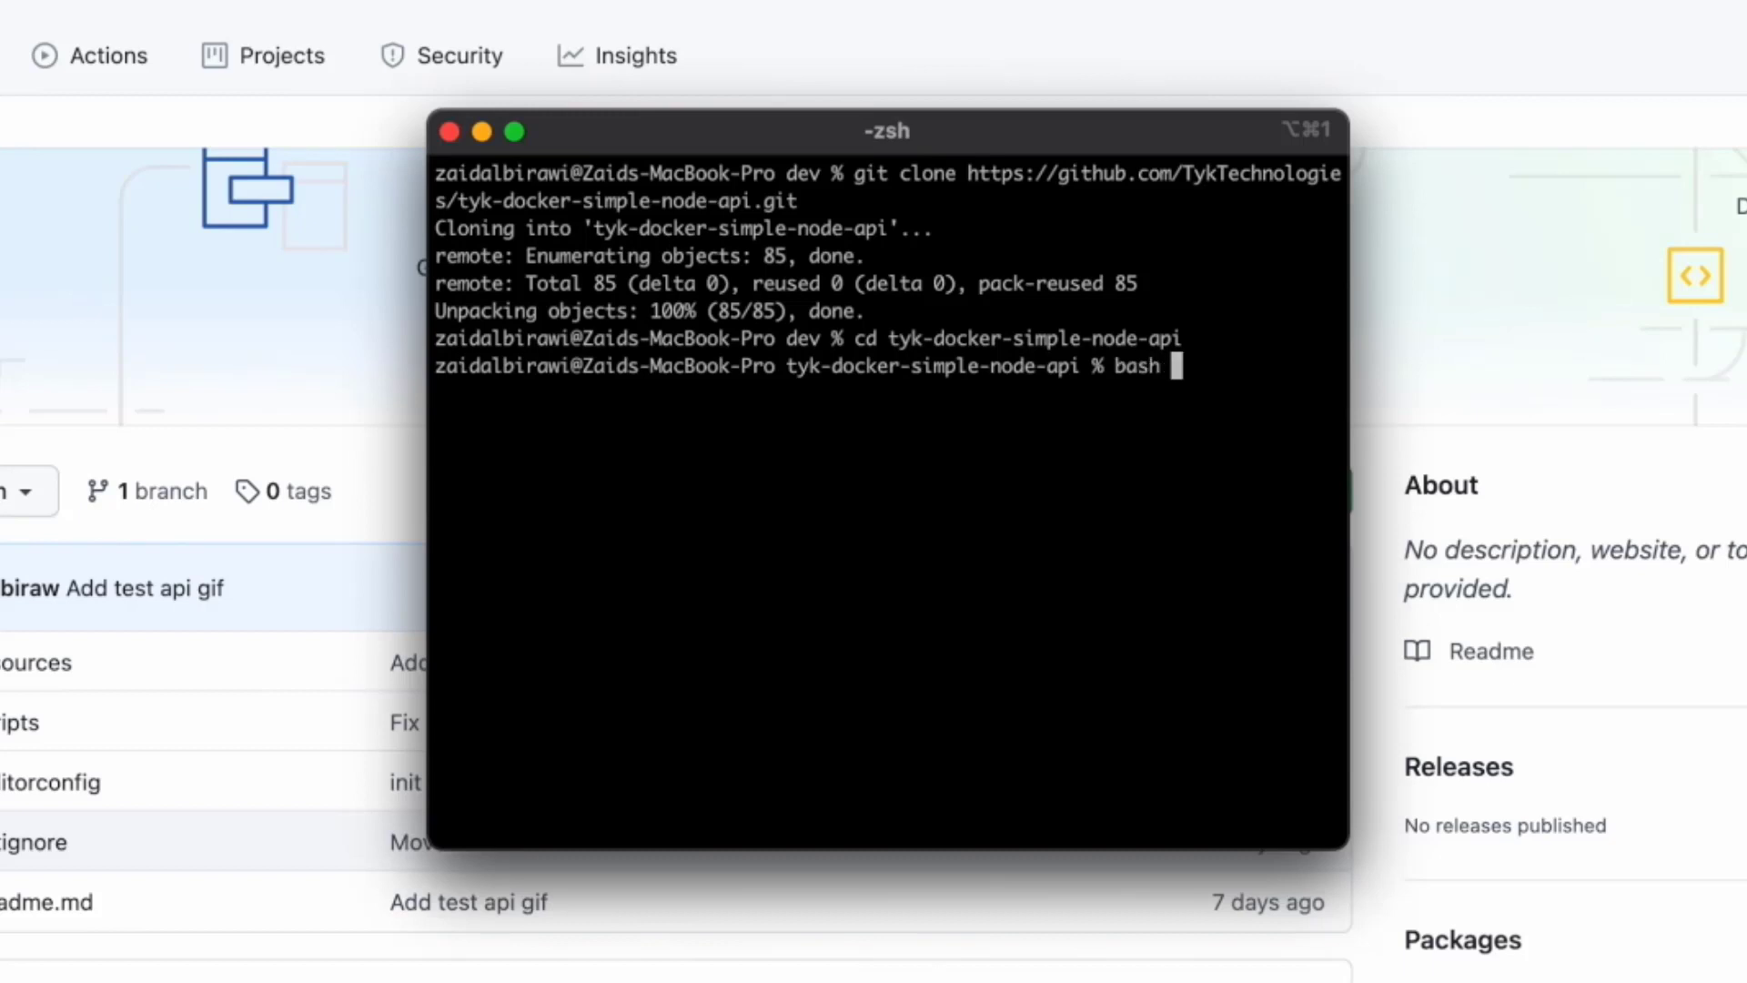
type("scripts/init")
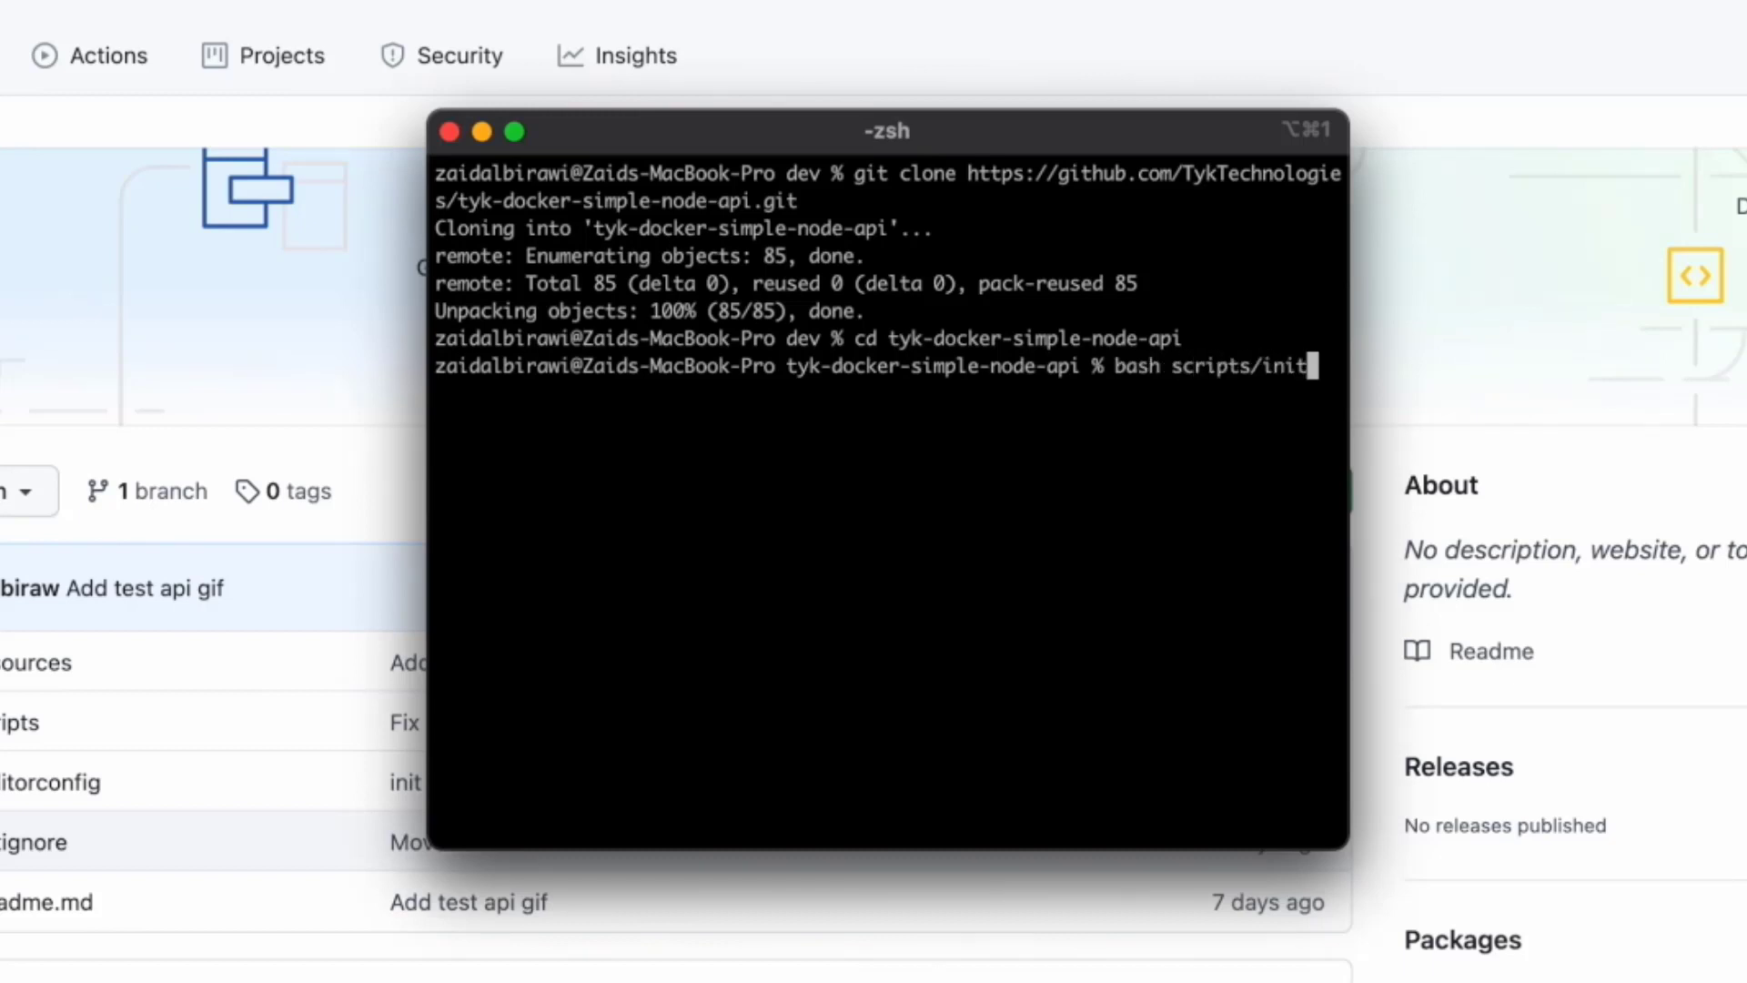
key("Return")
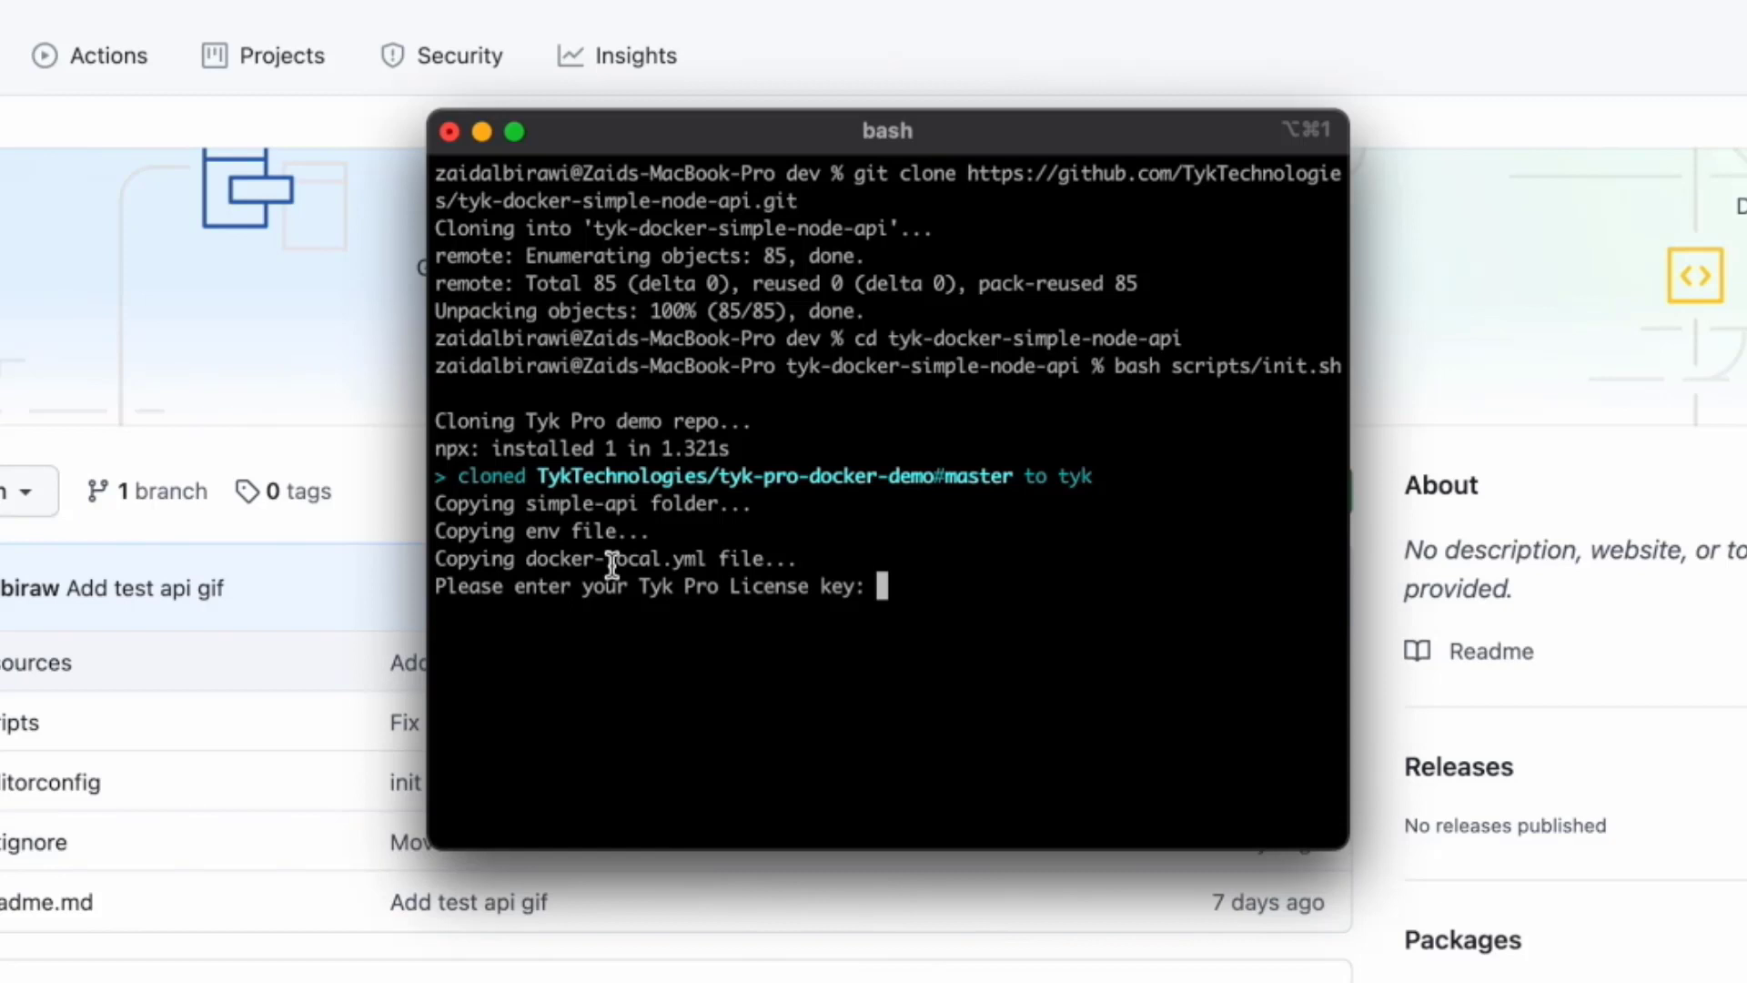
mouse_move(615, 557)
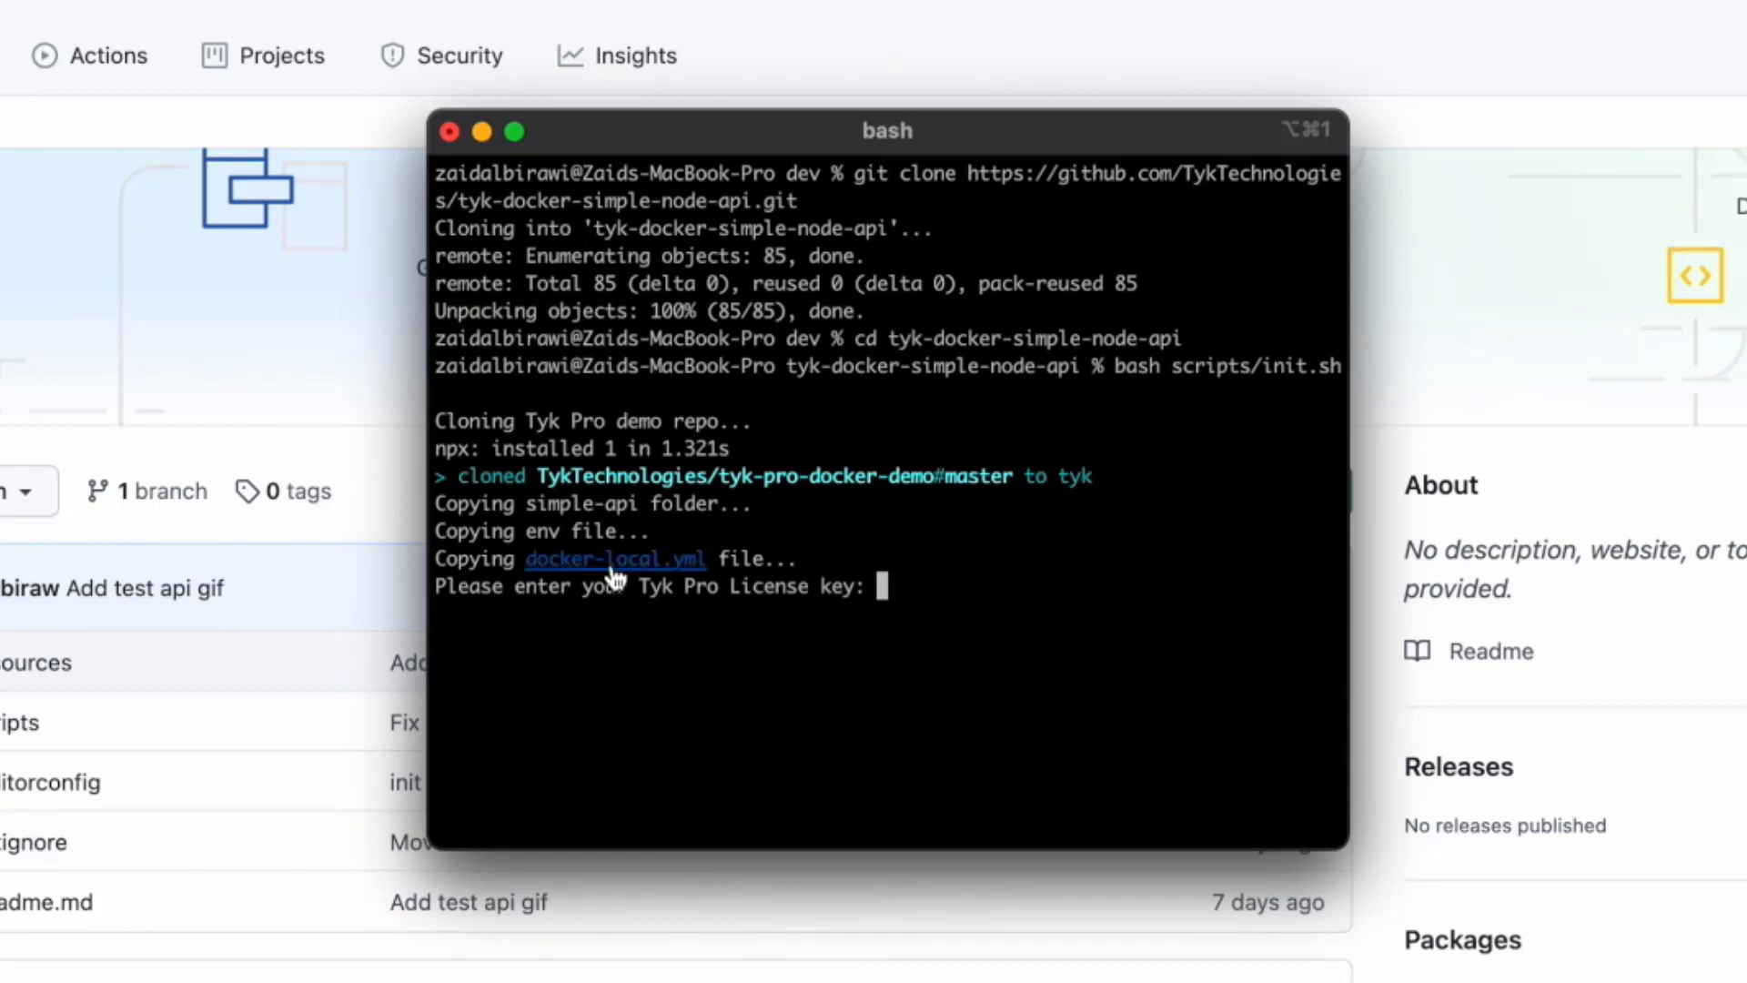
key("Return")
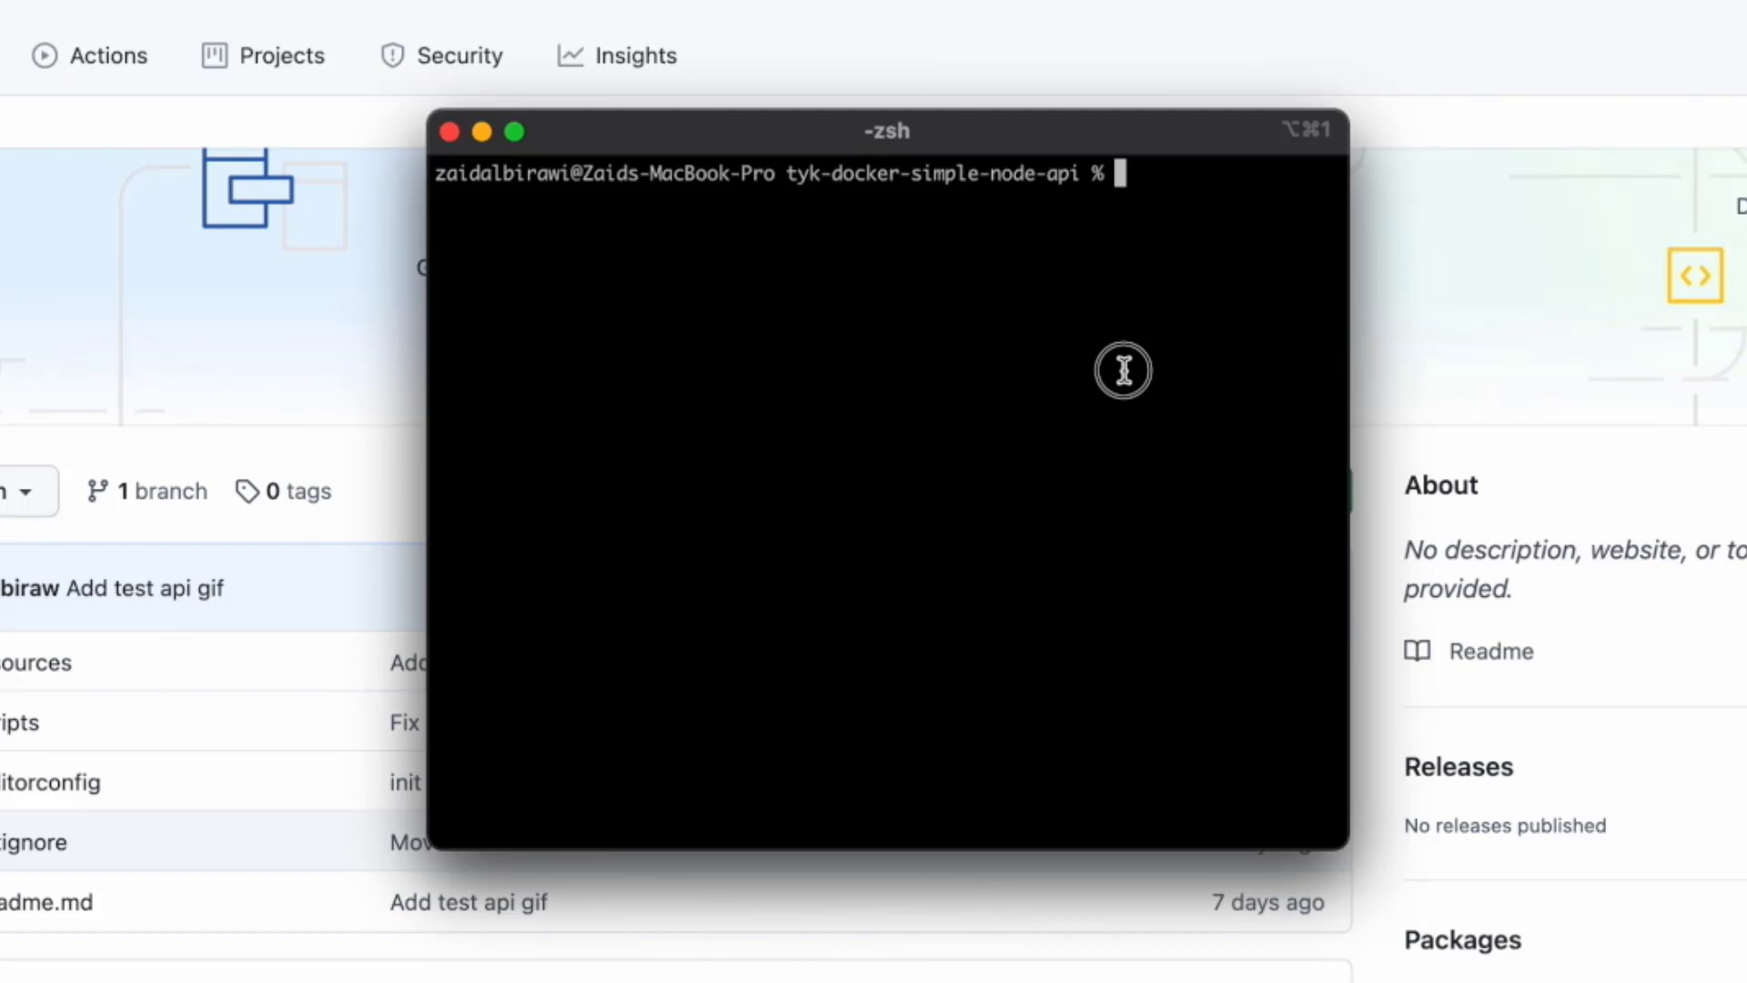
Step: Open the tyk folder in Sublime Text using subl tyk/
type("sub")
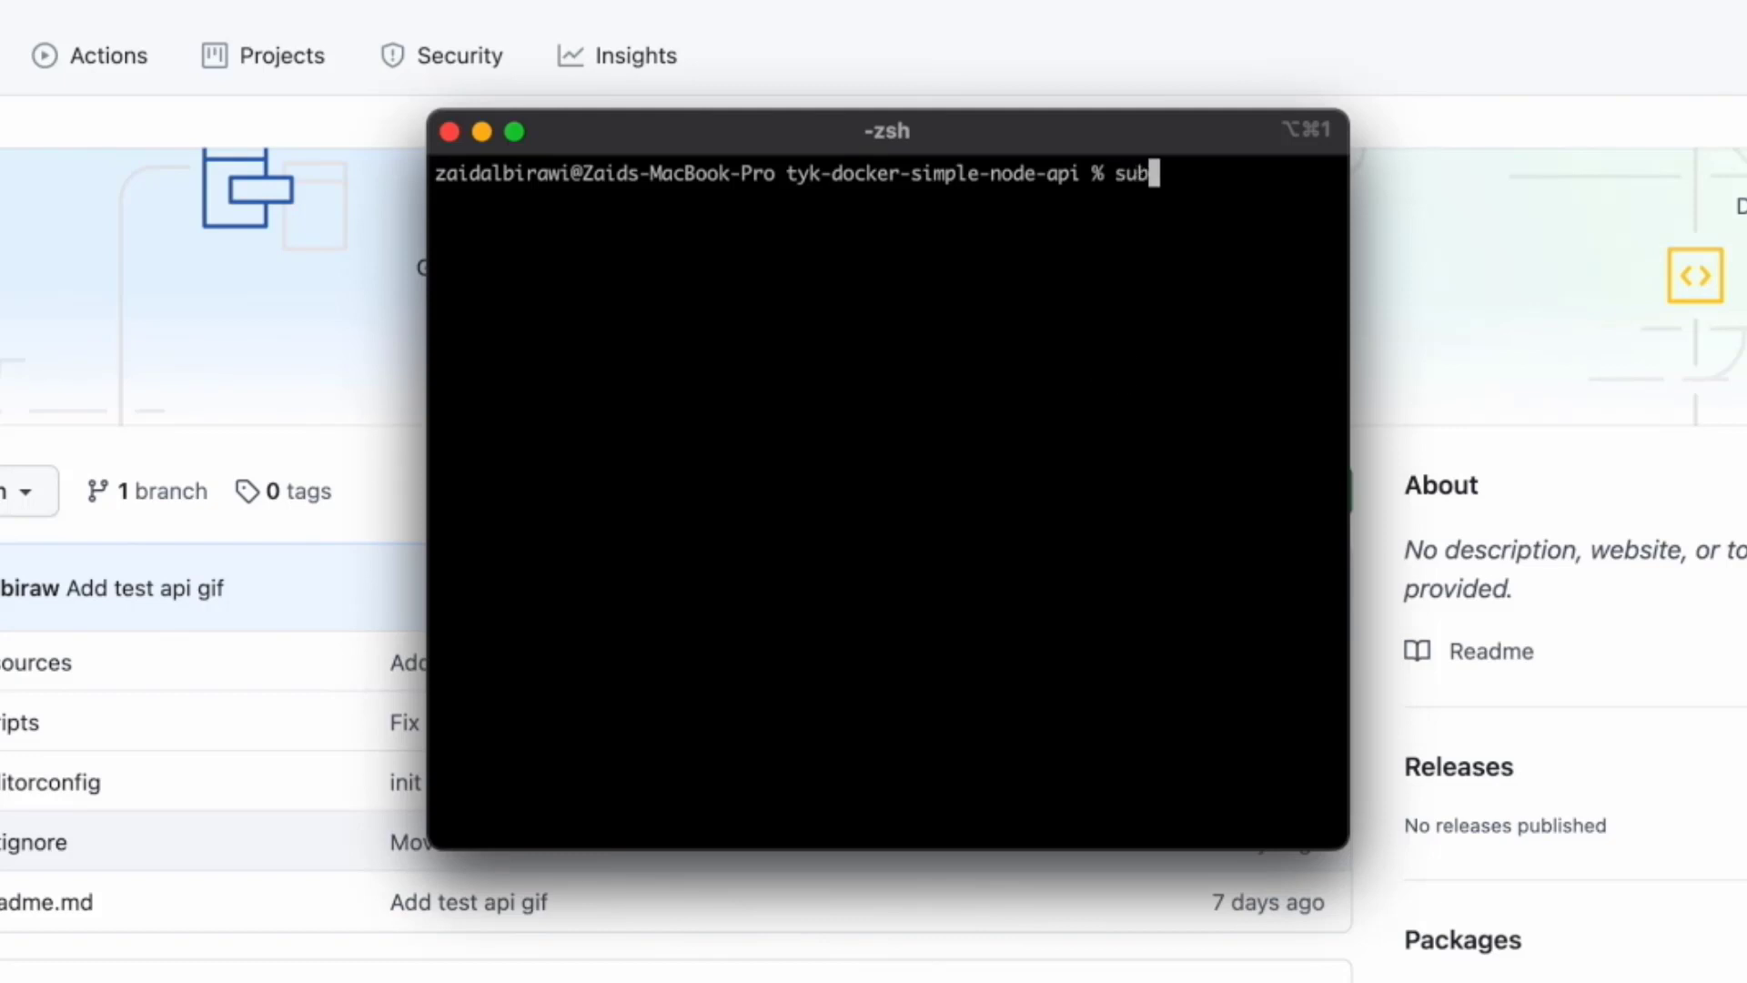
type("l tyk/")
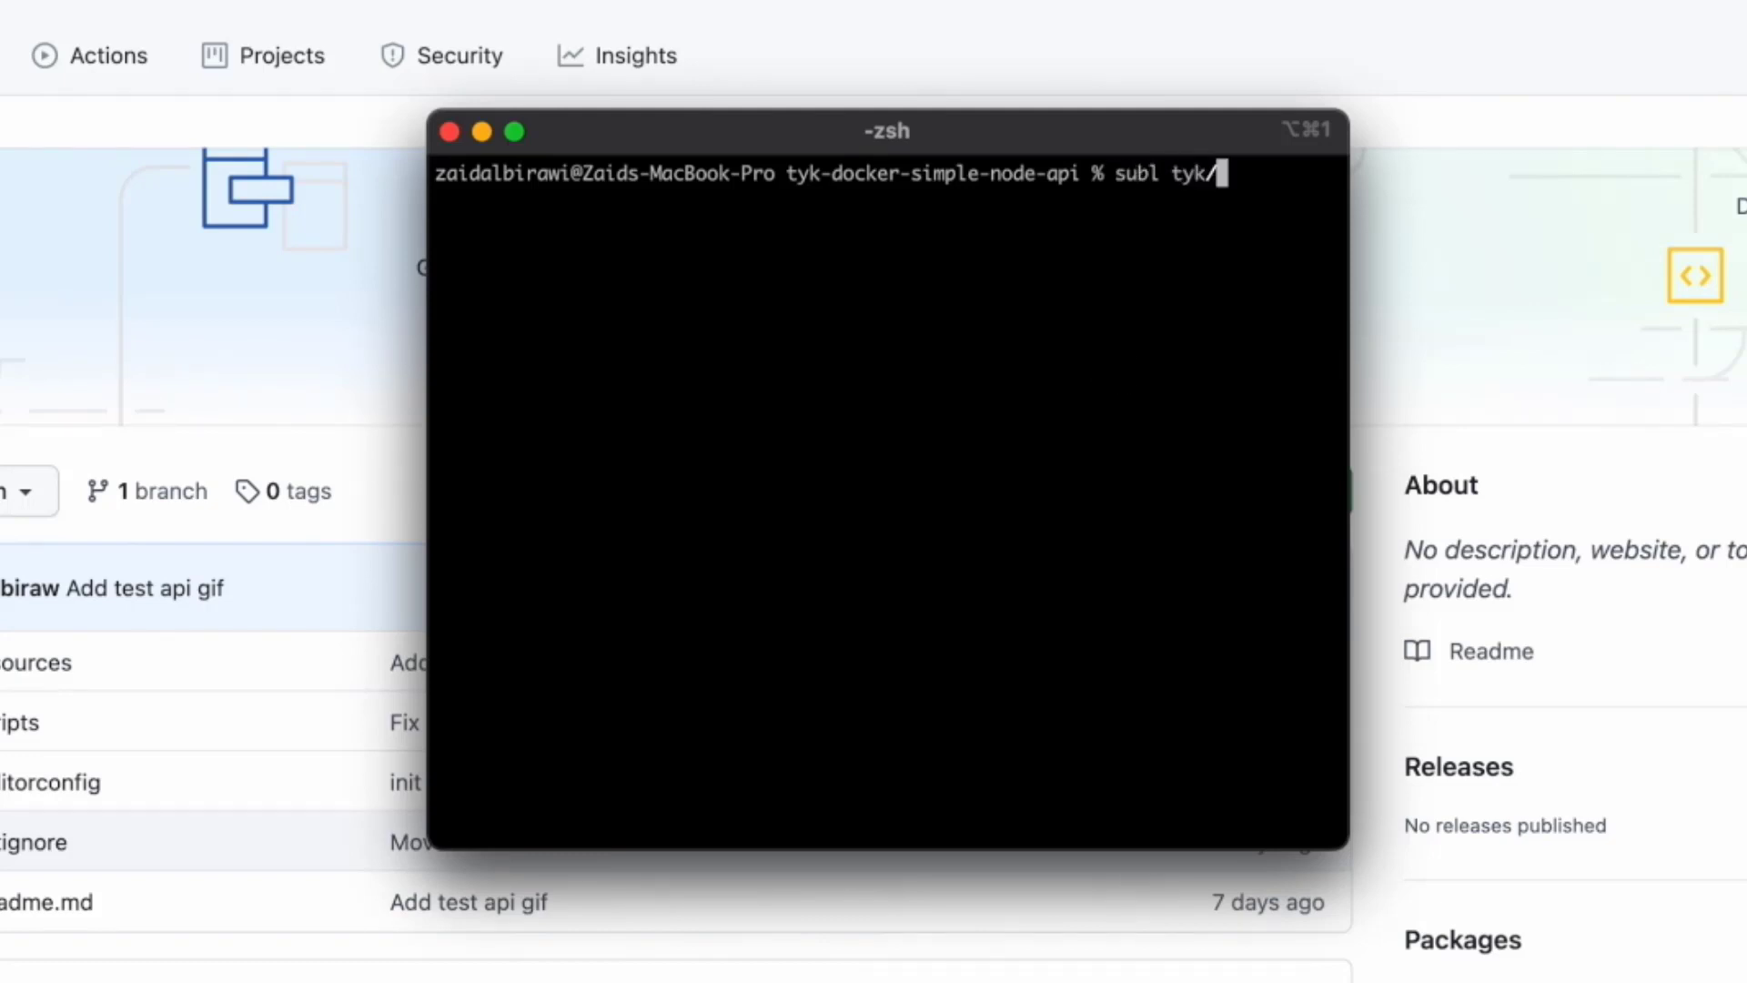
key("Return")
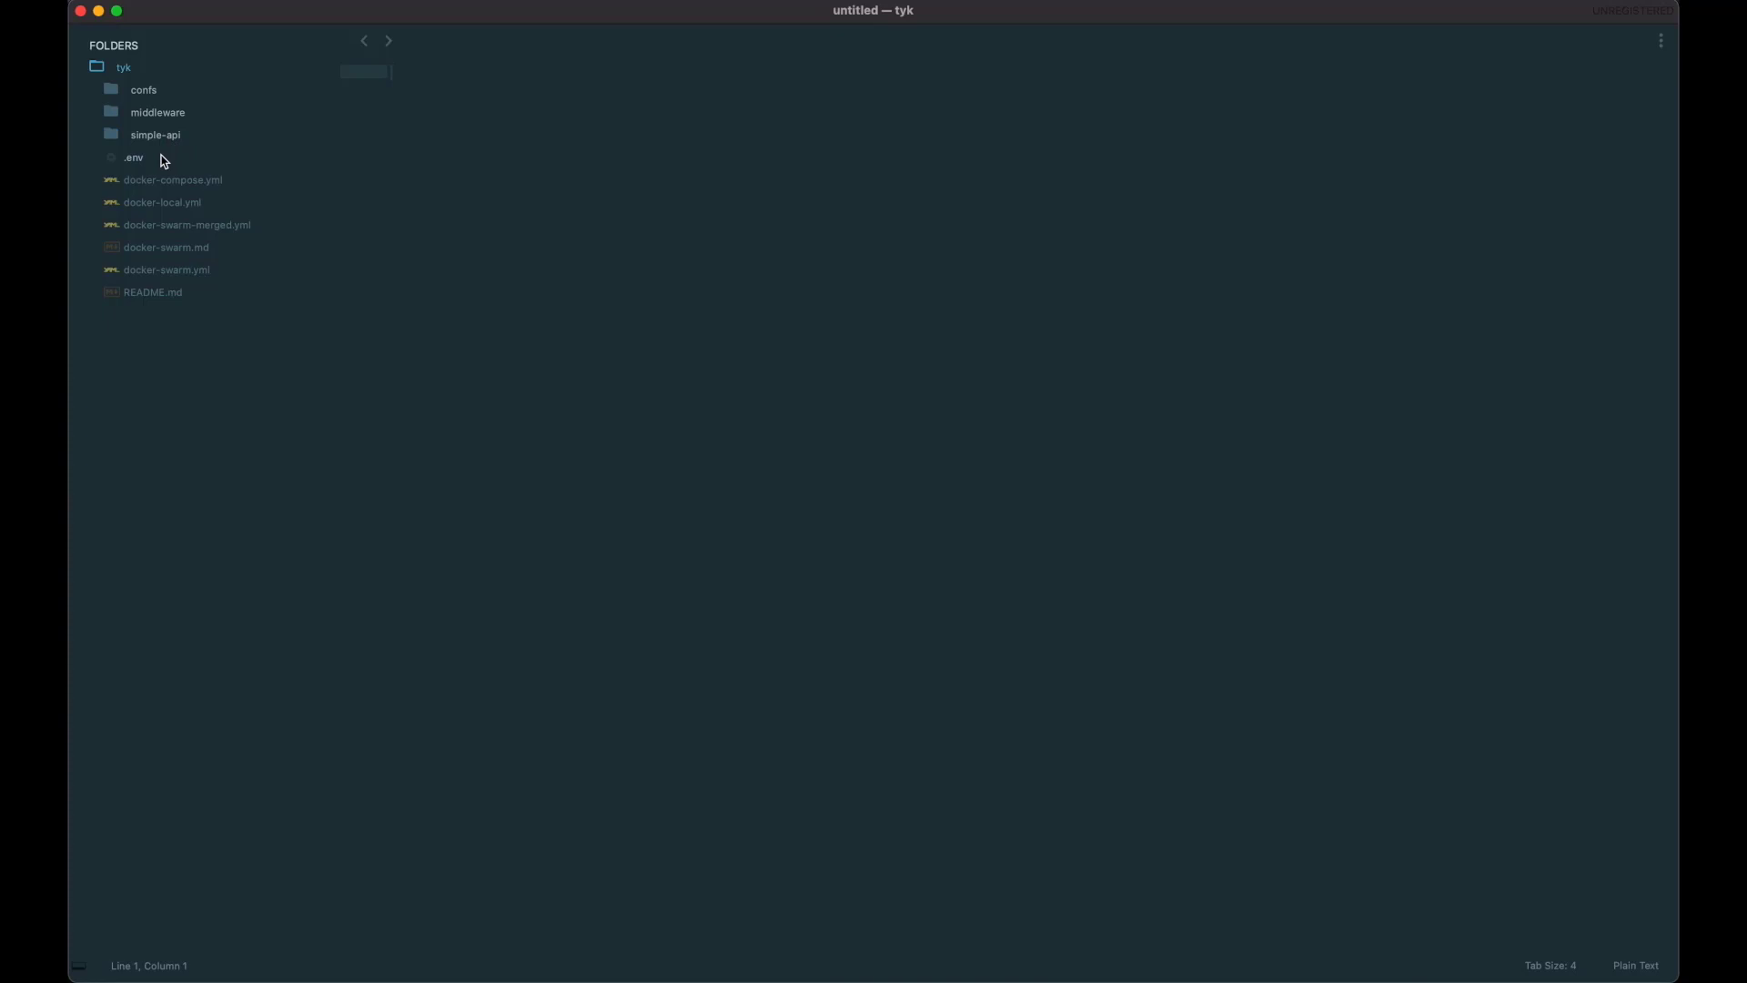
mouse_move(161, 203)
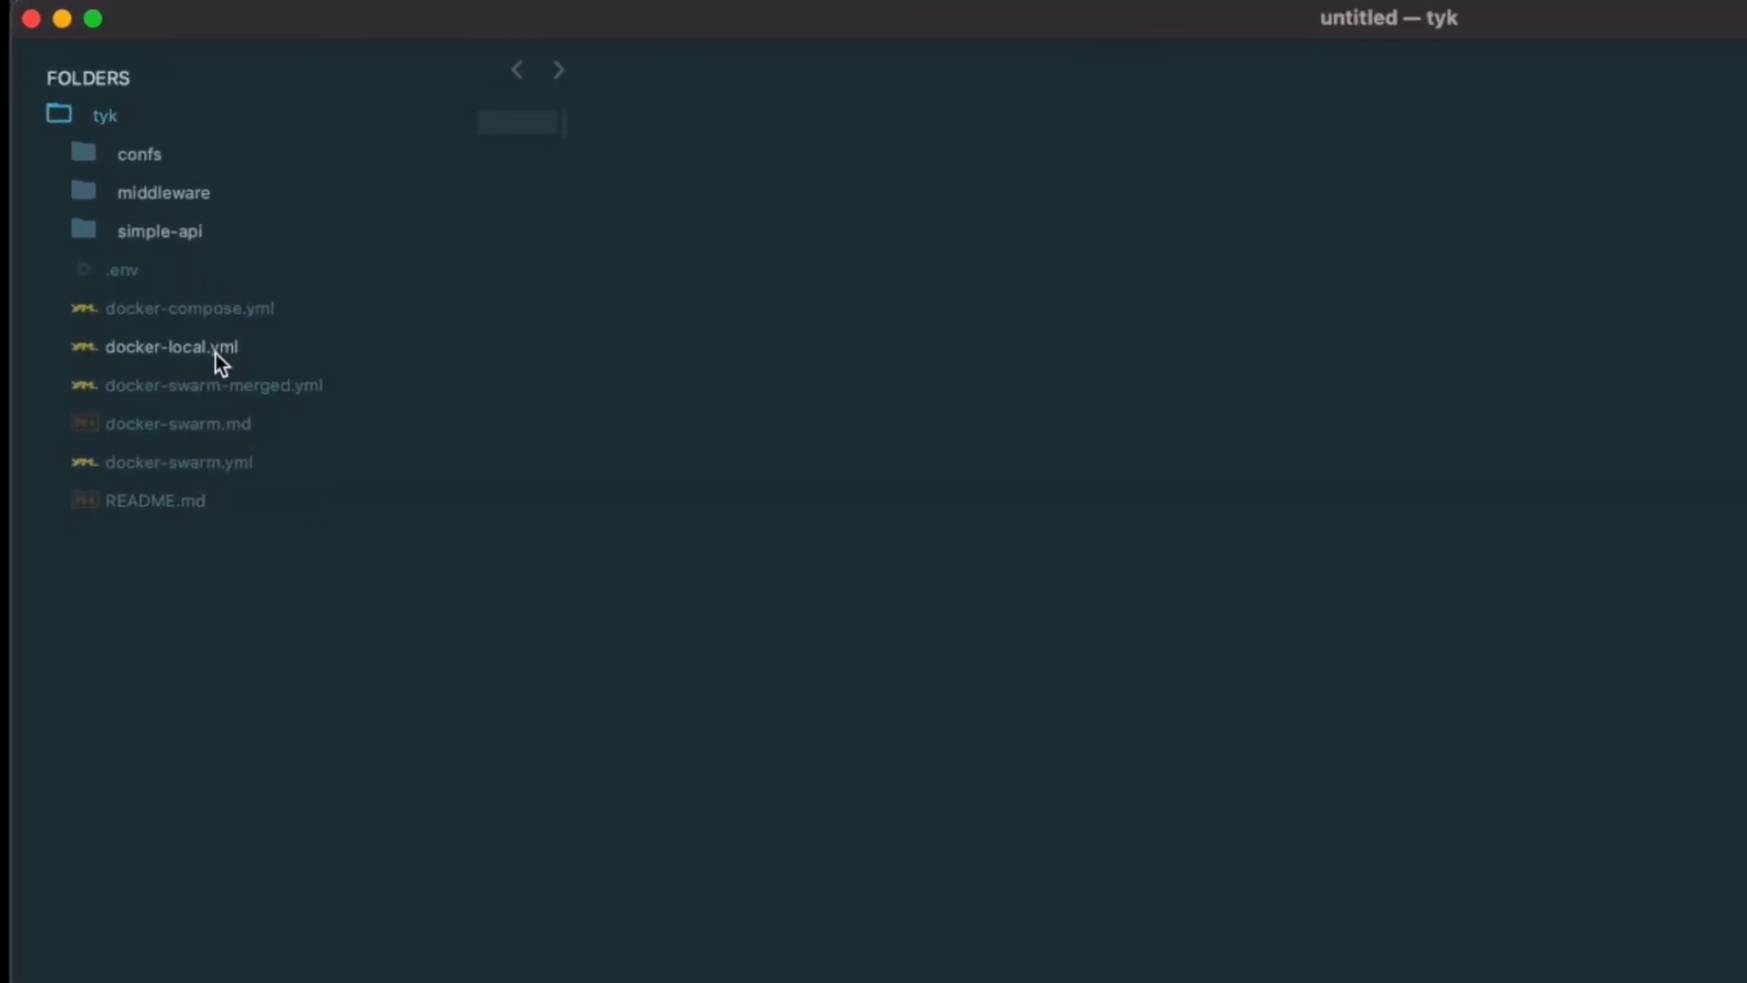
Step: View simple-api/src/index.js in the sidebar, then open docker-local.yml
left_click(160, 230)
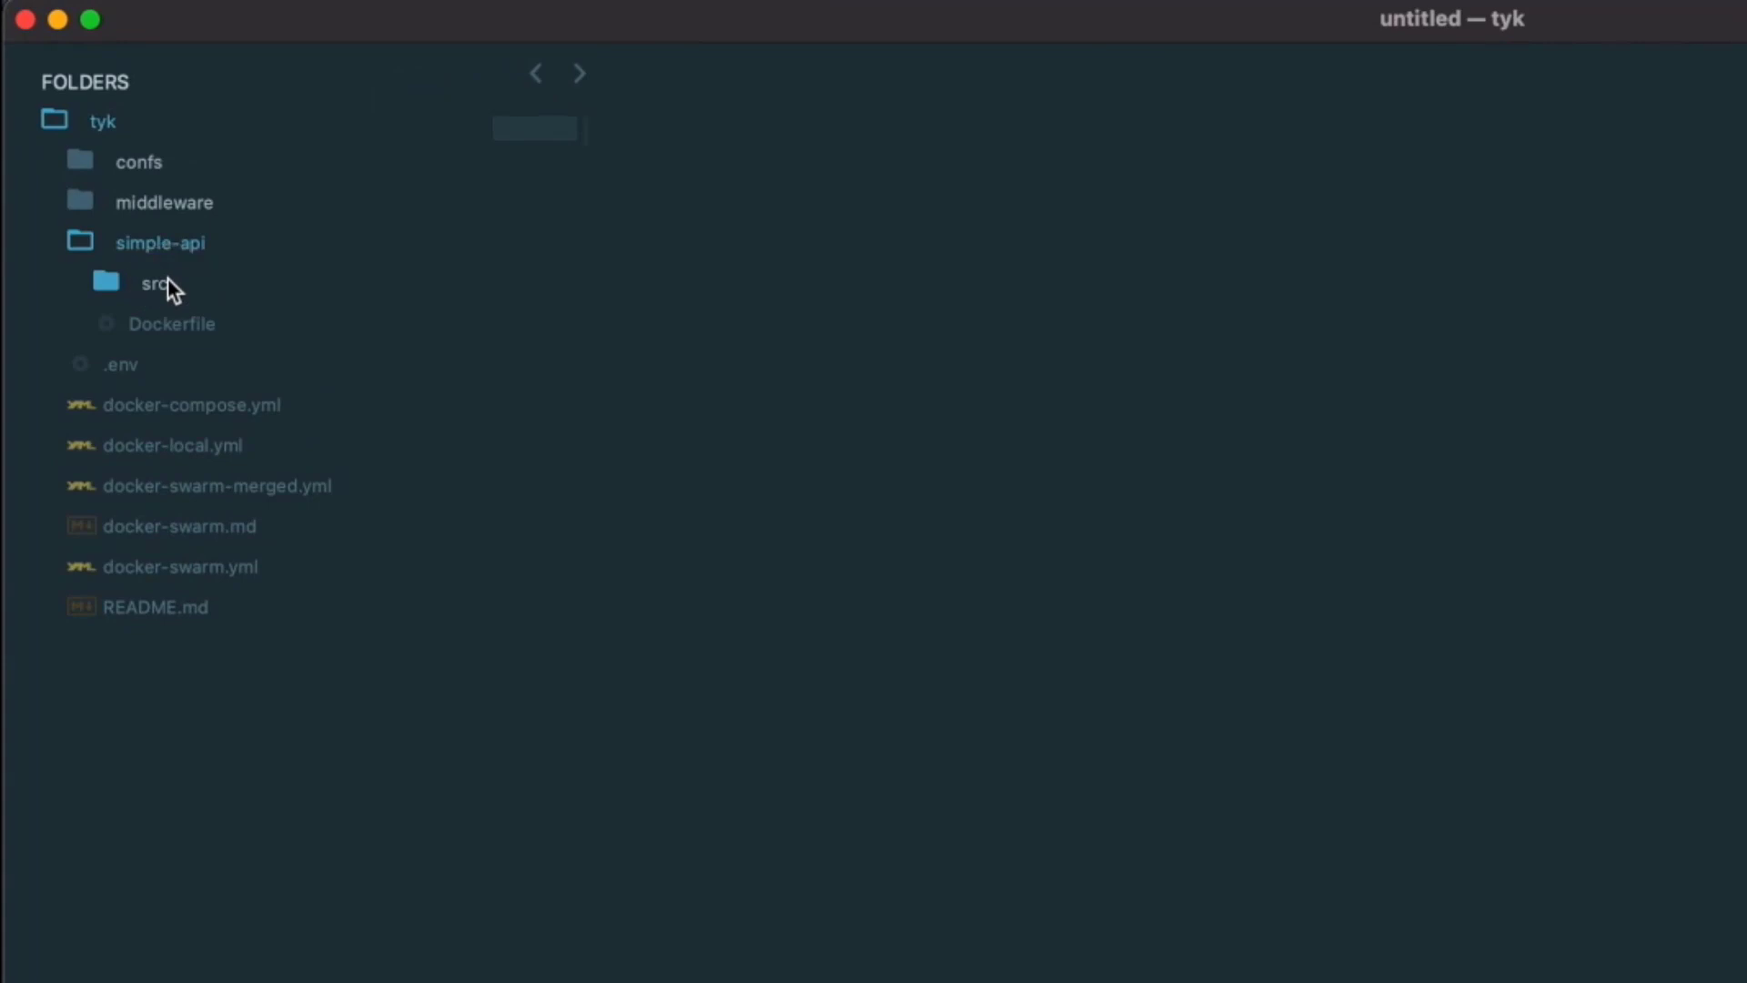
left_click(154, 283)
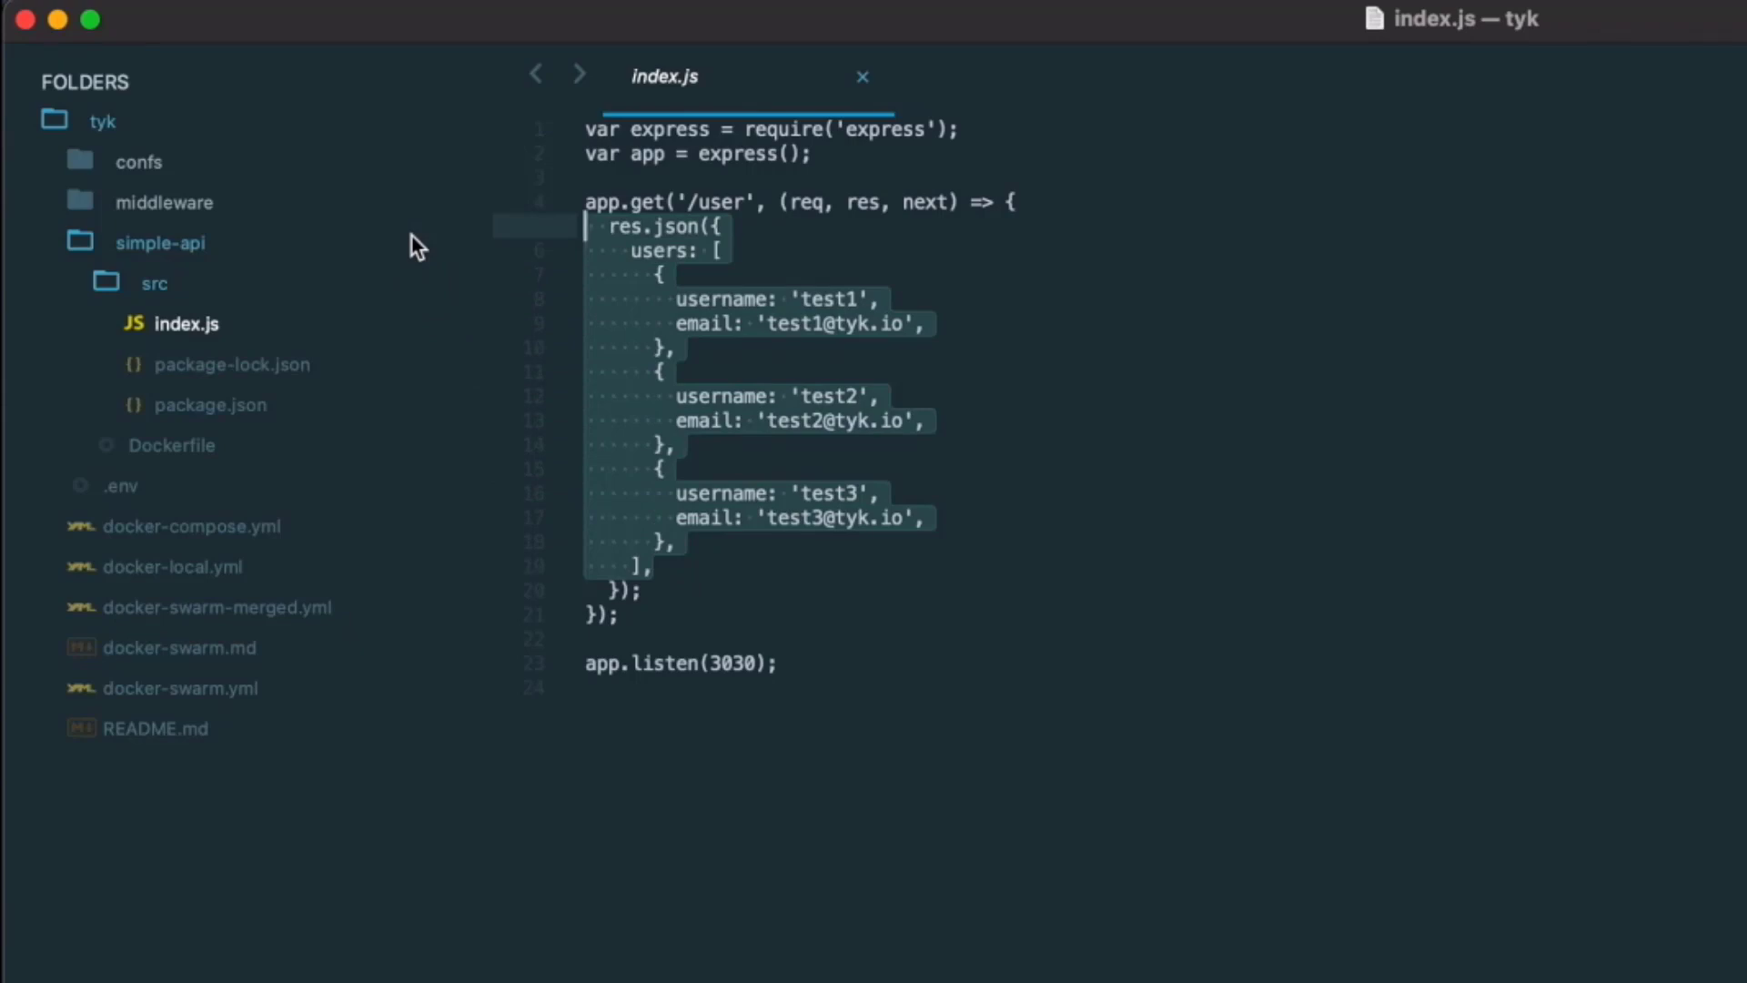
left_click(160, 242)
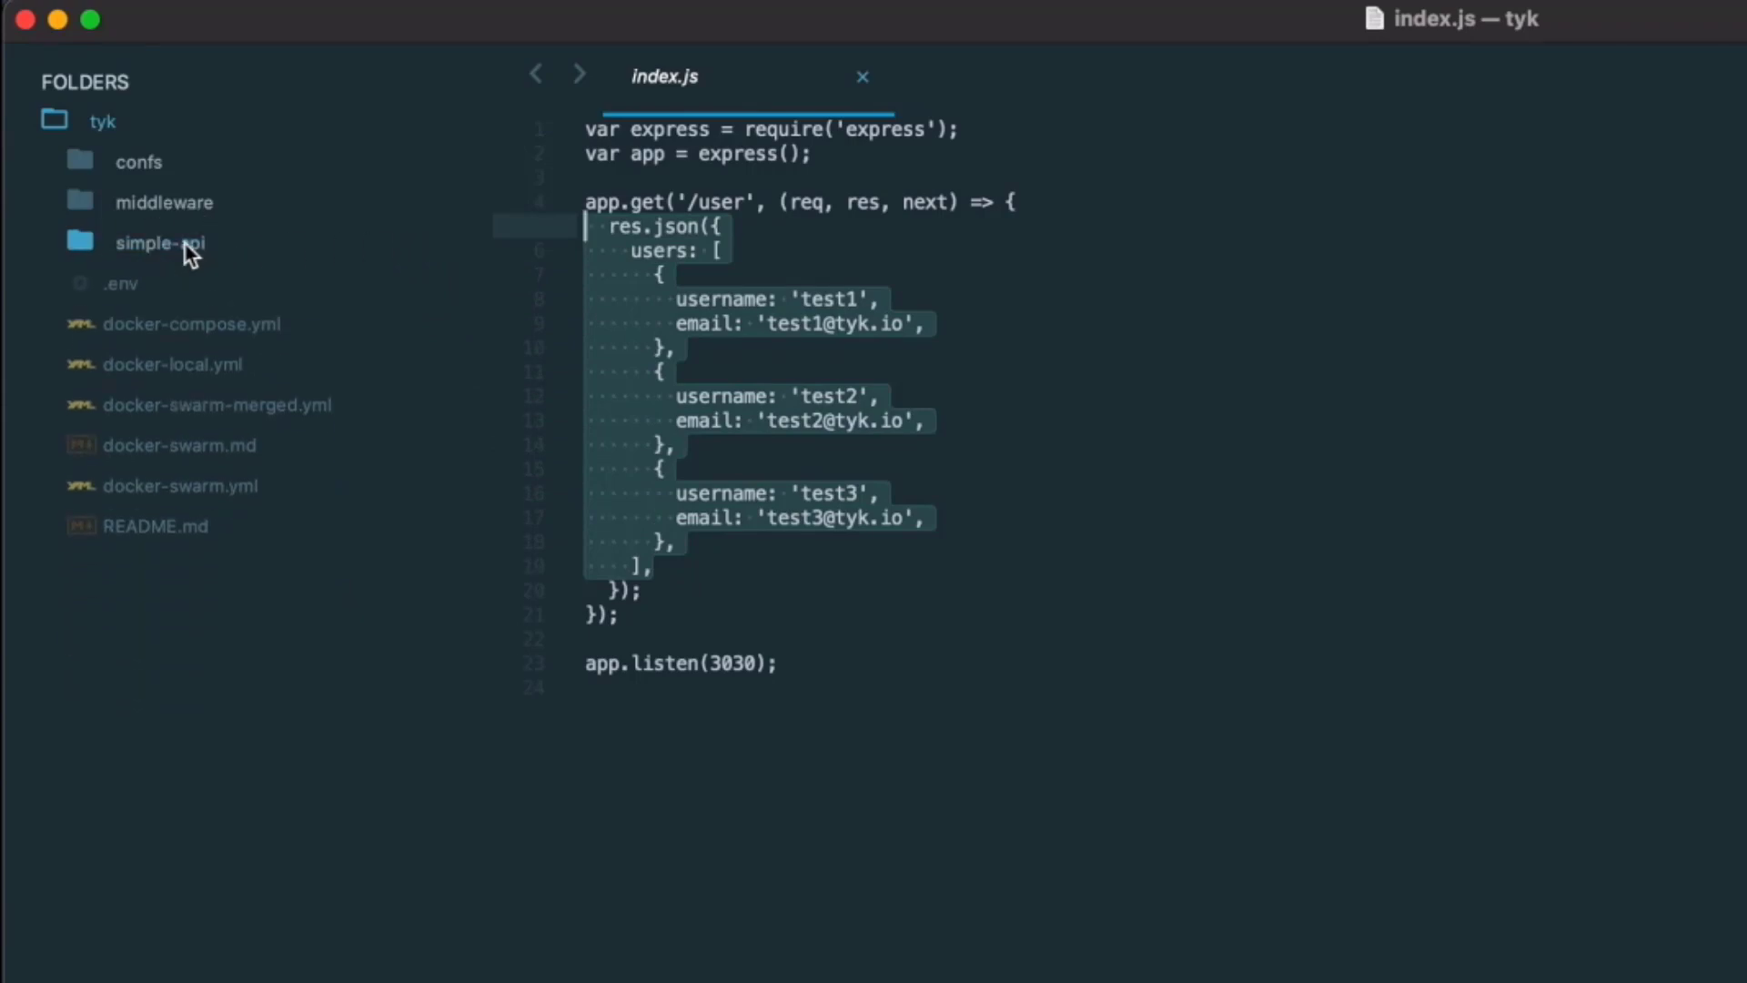
mouse_move(212, 373)
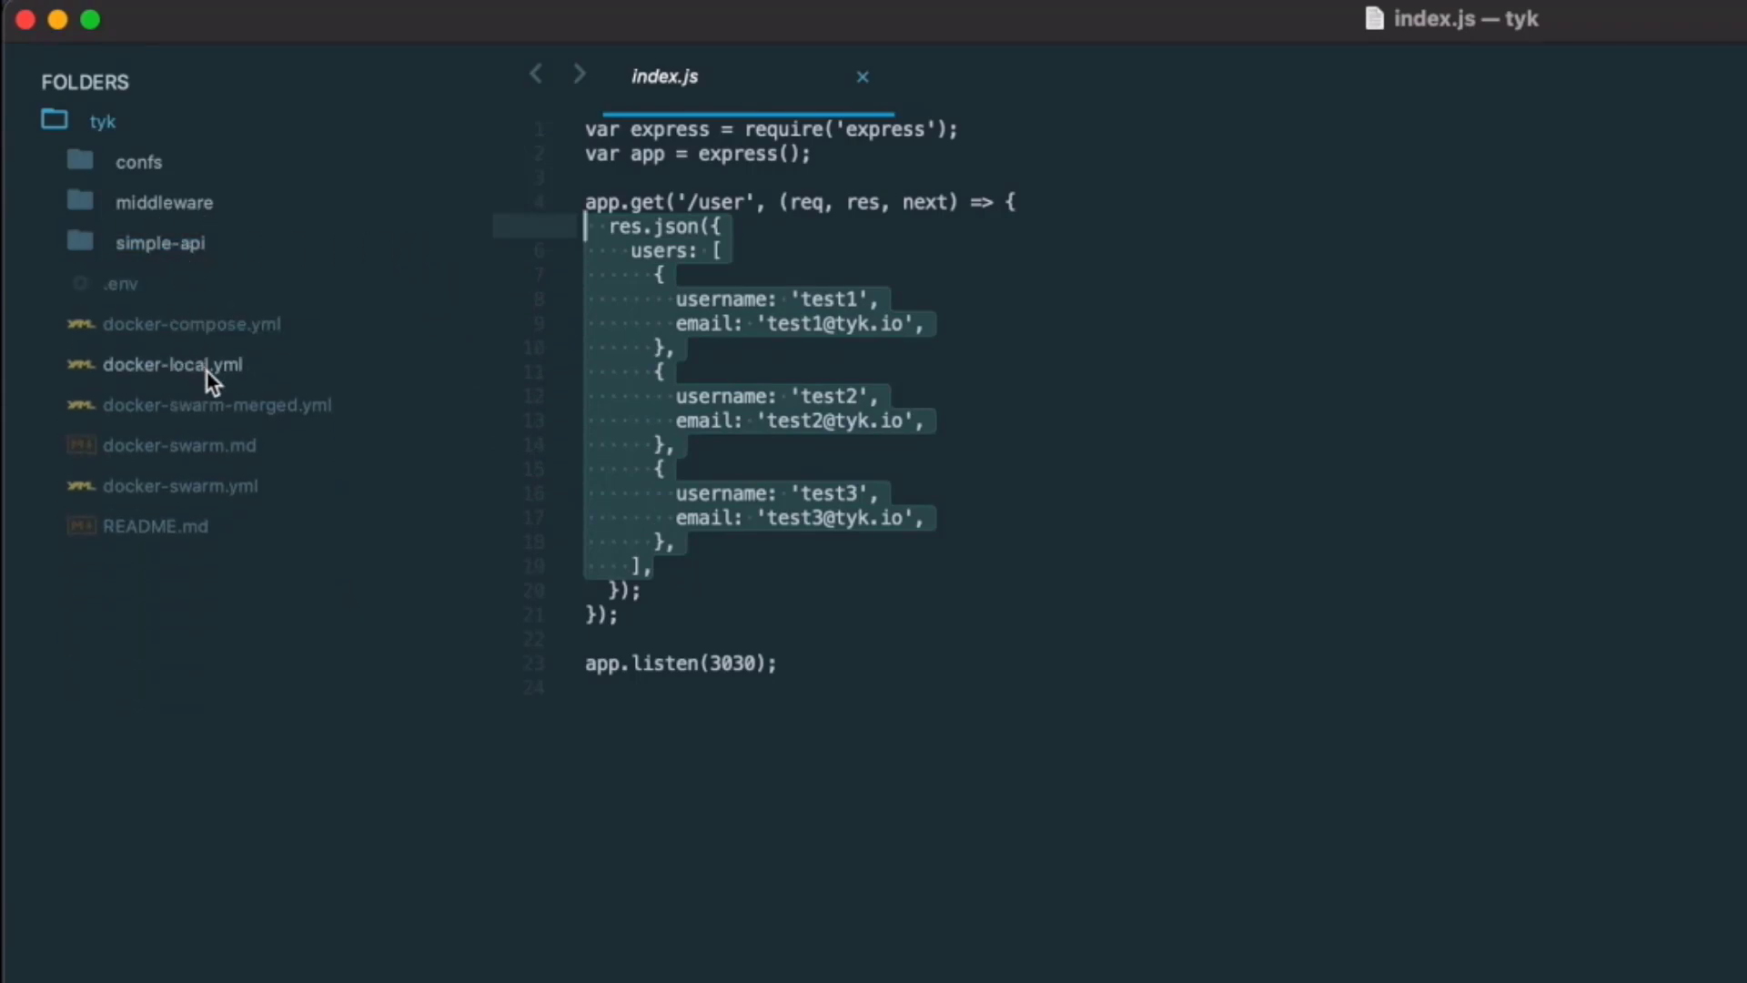
left_click(173, 363)
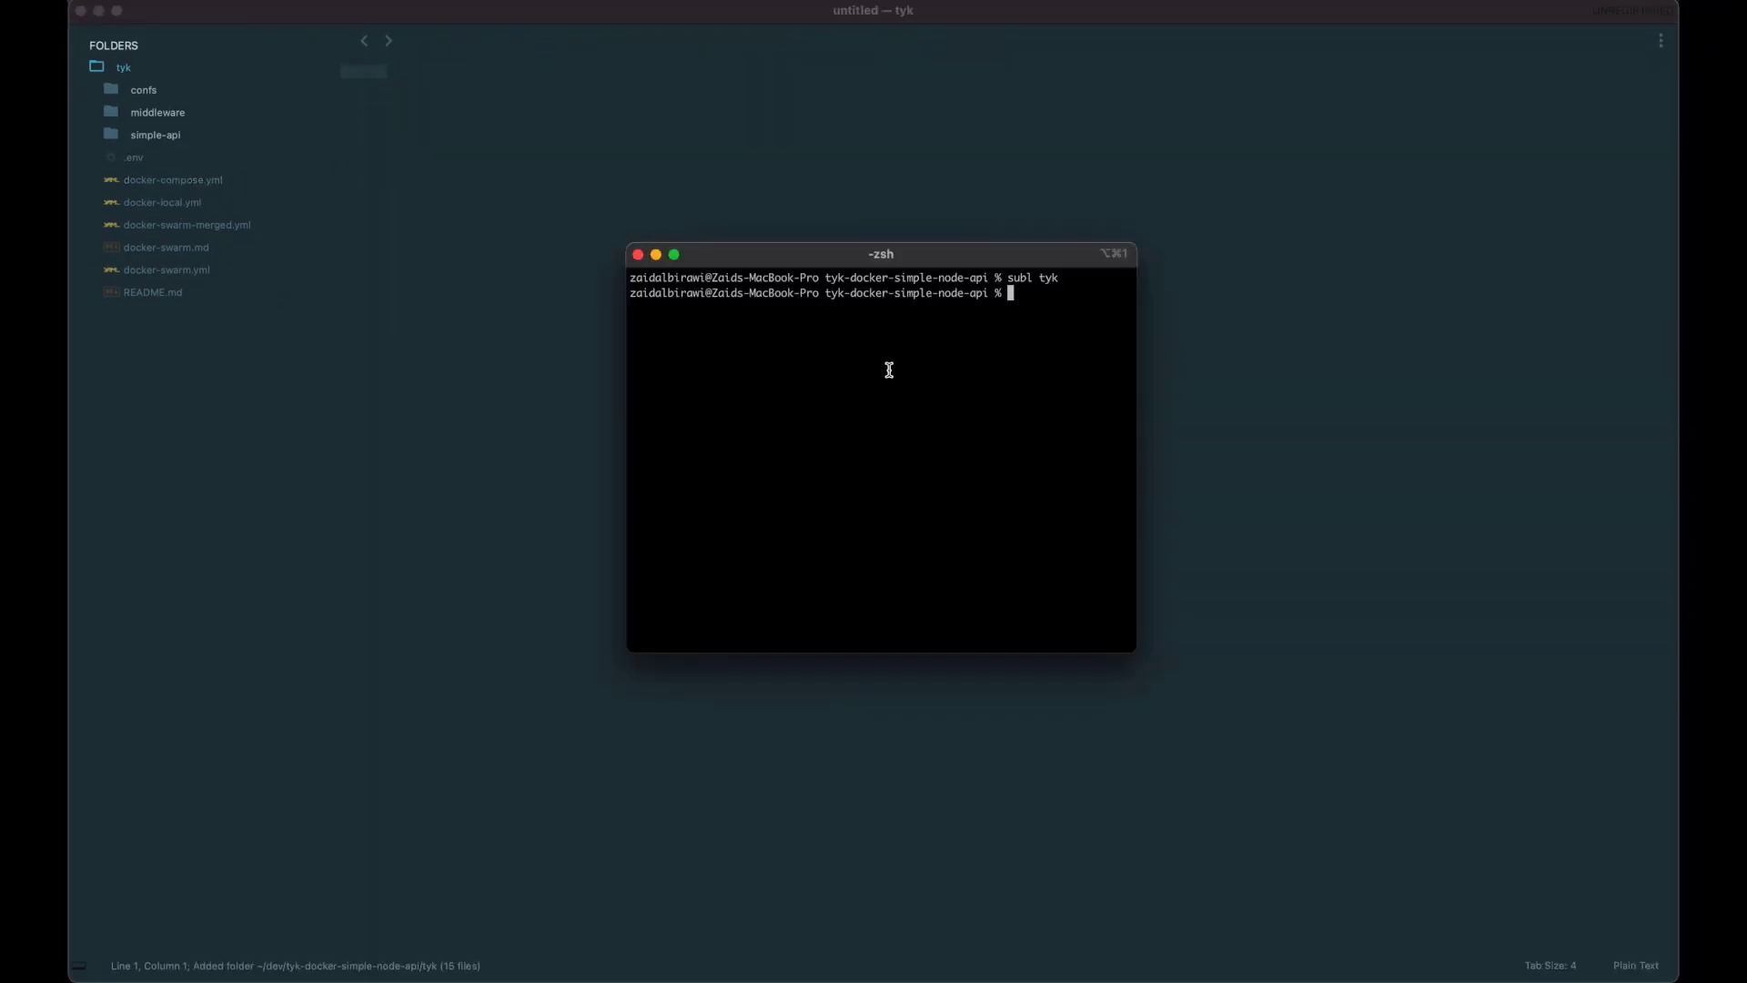
mouse_move(968, 399)
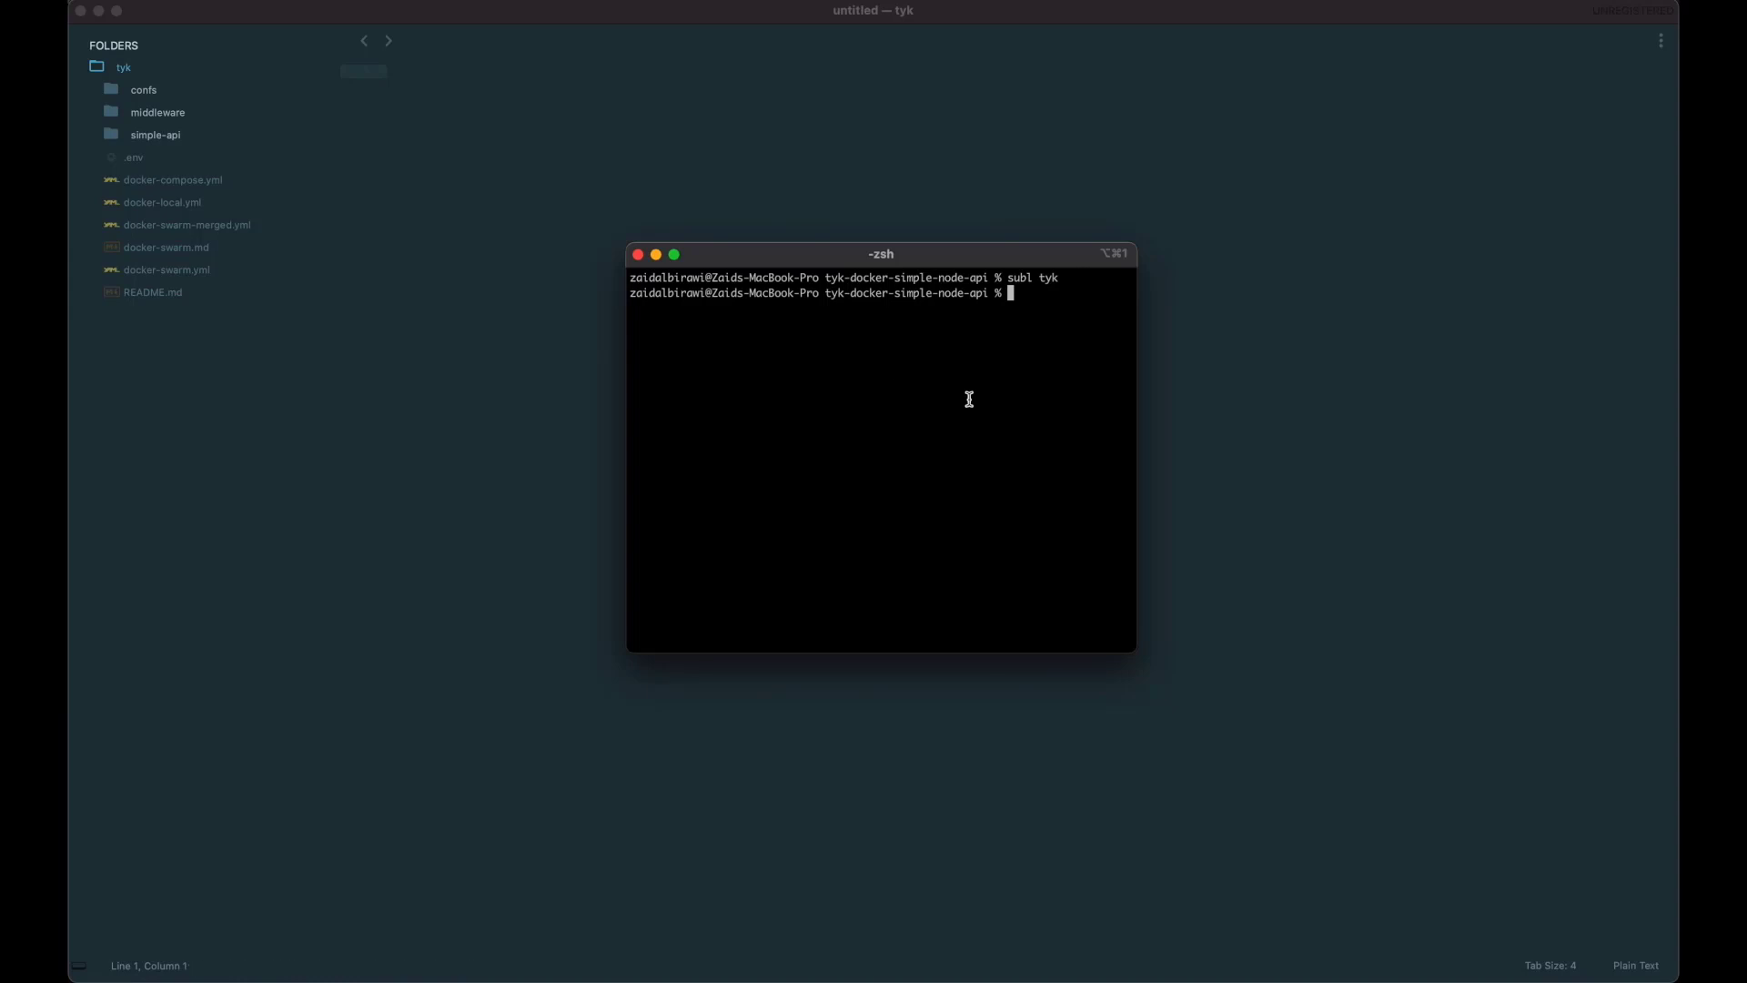
mouse_move(70, 730)
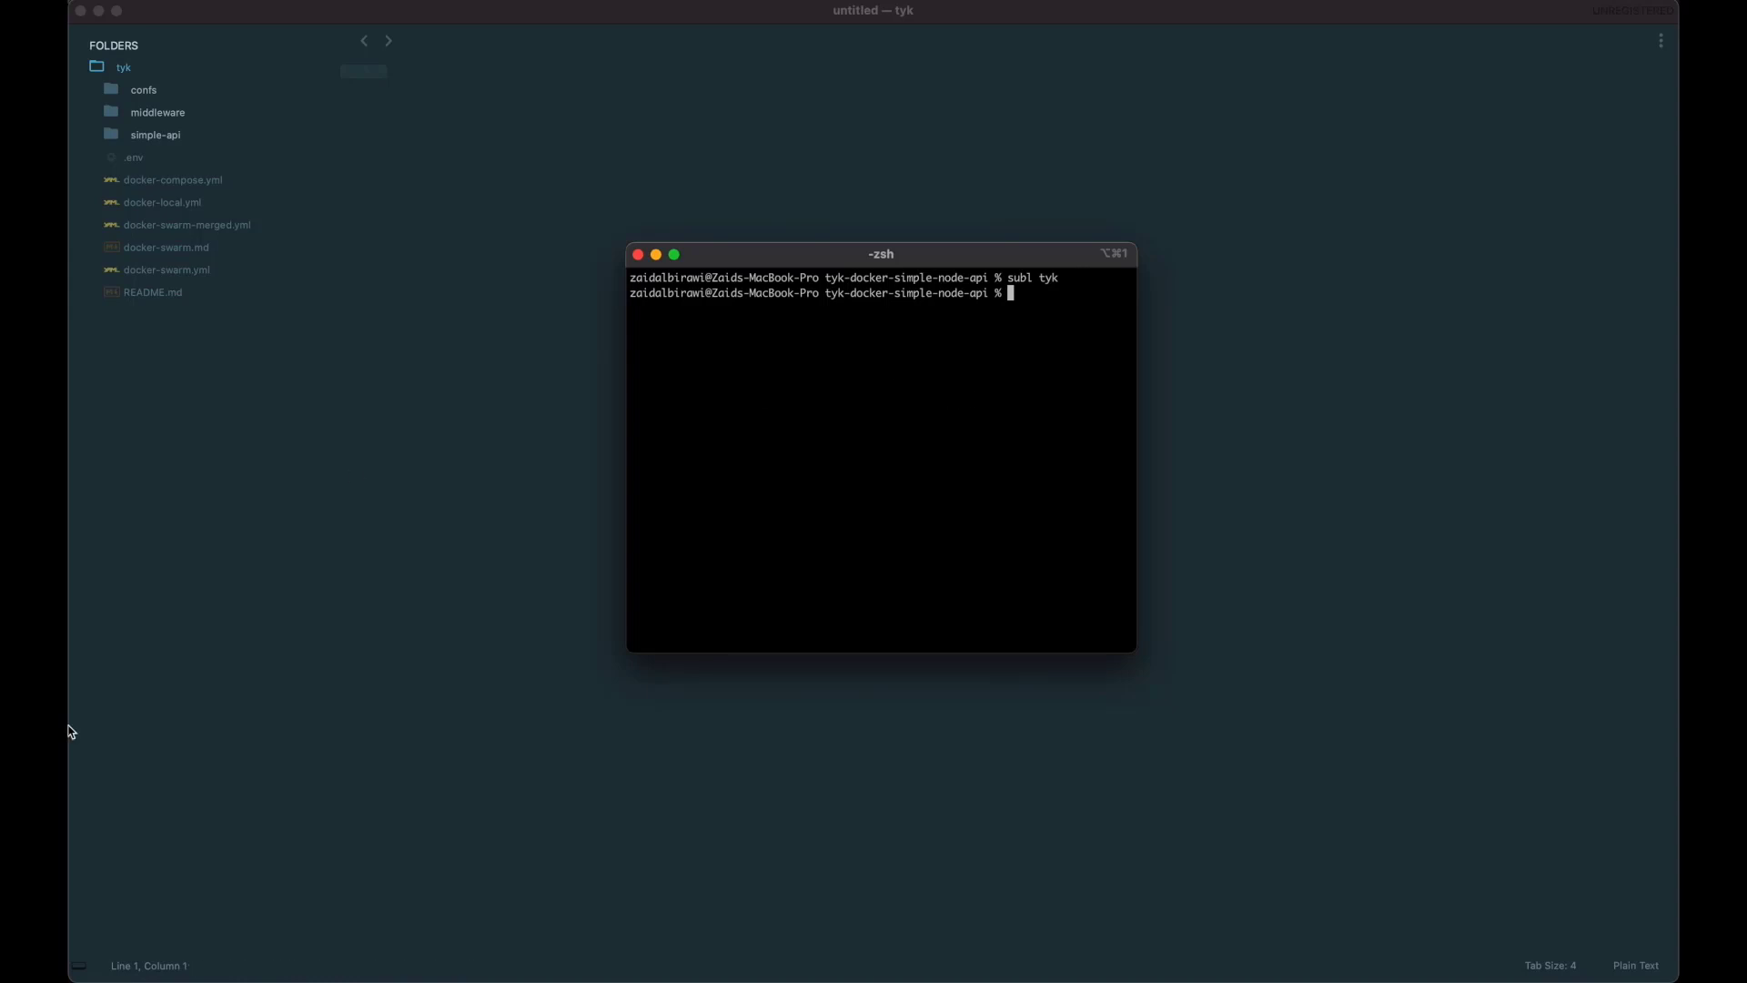
mouse_move(893, 472)
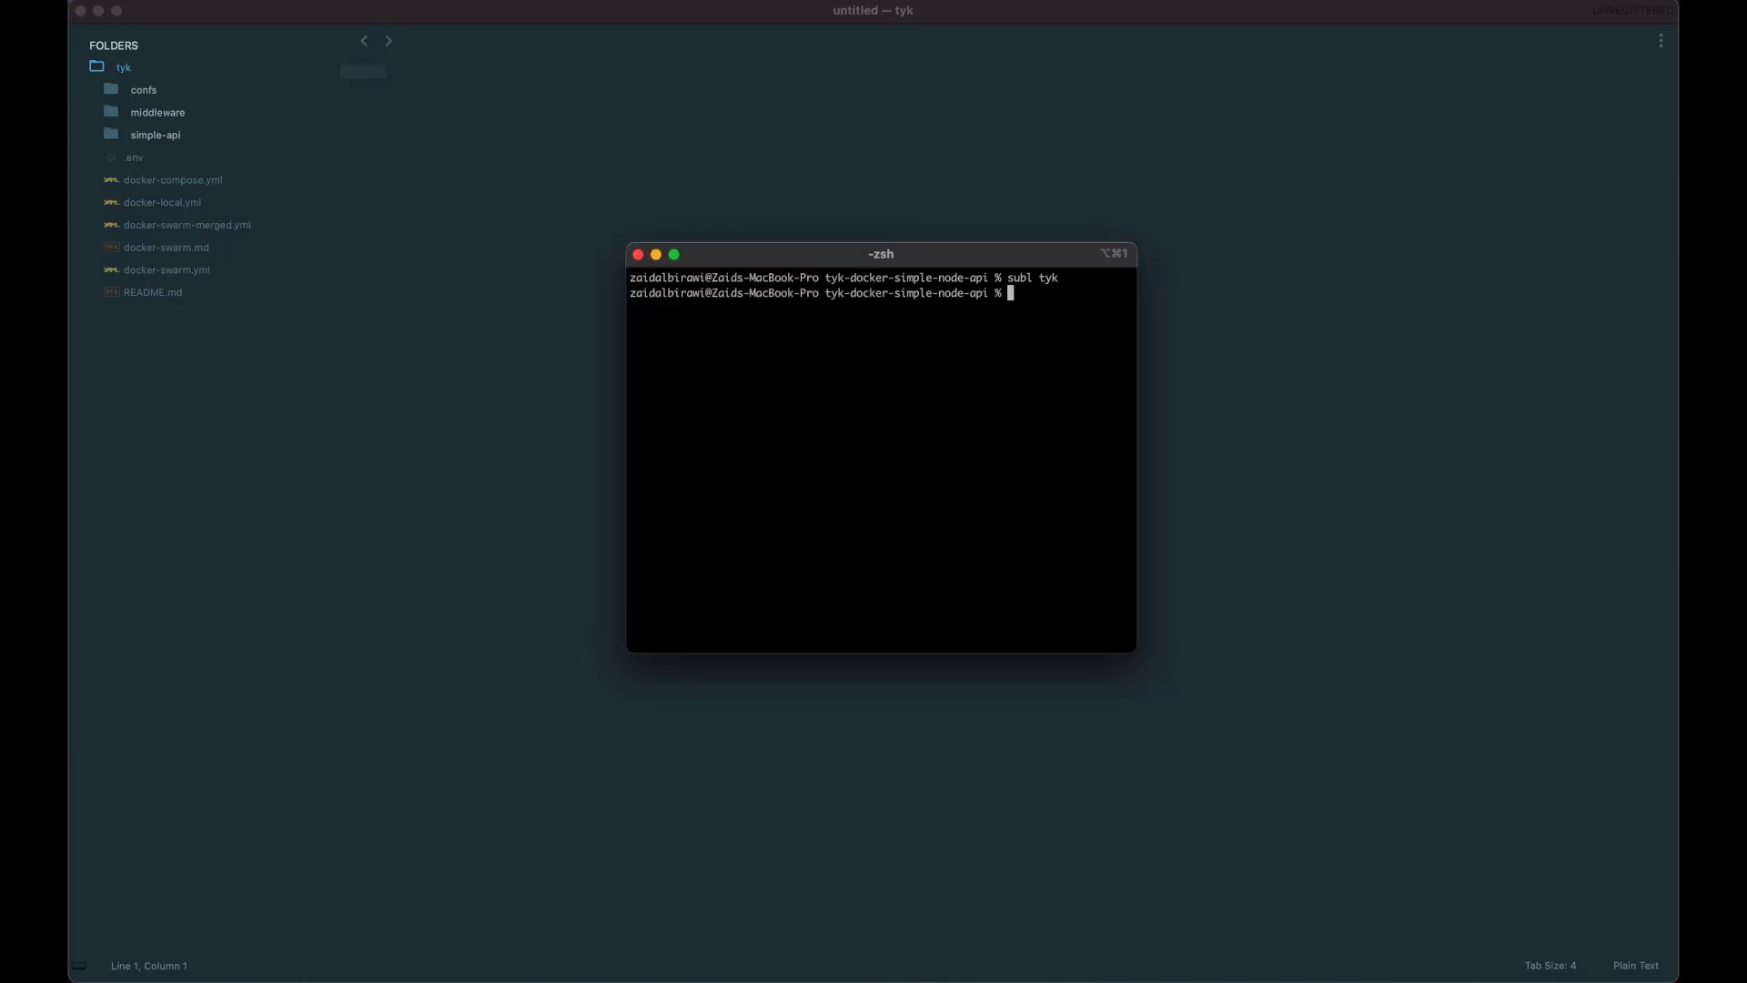
mouse_move(1045, 412)
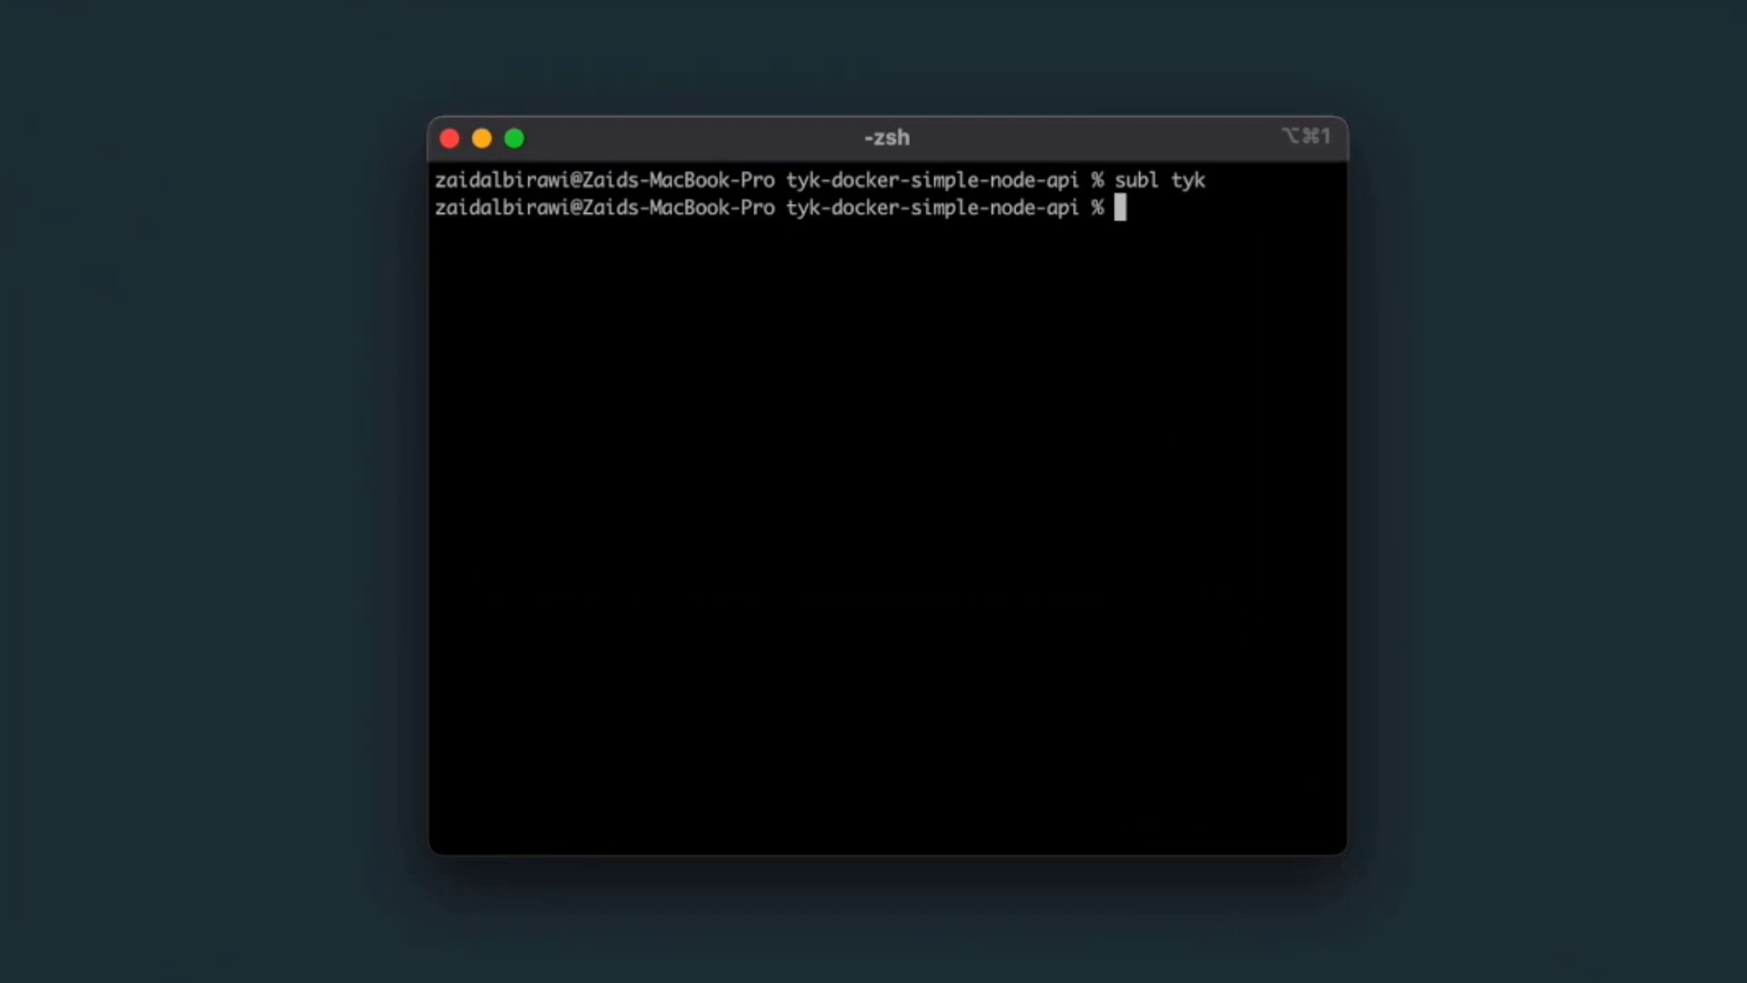
Step: From tyk/, run docker-compose -f docker-compose.yml -f docker-local.yml up
type("cd tyk/")
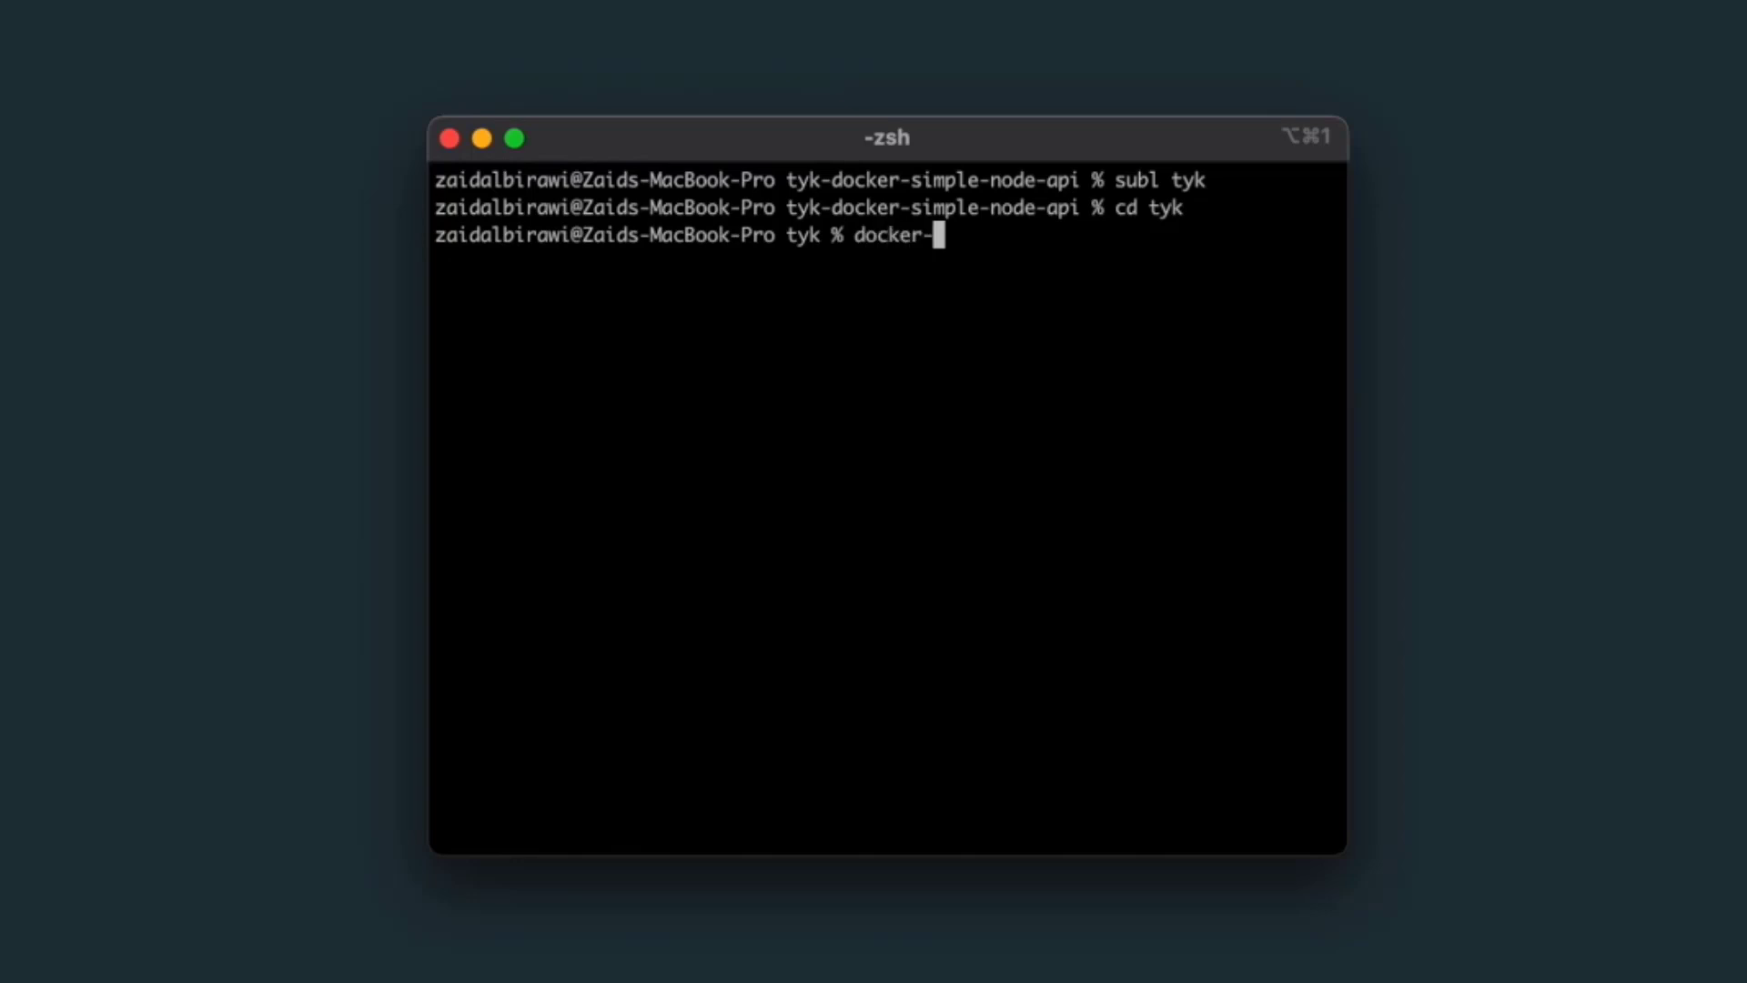
type("compose")
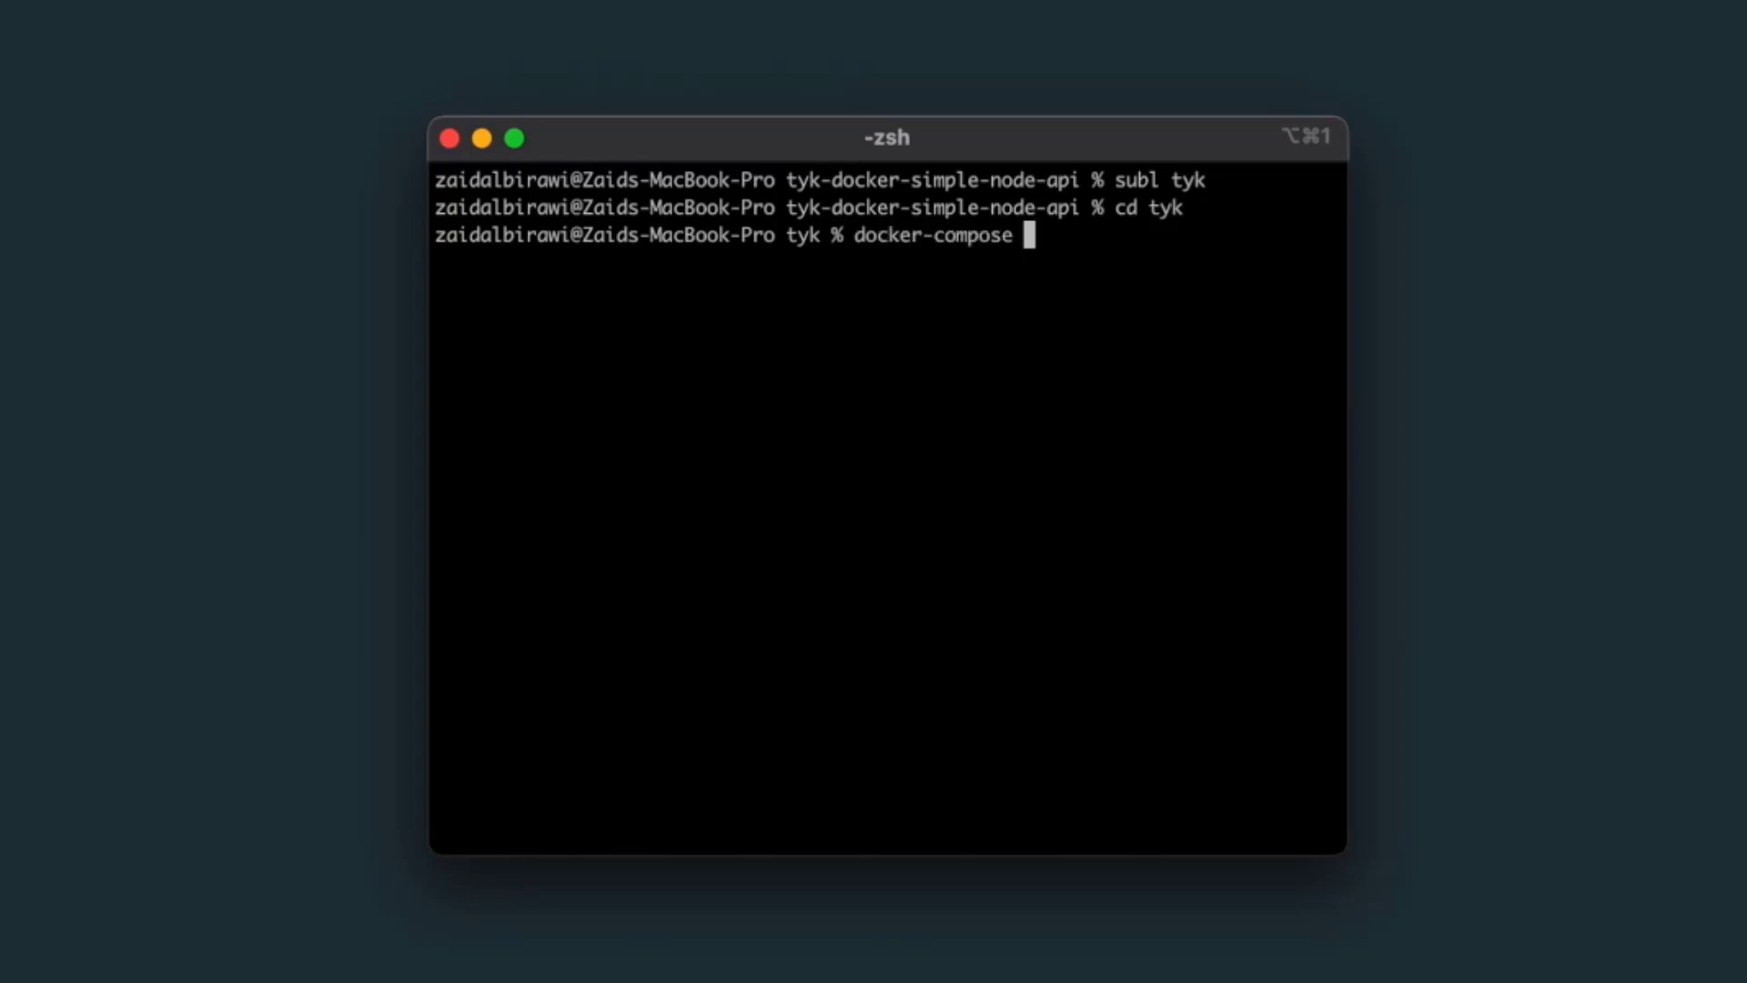
type("-f docker-")
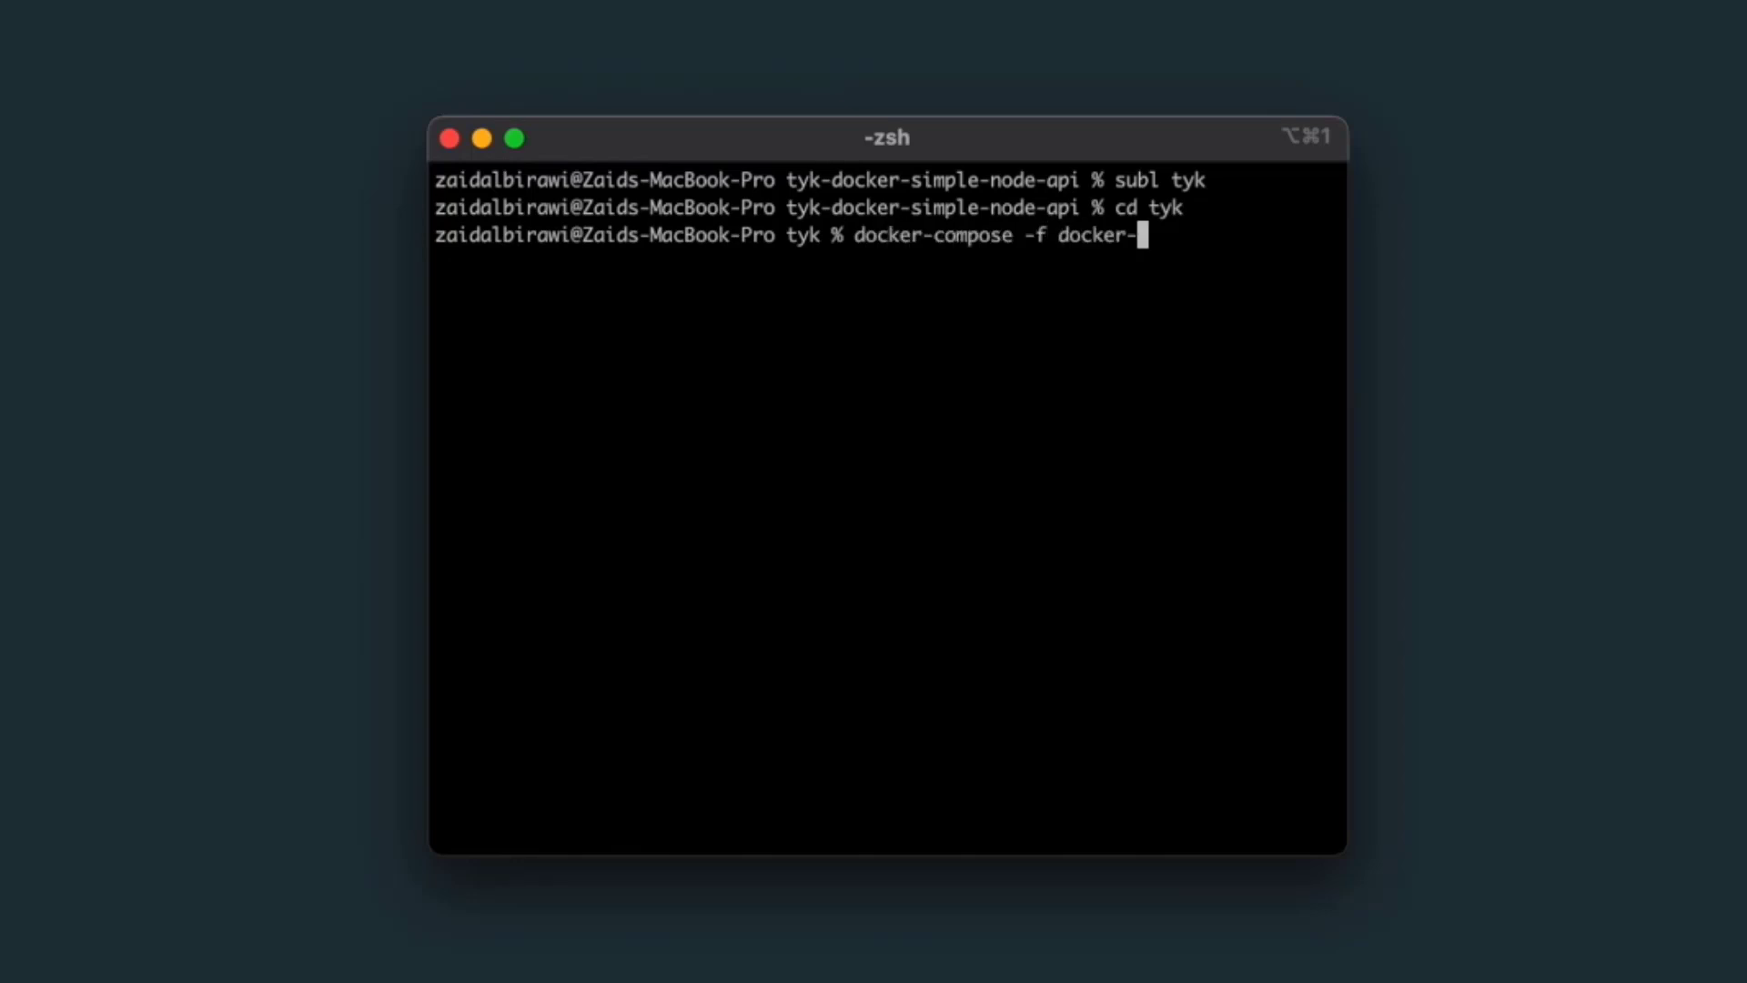
type("compose.yml -f docker-")
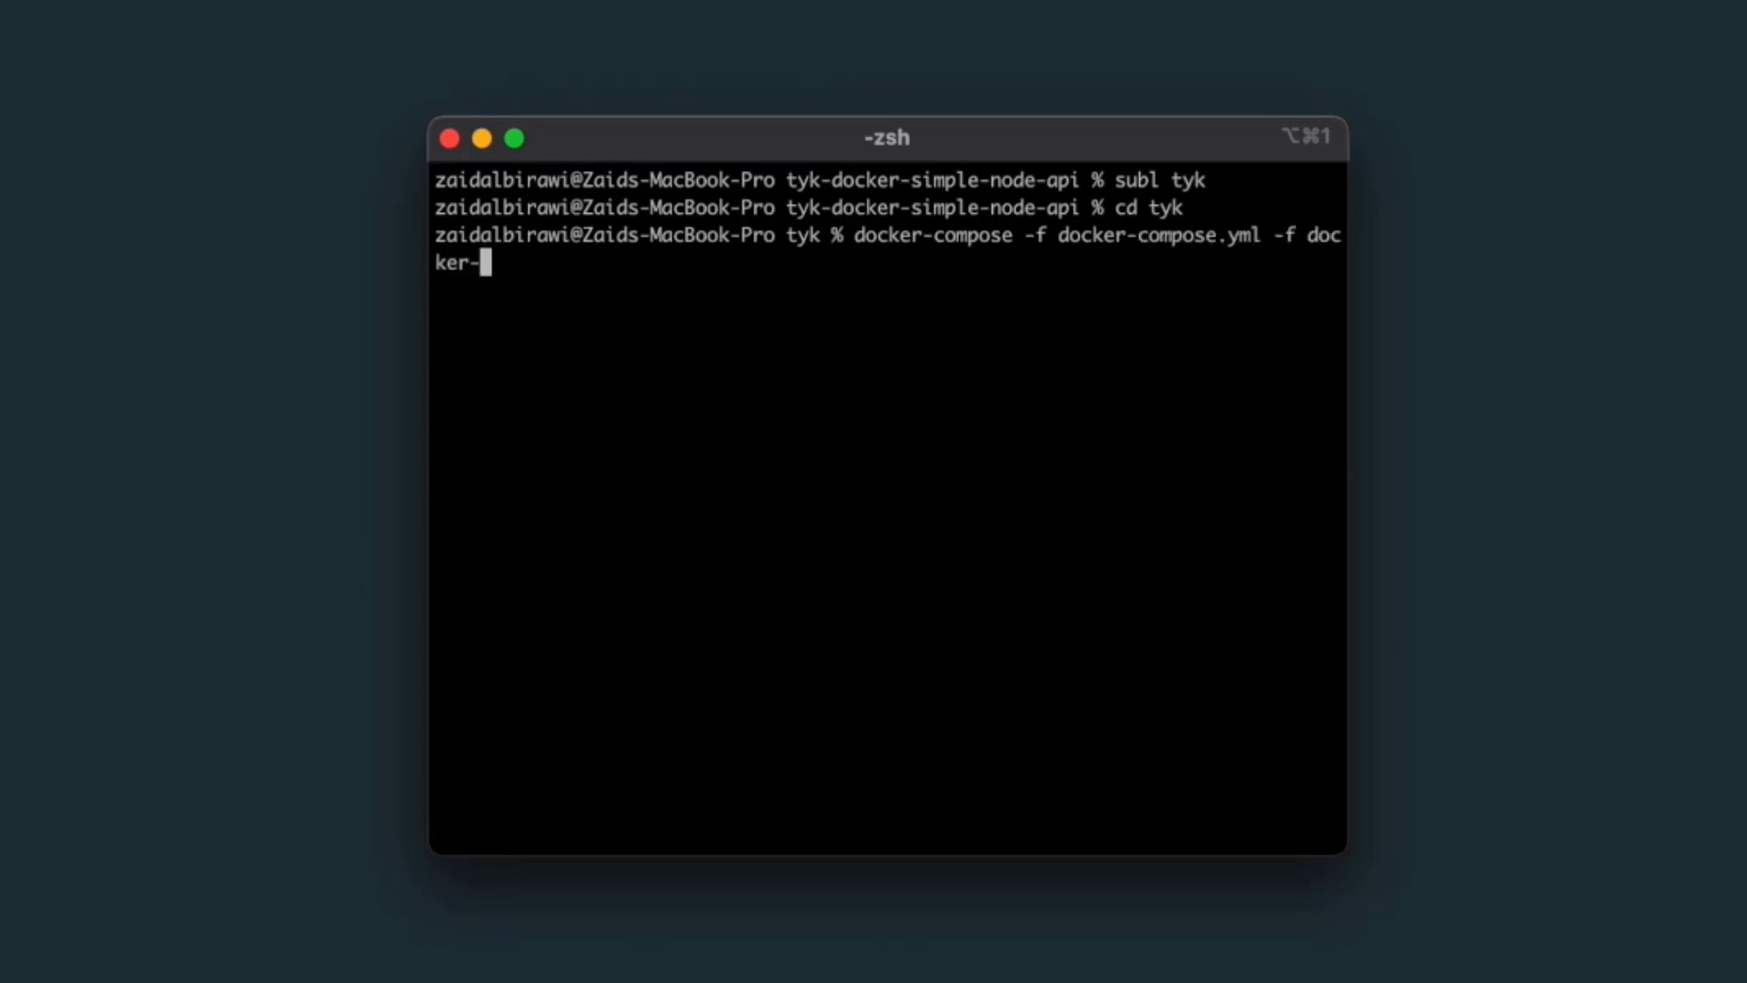
type("local.yml")
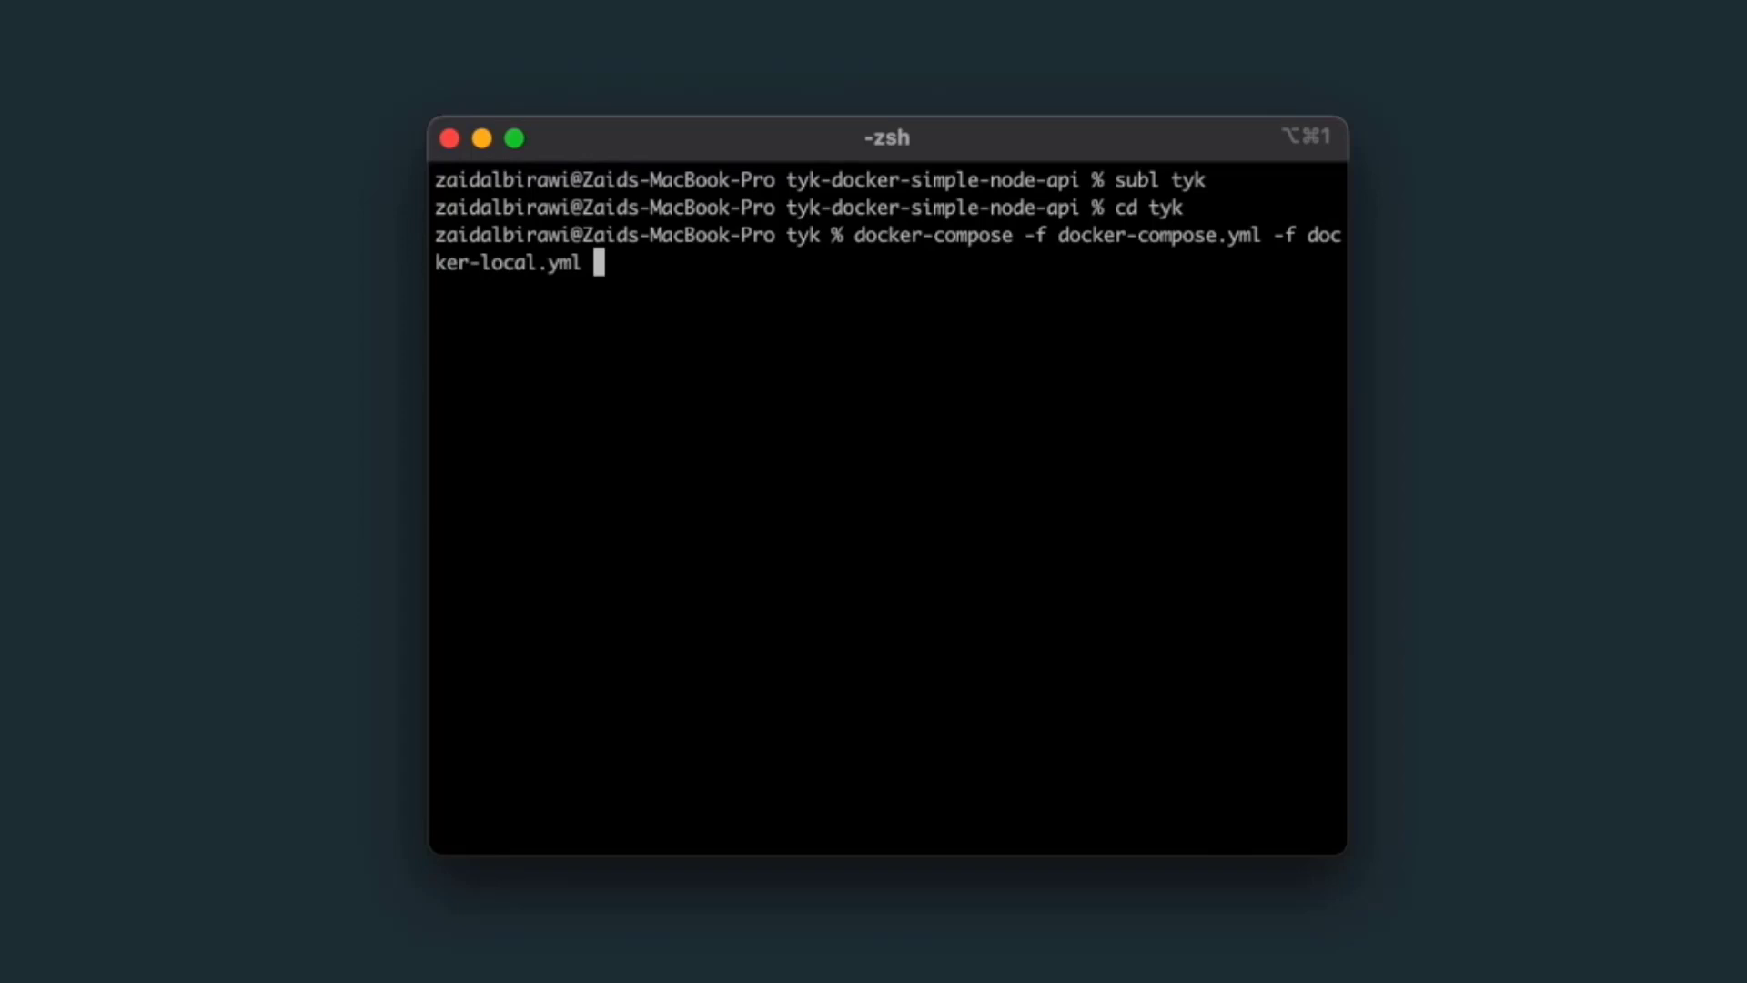
type("up")
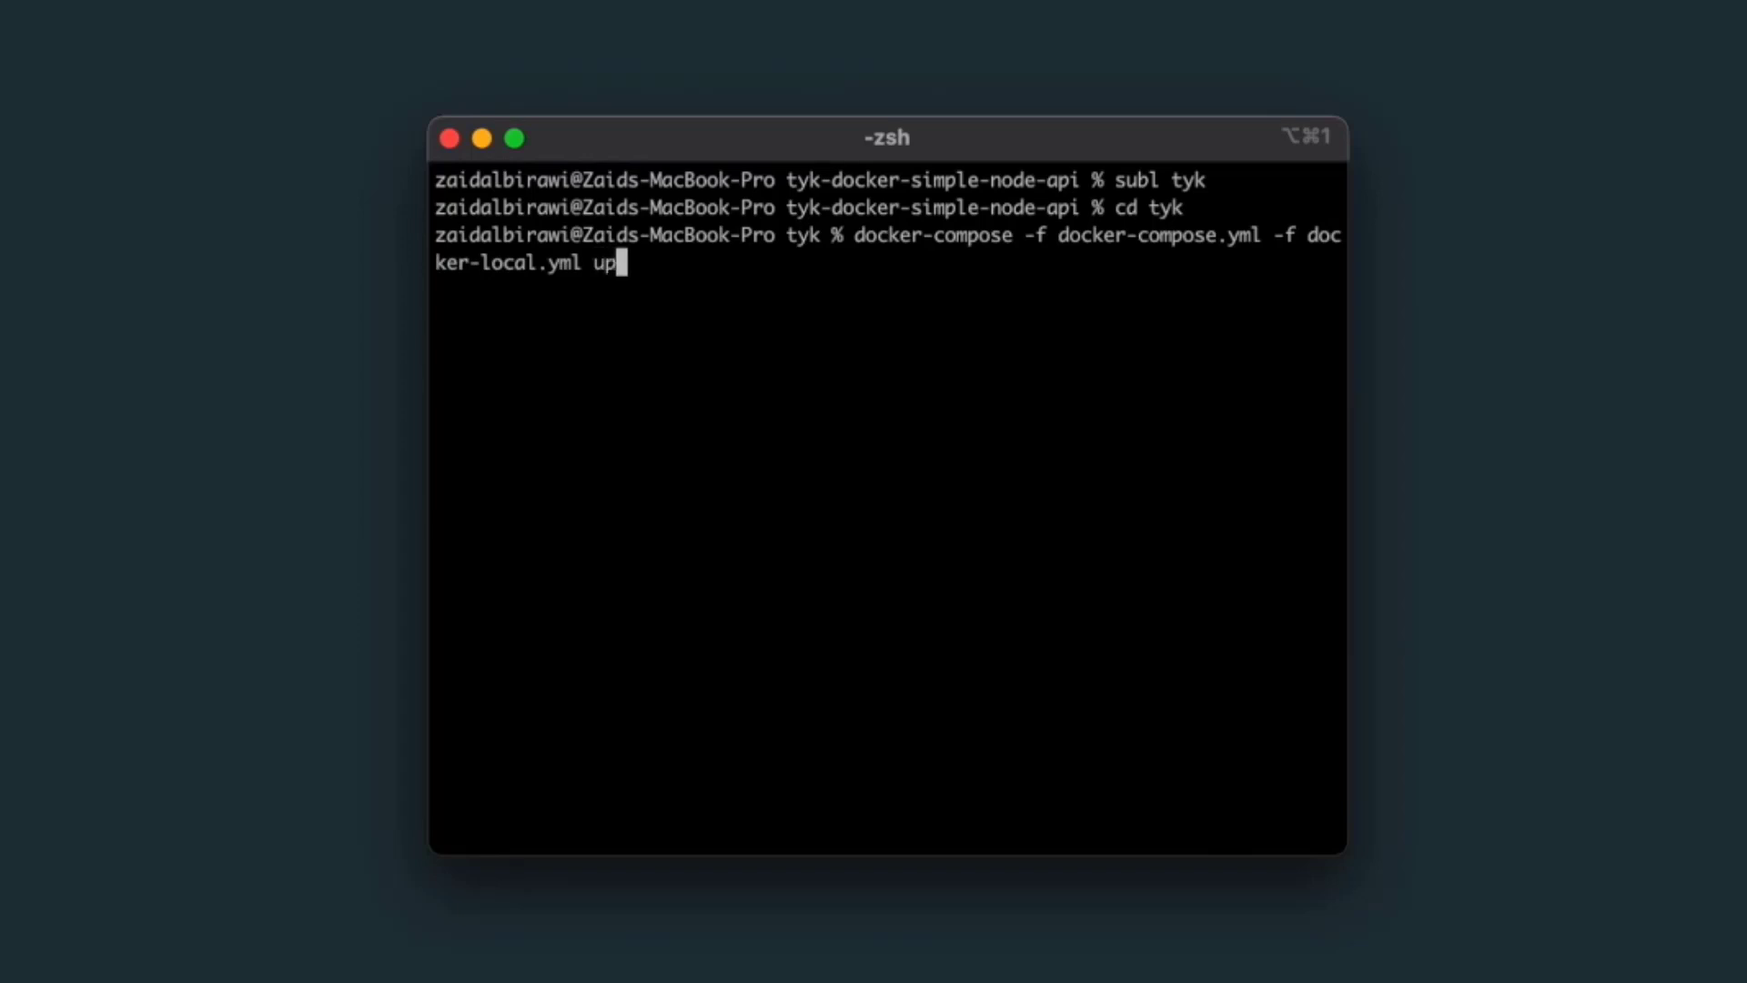
key("Return")
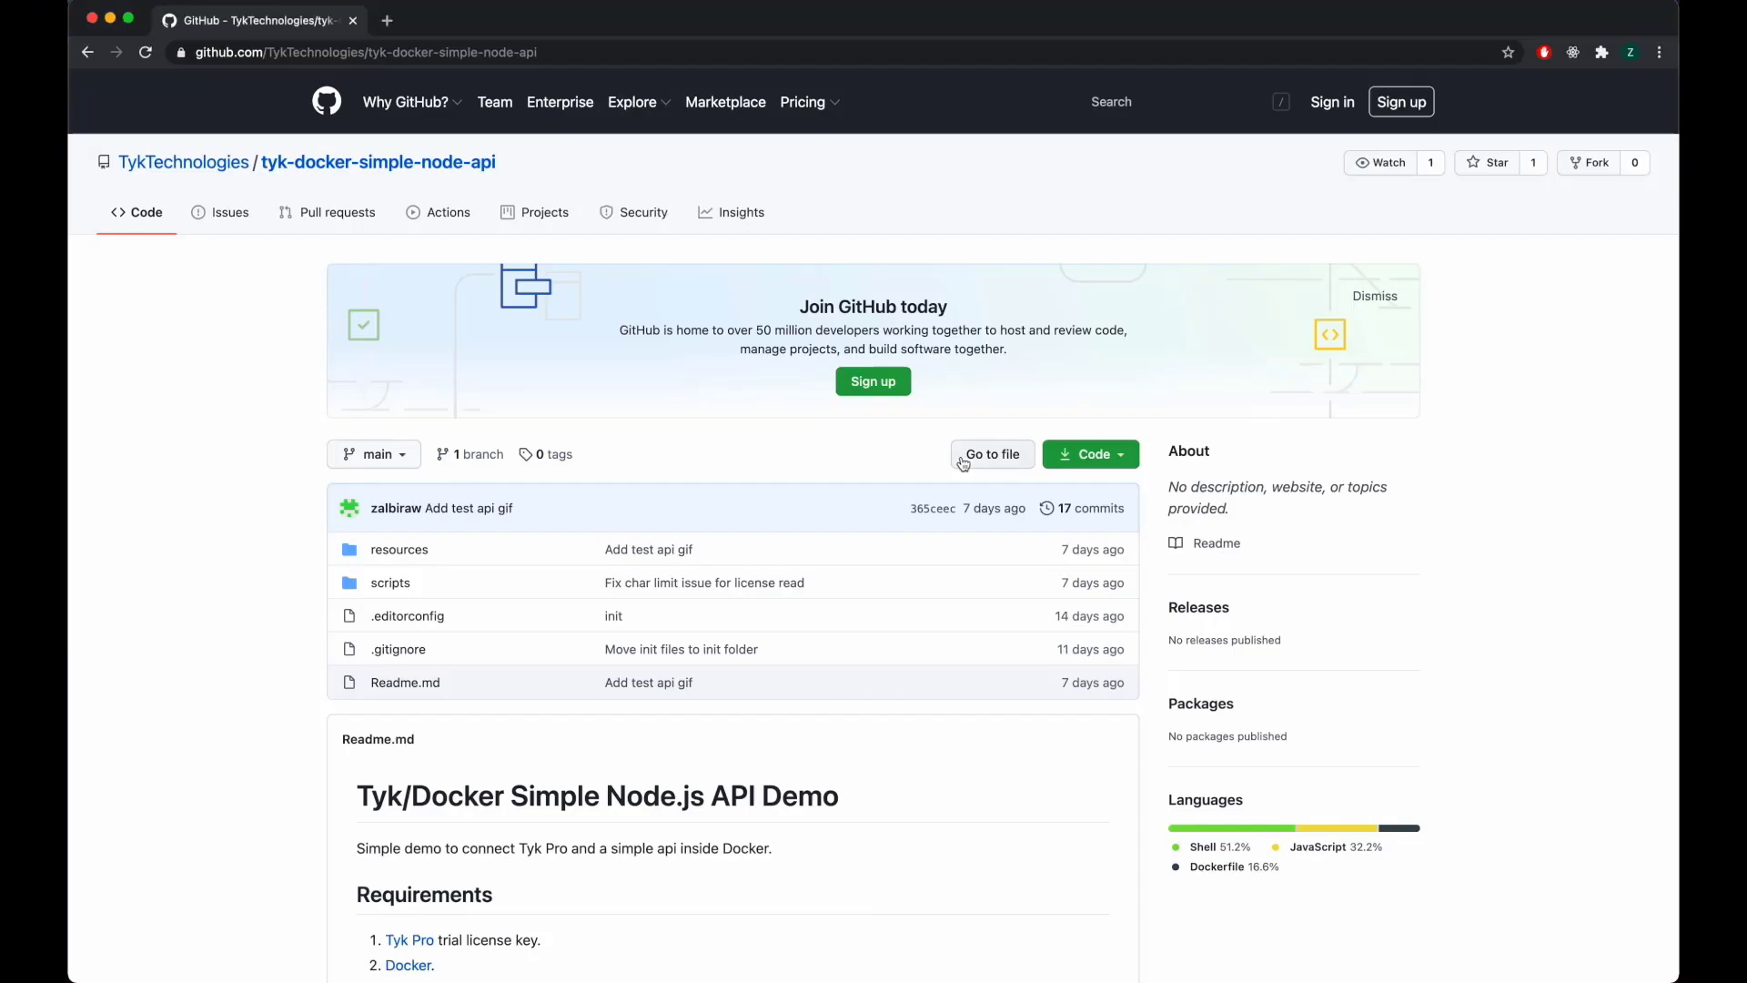
type("localhost:3000/bootstrap")
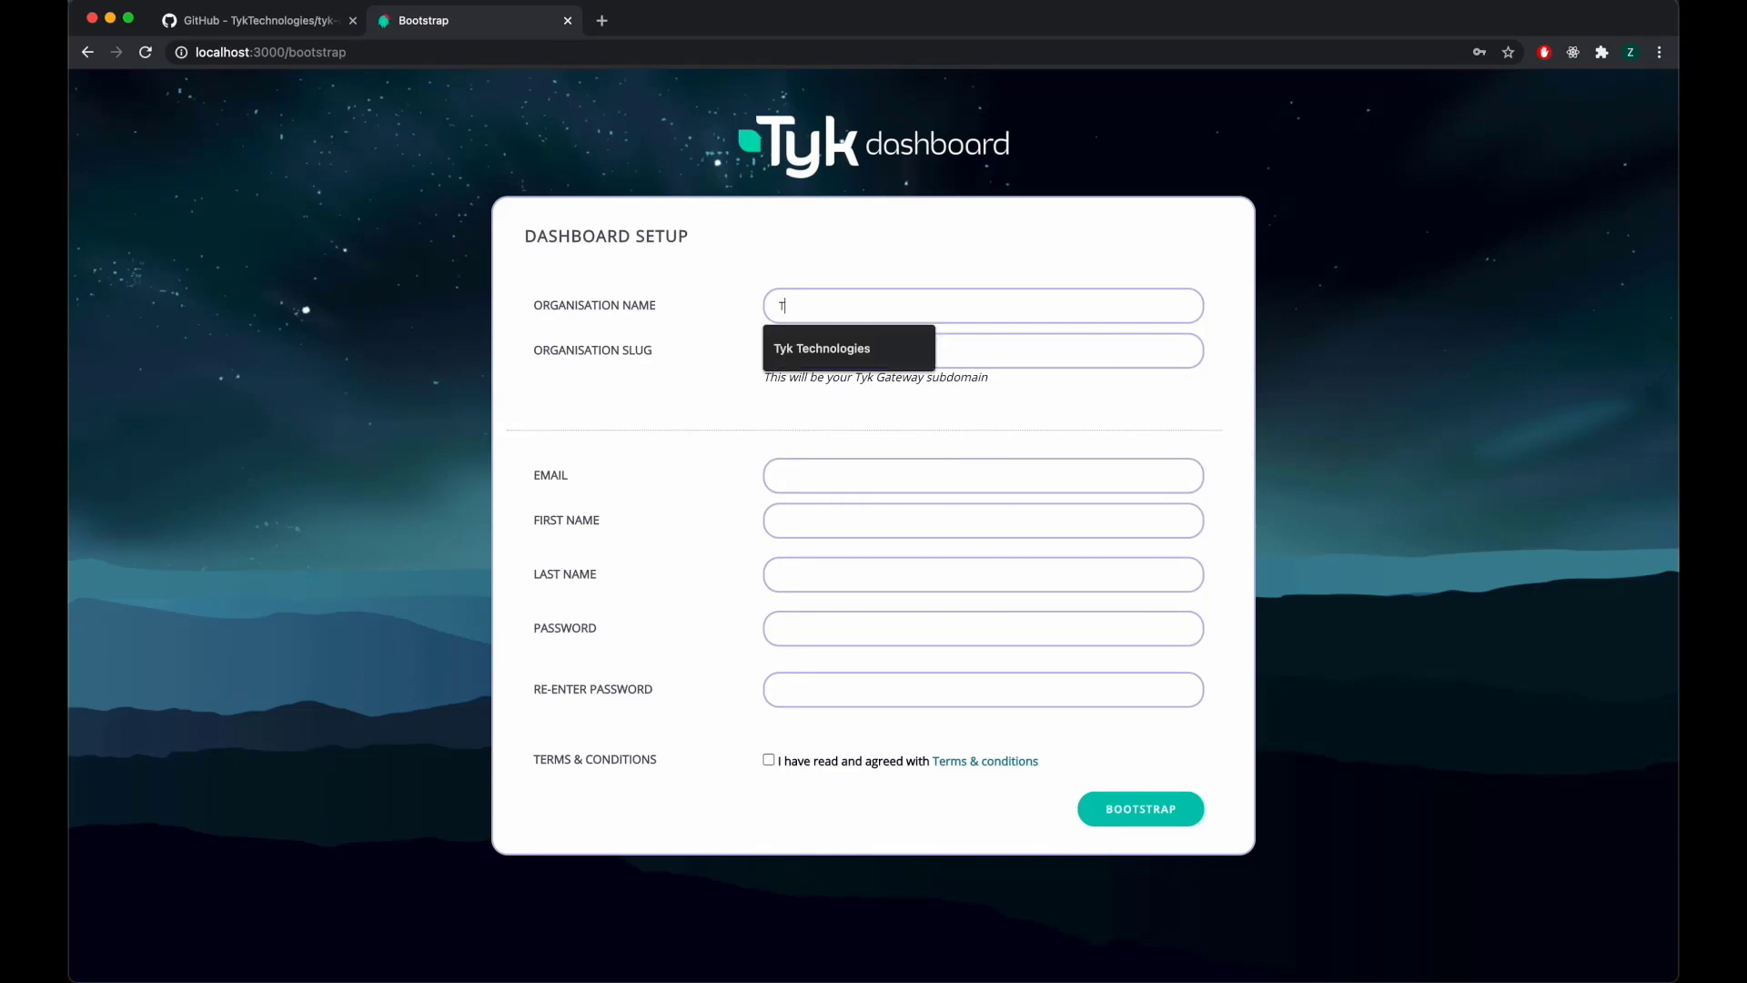
left_click(821, 347)
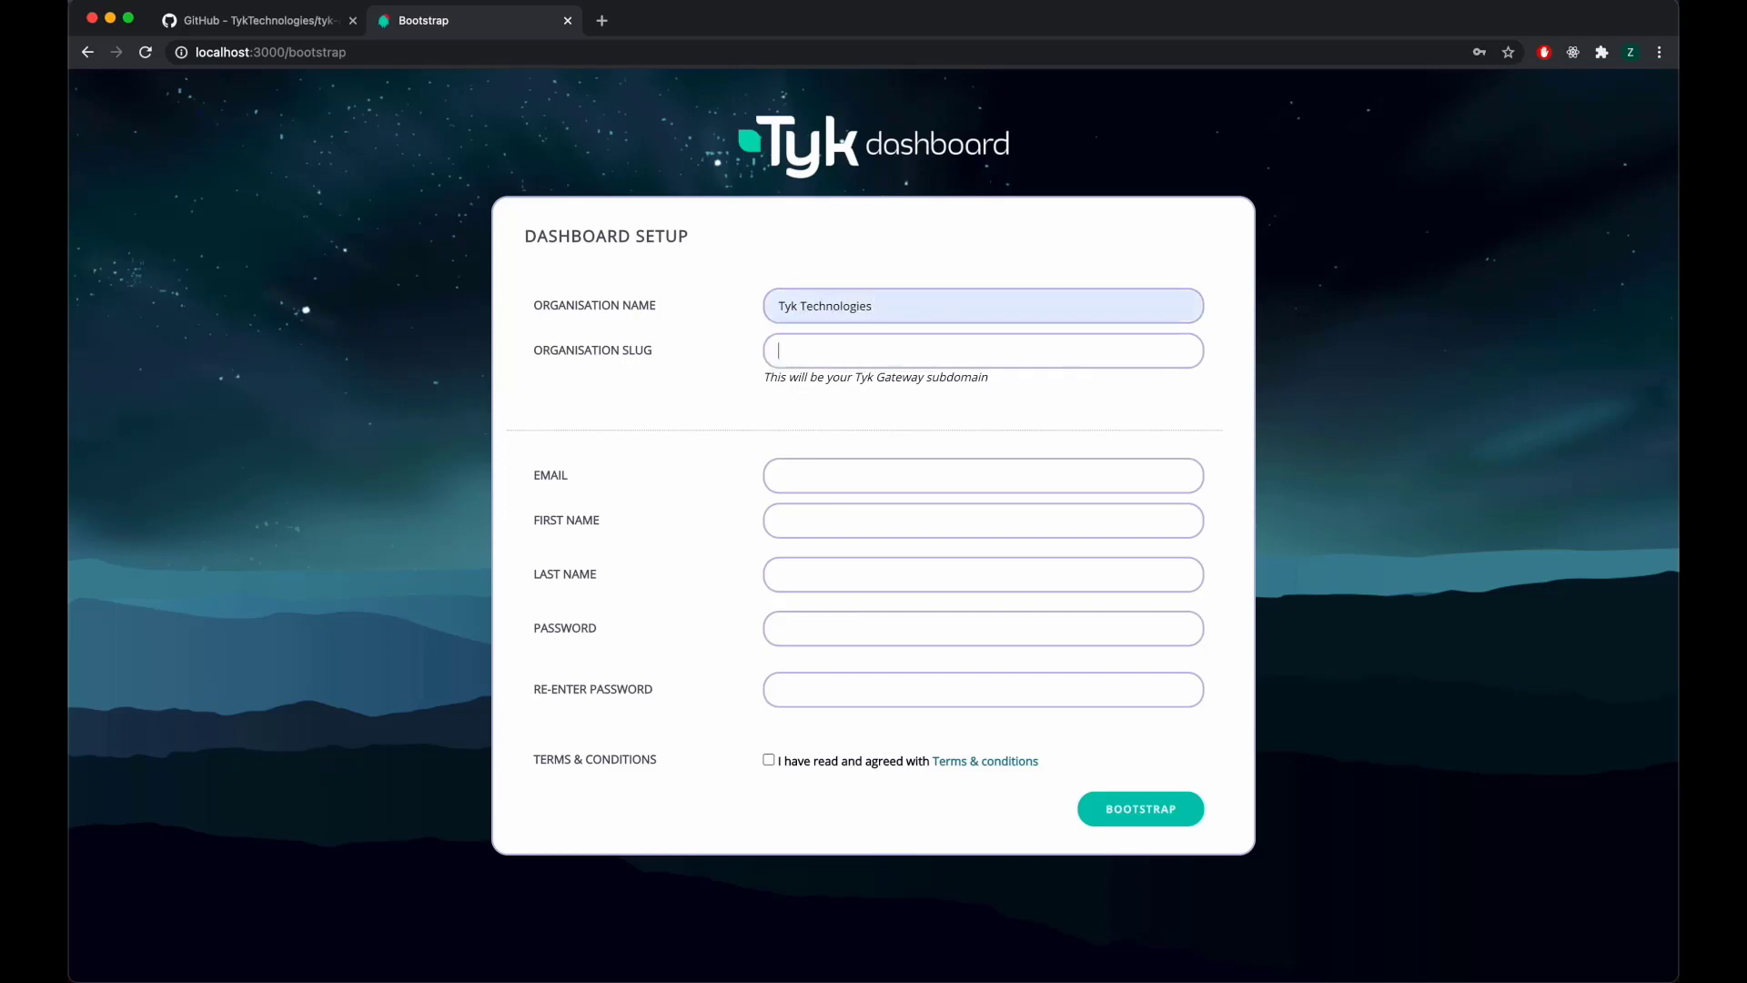
type("tyk")
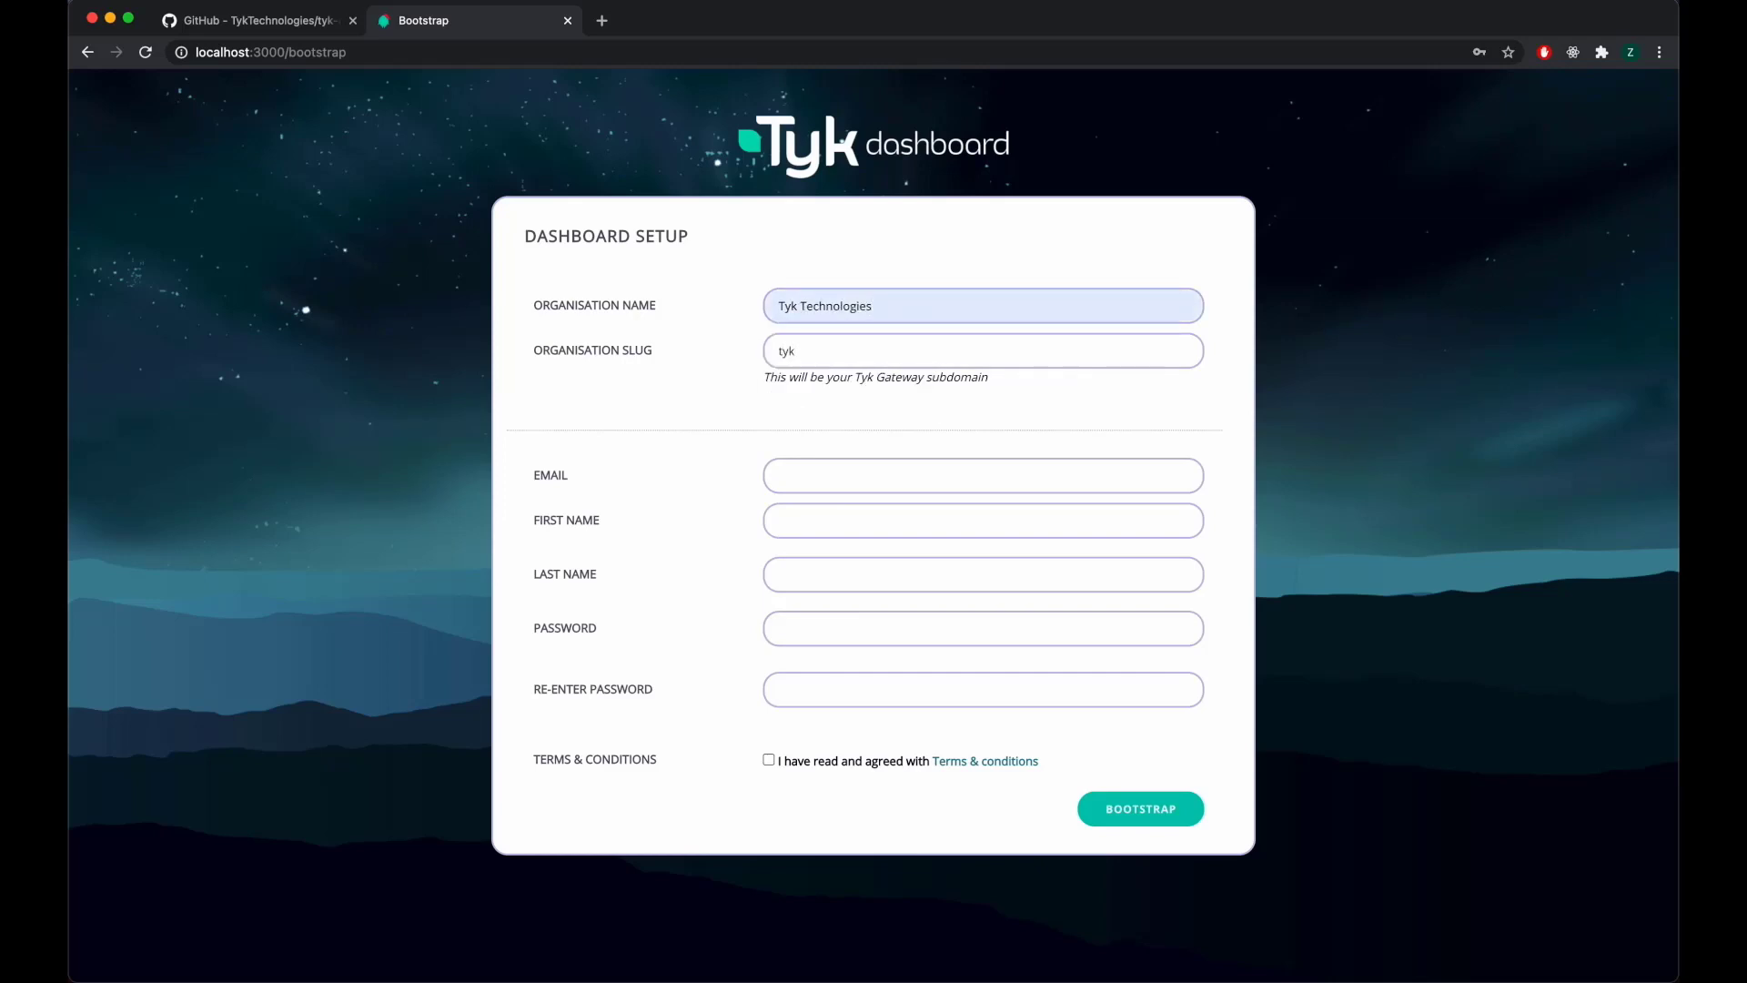
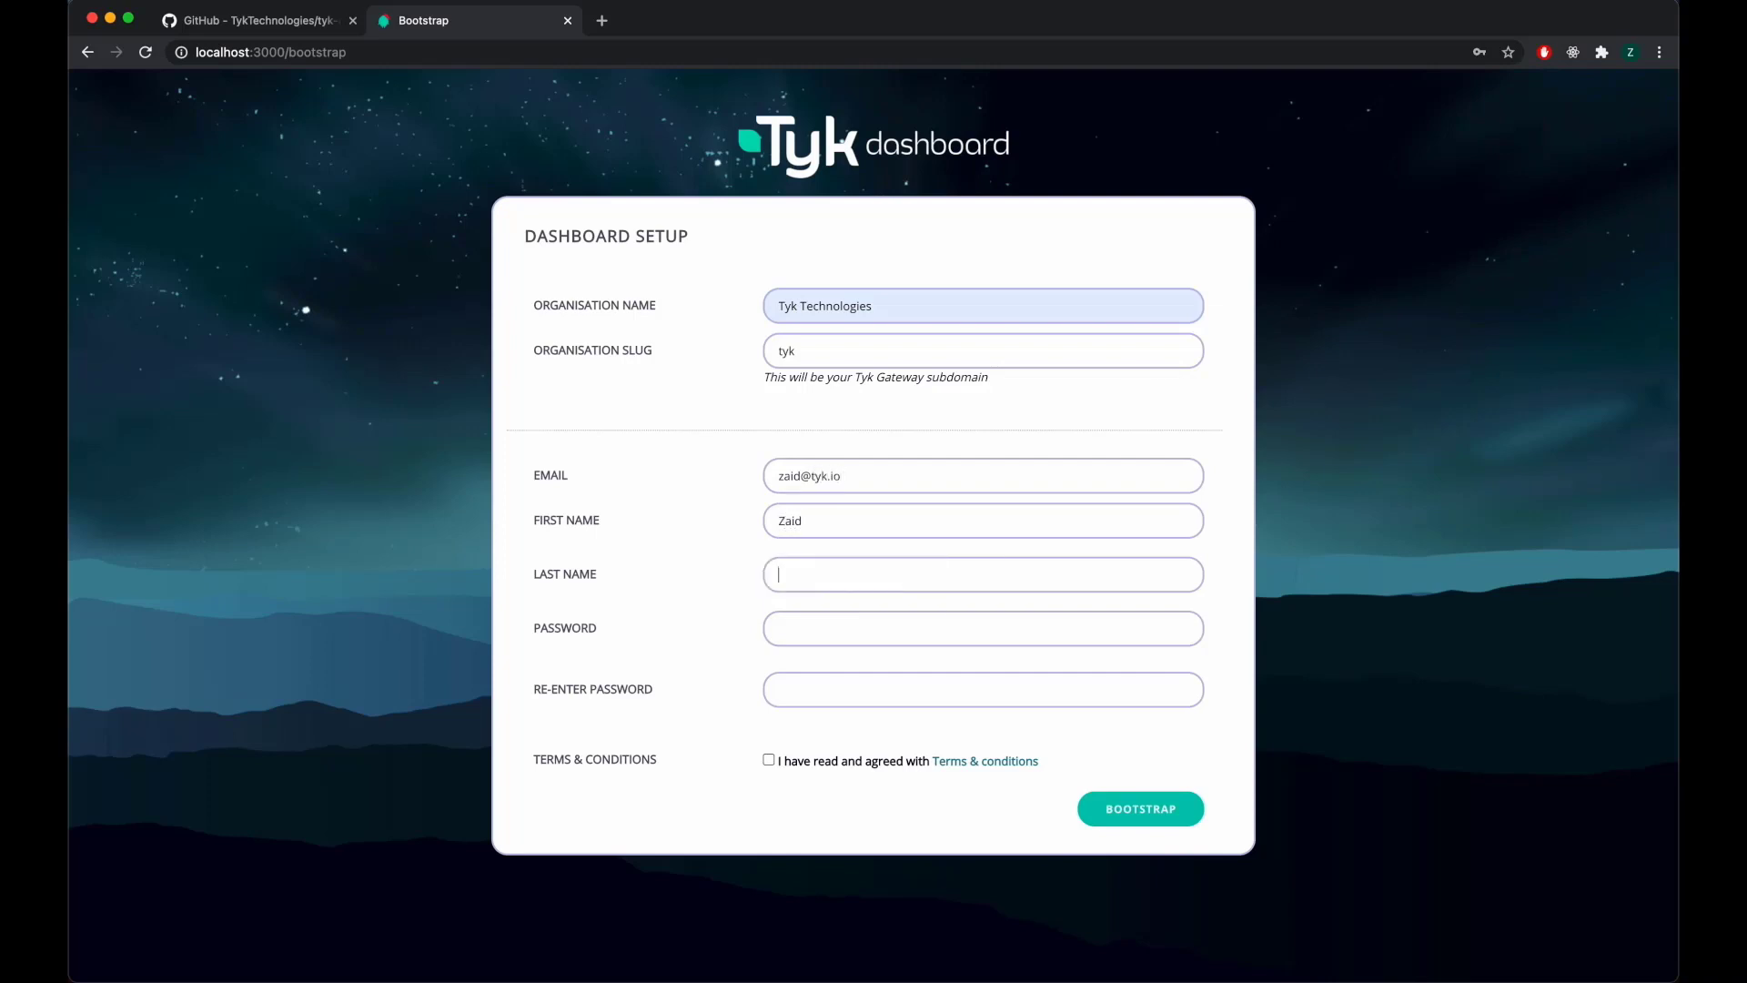
type("Albirawi")
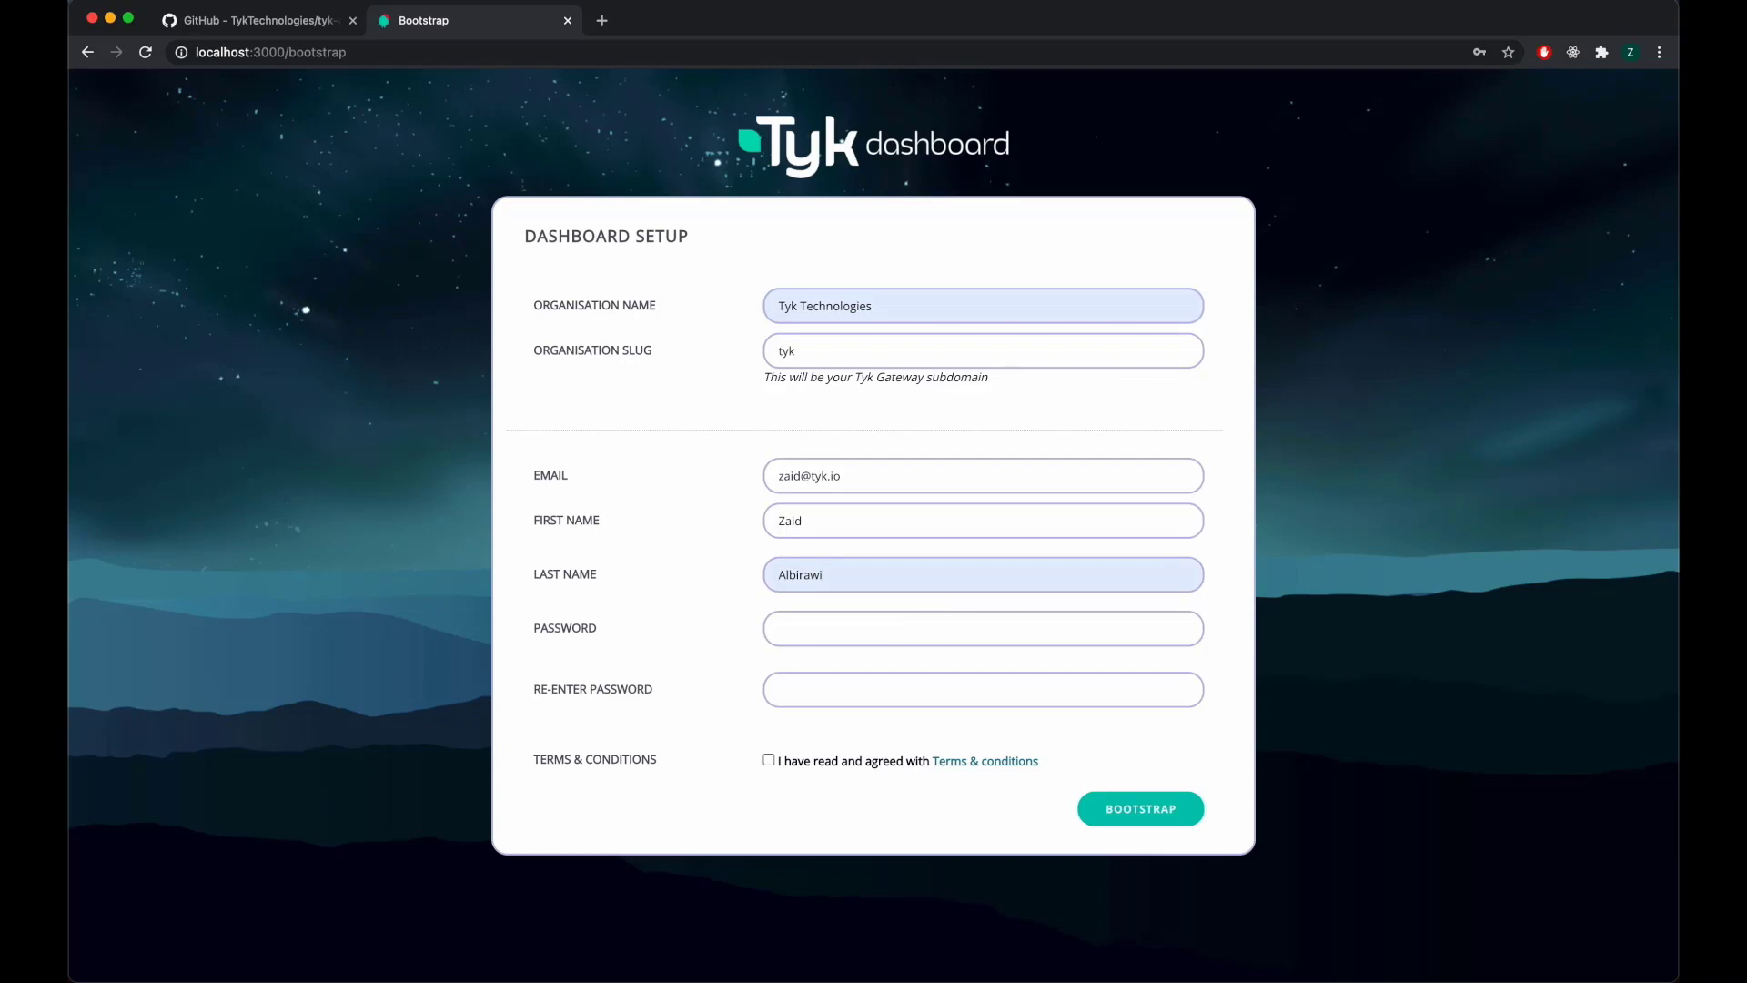
Step: Use Chrome's suggested password, accept the terms, and bootstrap the dashboard
left_click(981, 627)
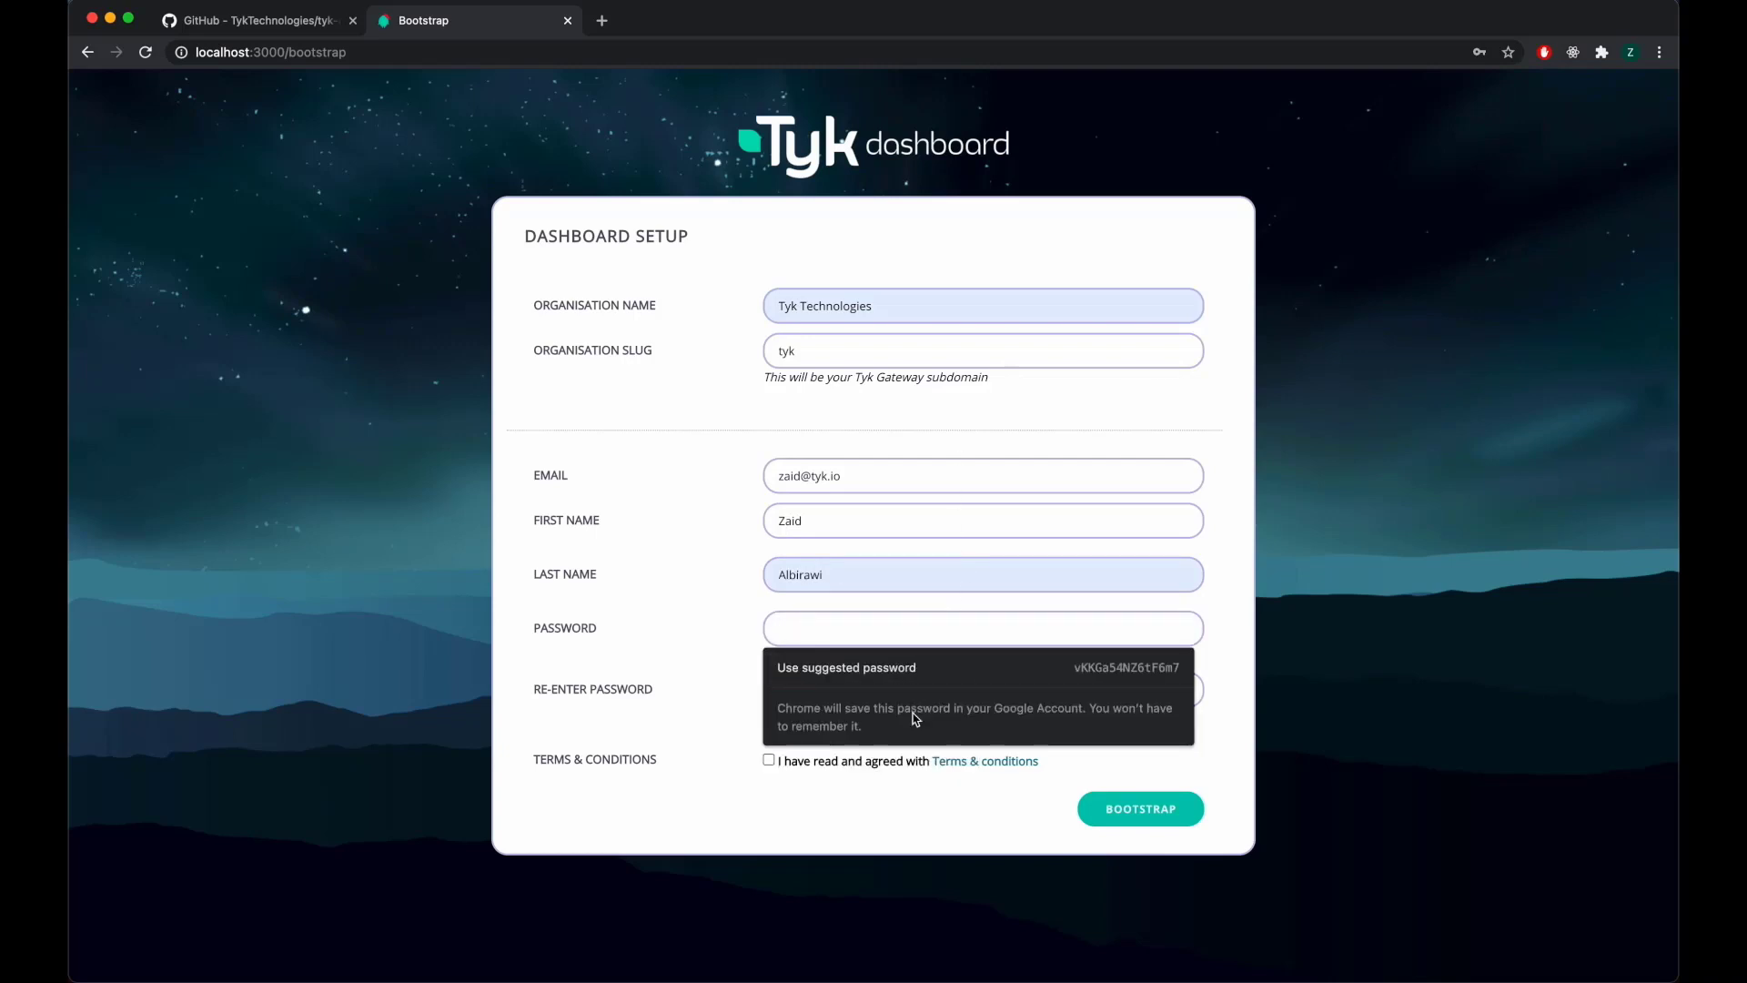
left_click(768, 759)
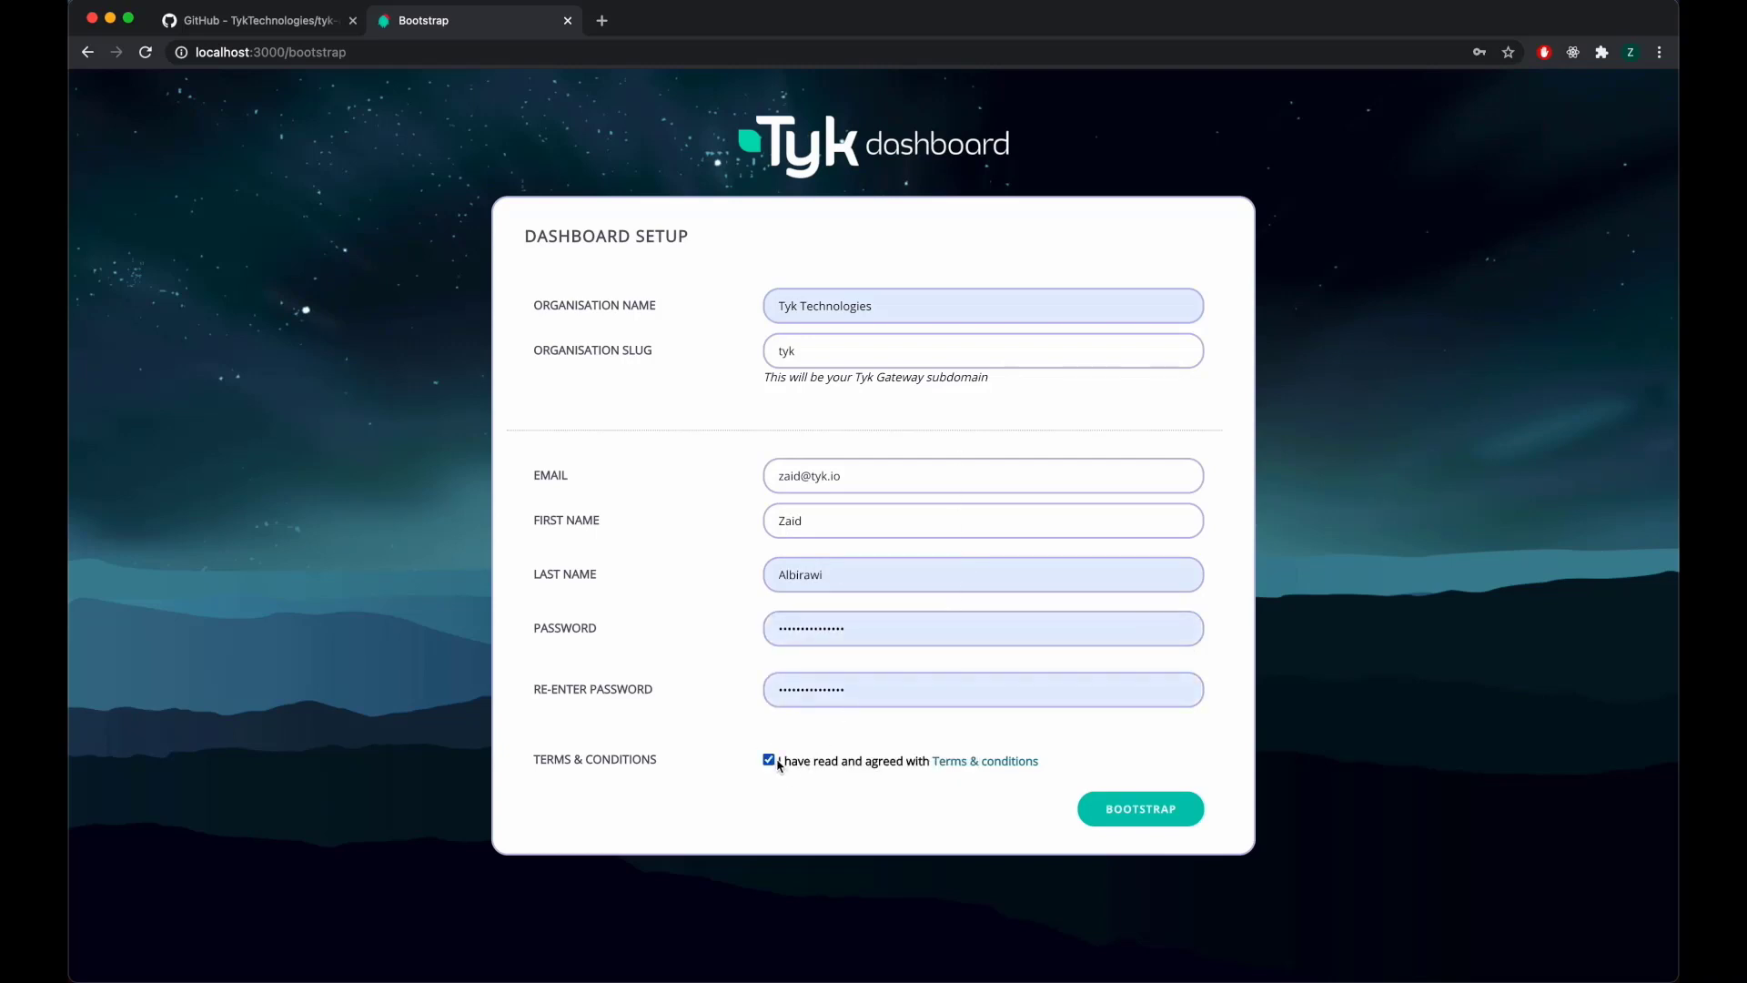
left_click(1138, 808)
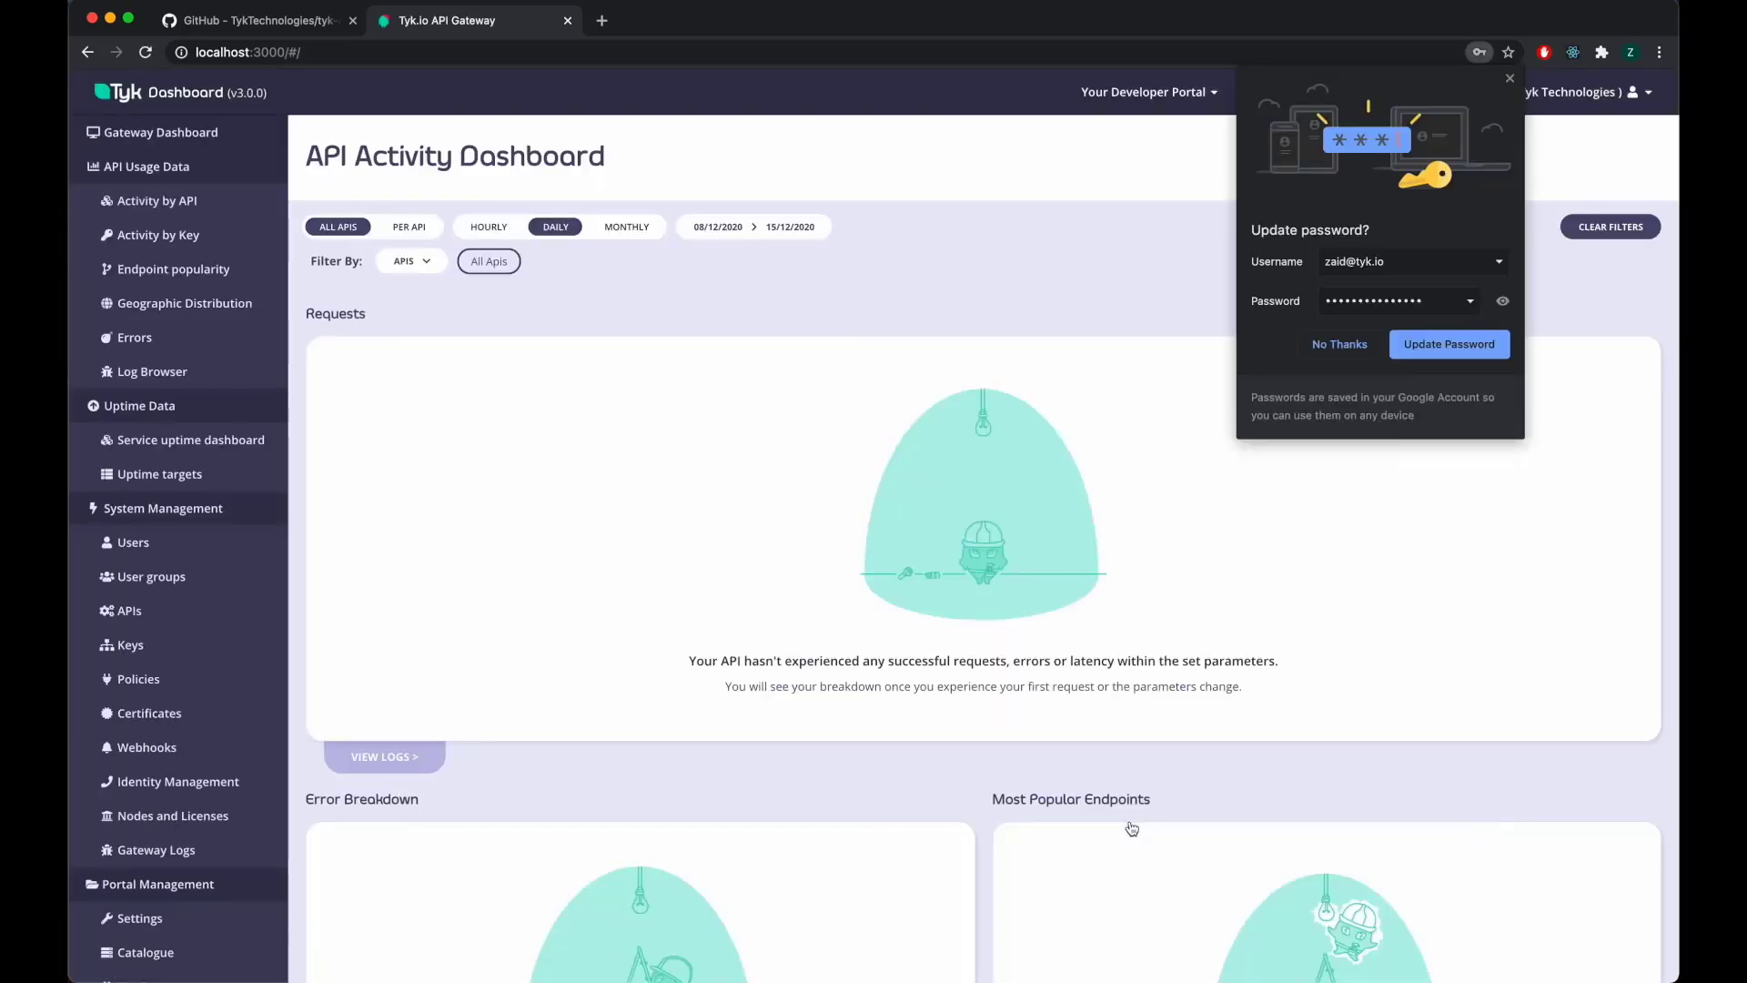
Step: Dismiss the save-password popup and start adding a new API from APIs
left_click(1338, 343)
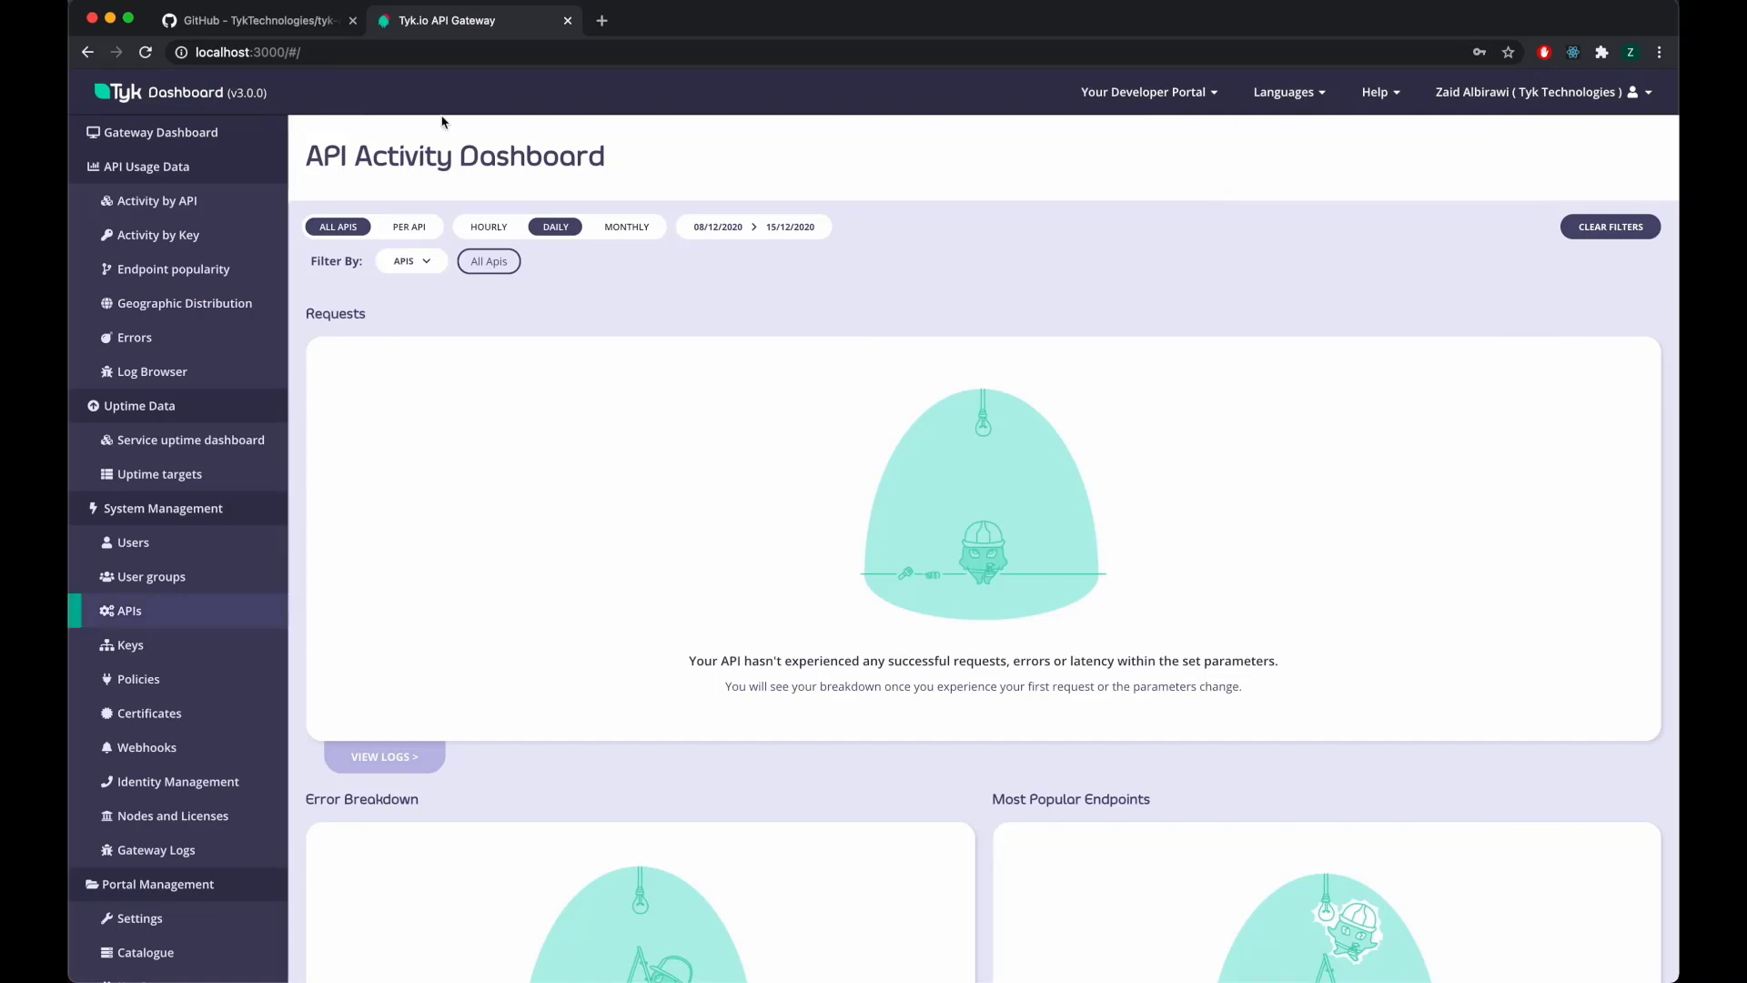
left_click(128, 609)
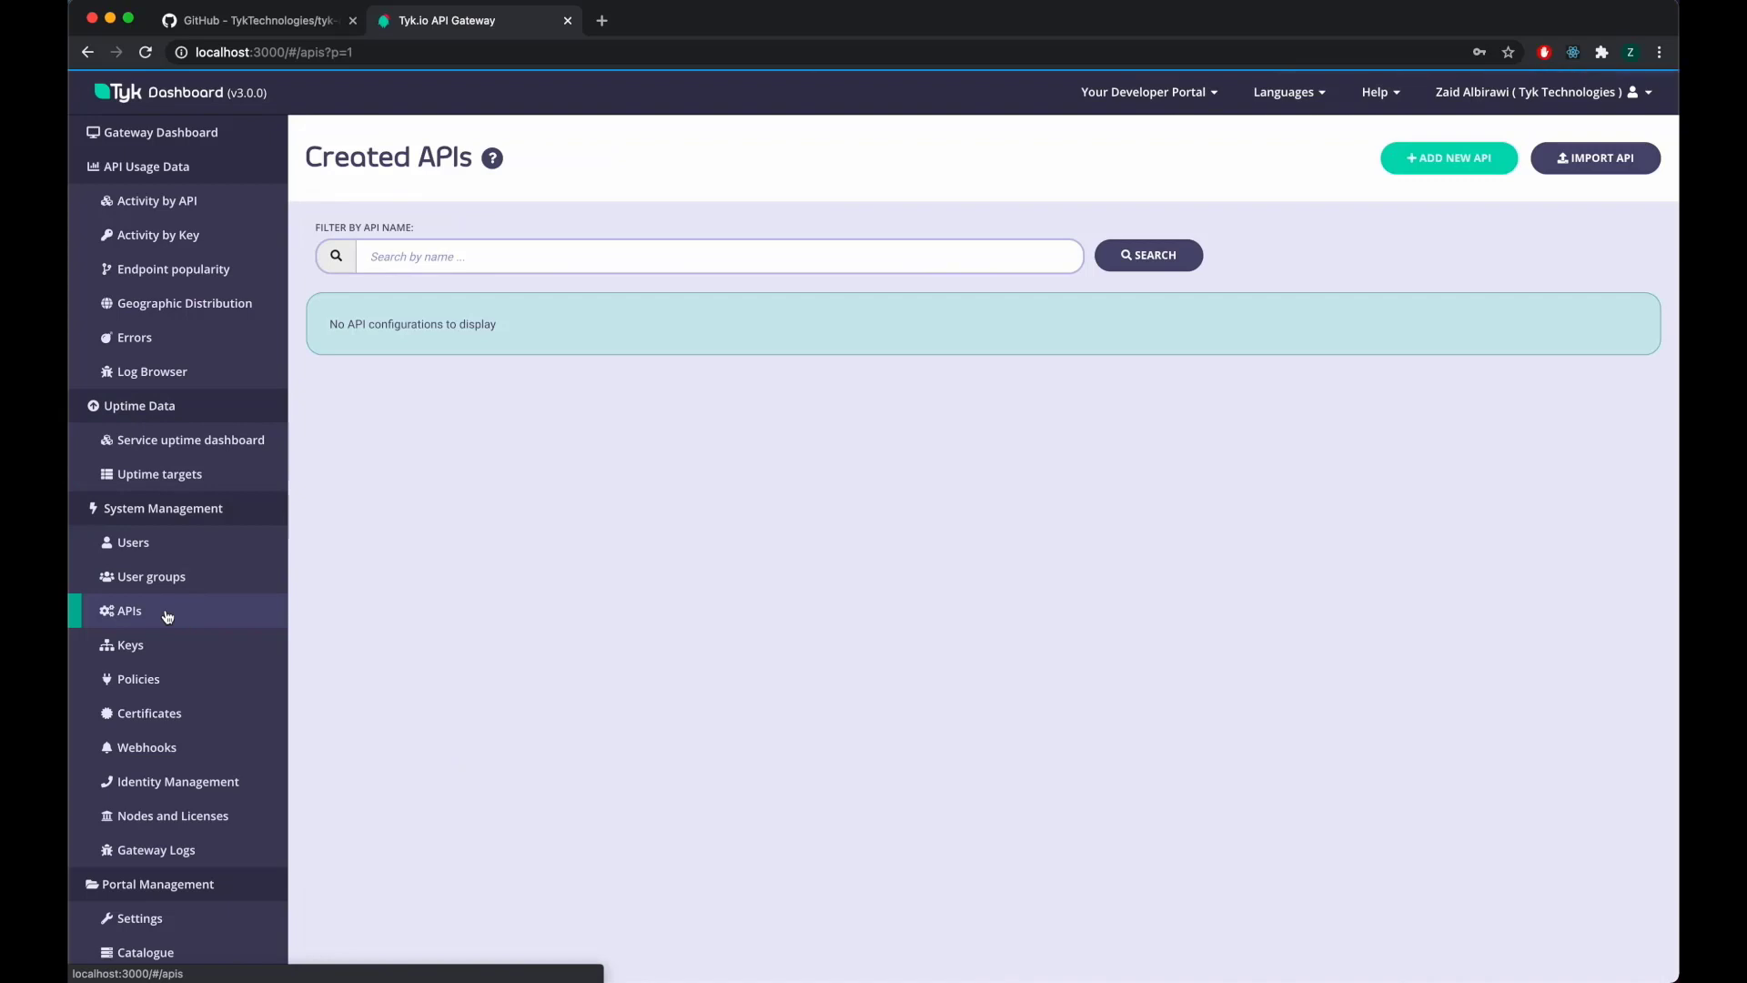
left_click(1448, 158)
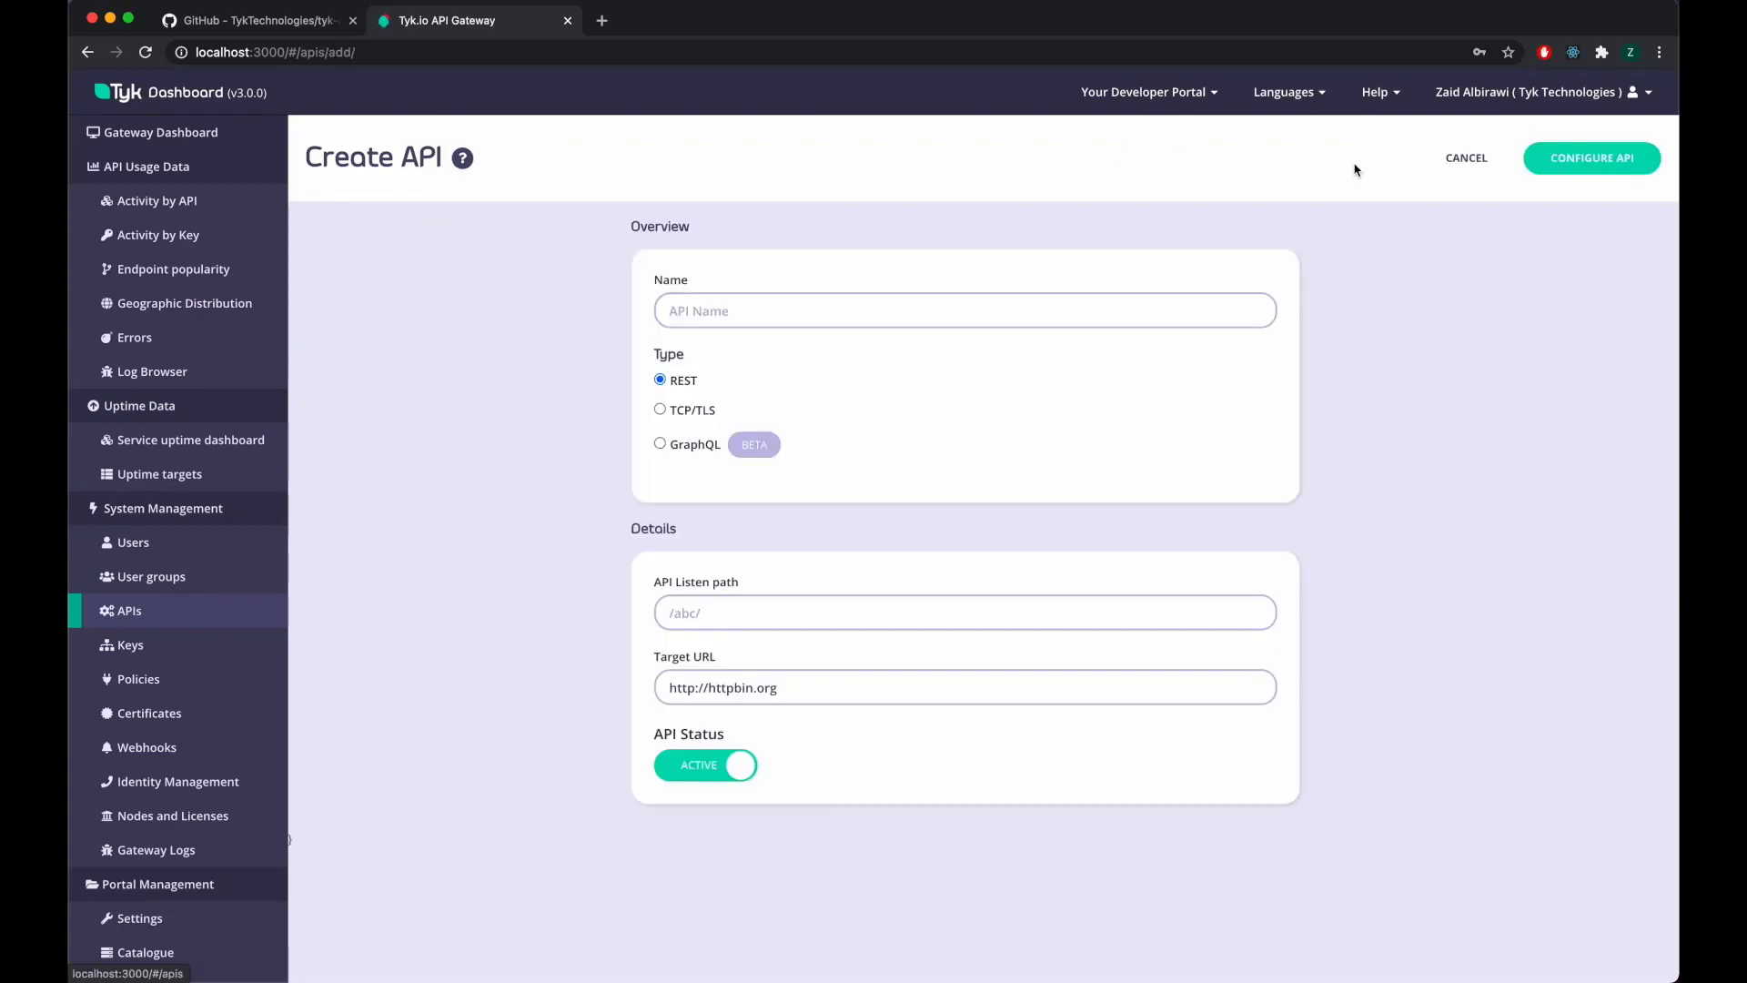
type("Hell")
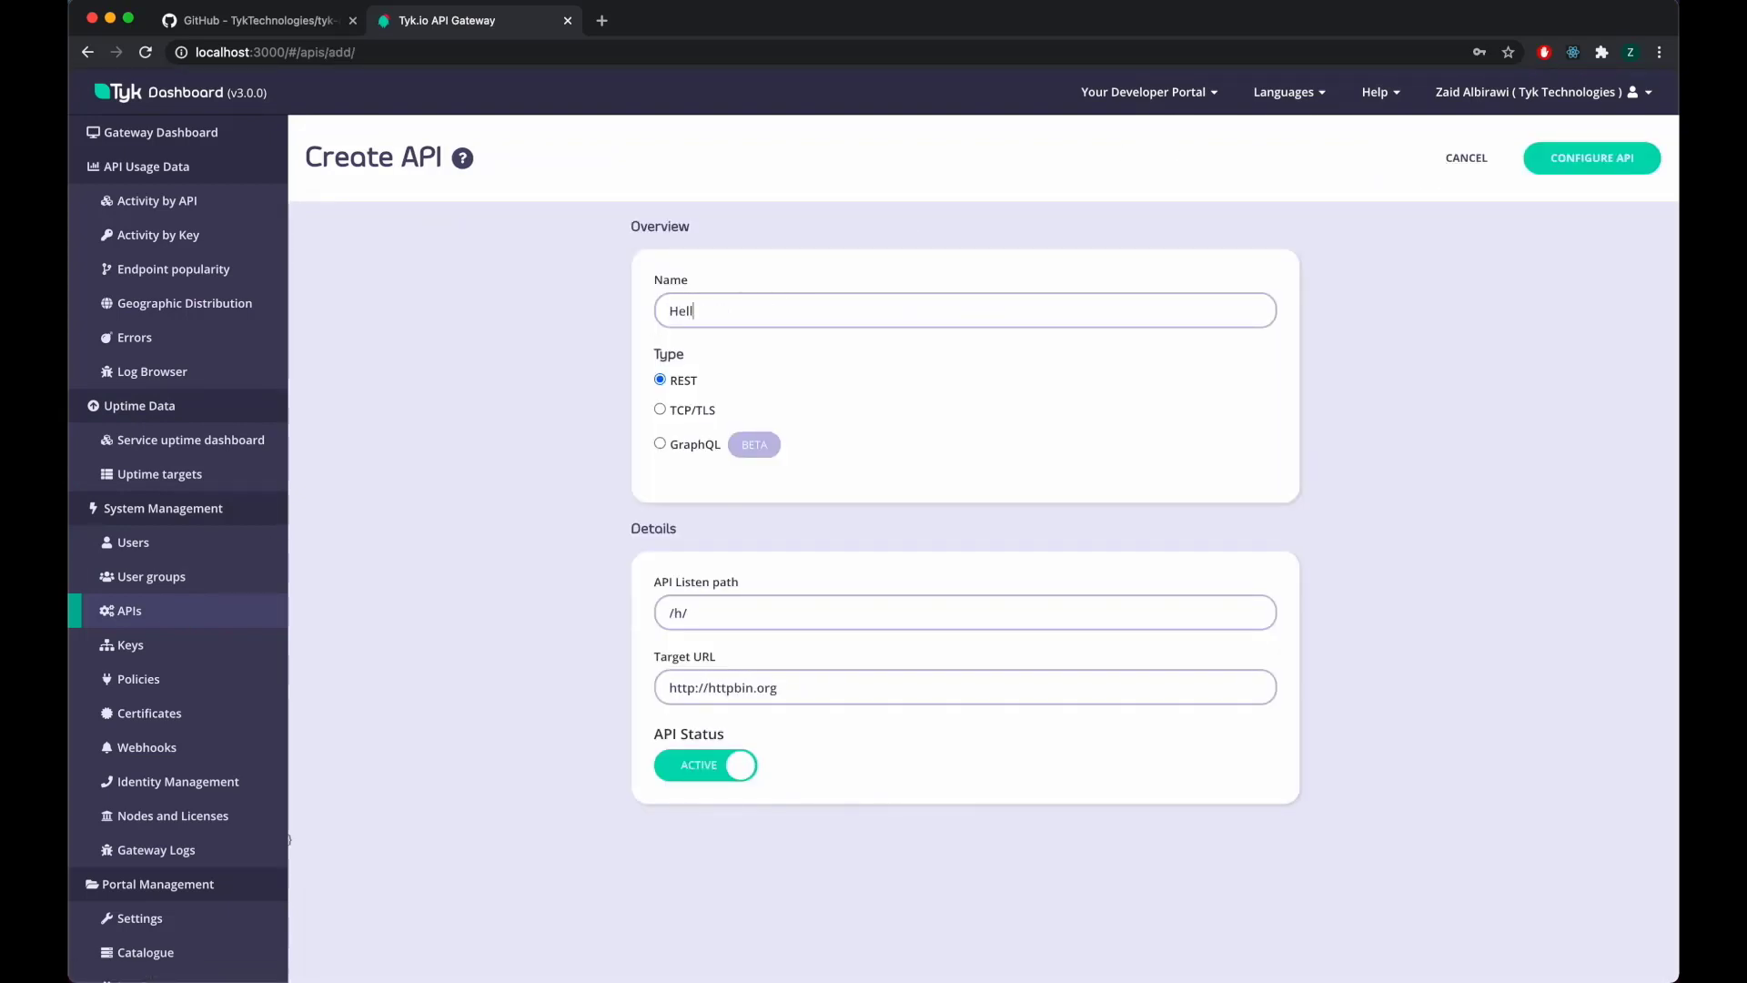
type("o World")
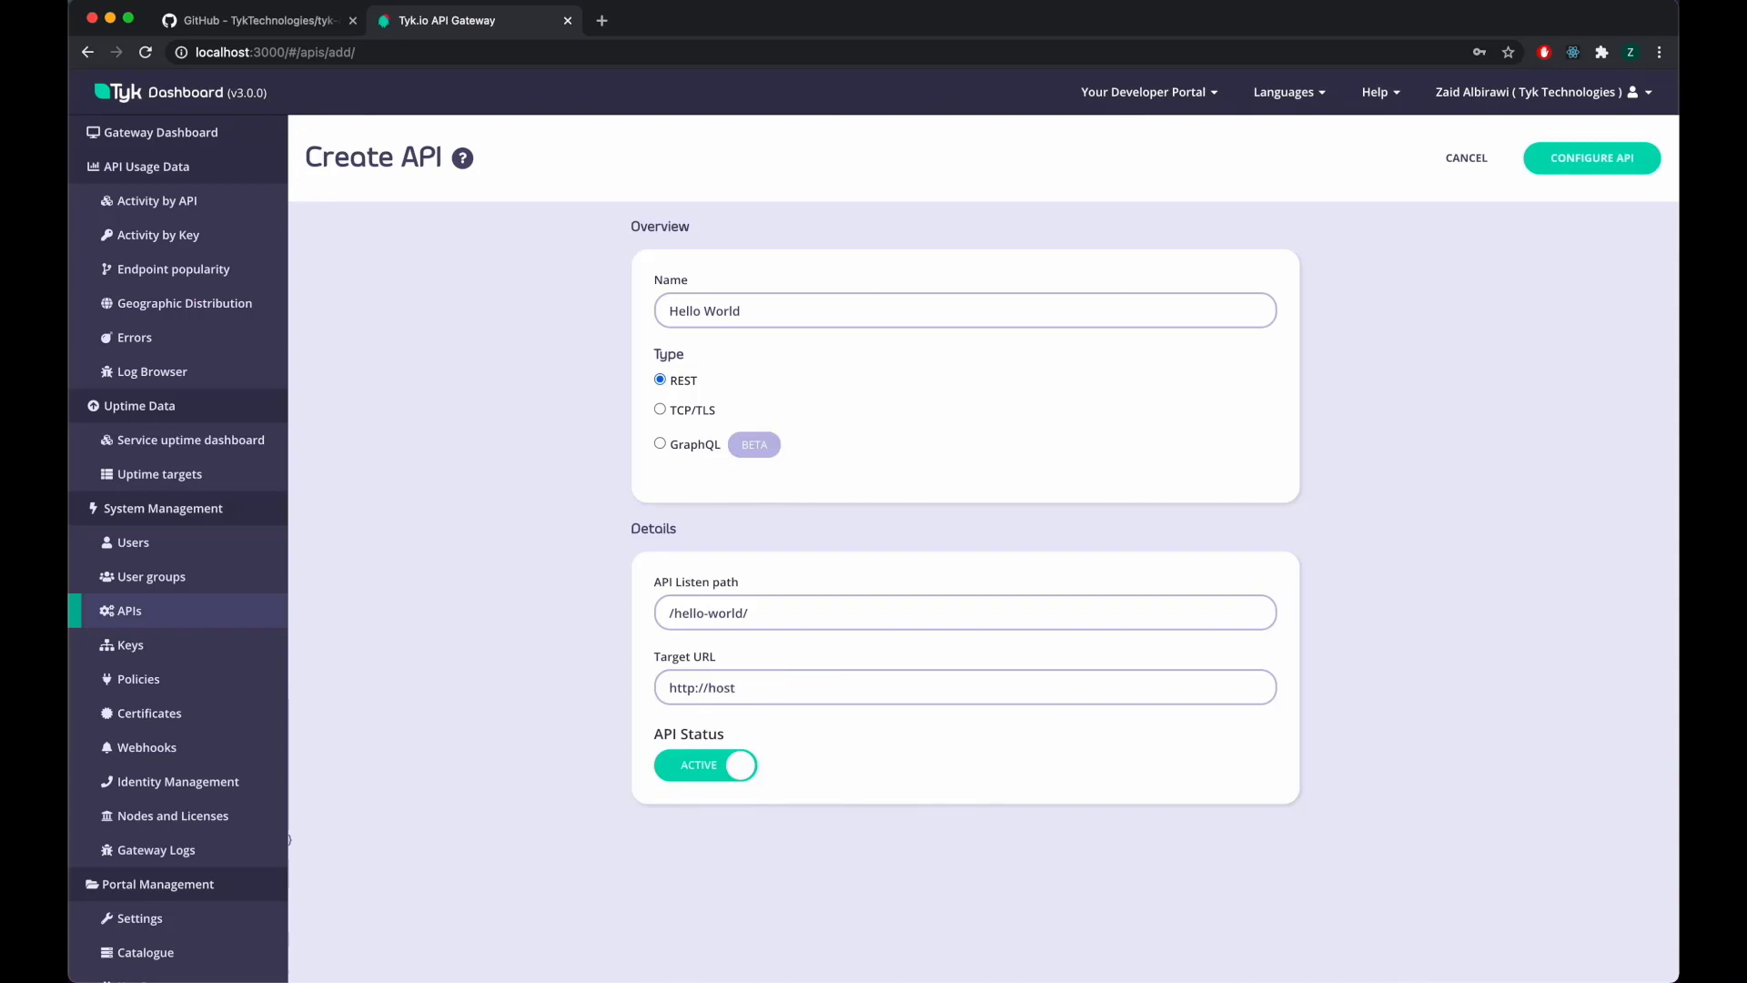
type(".docker.in")
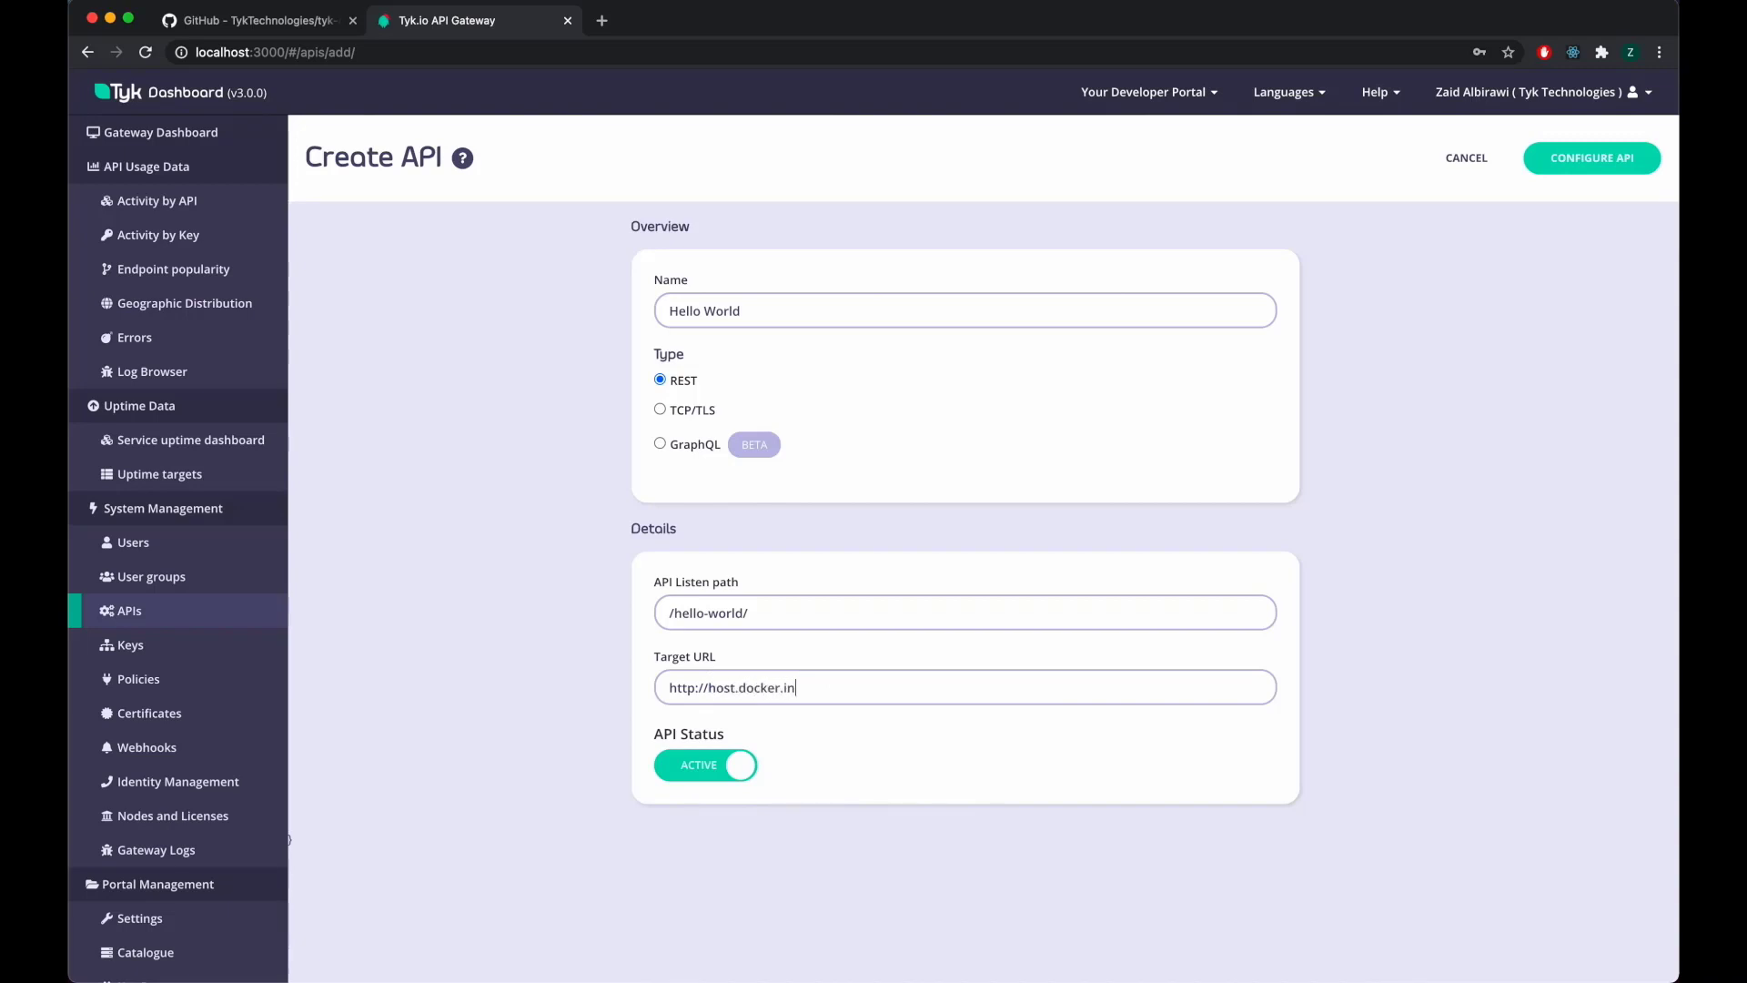
type("ternal:3030")
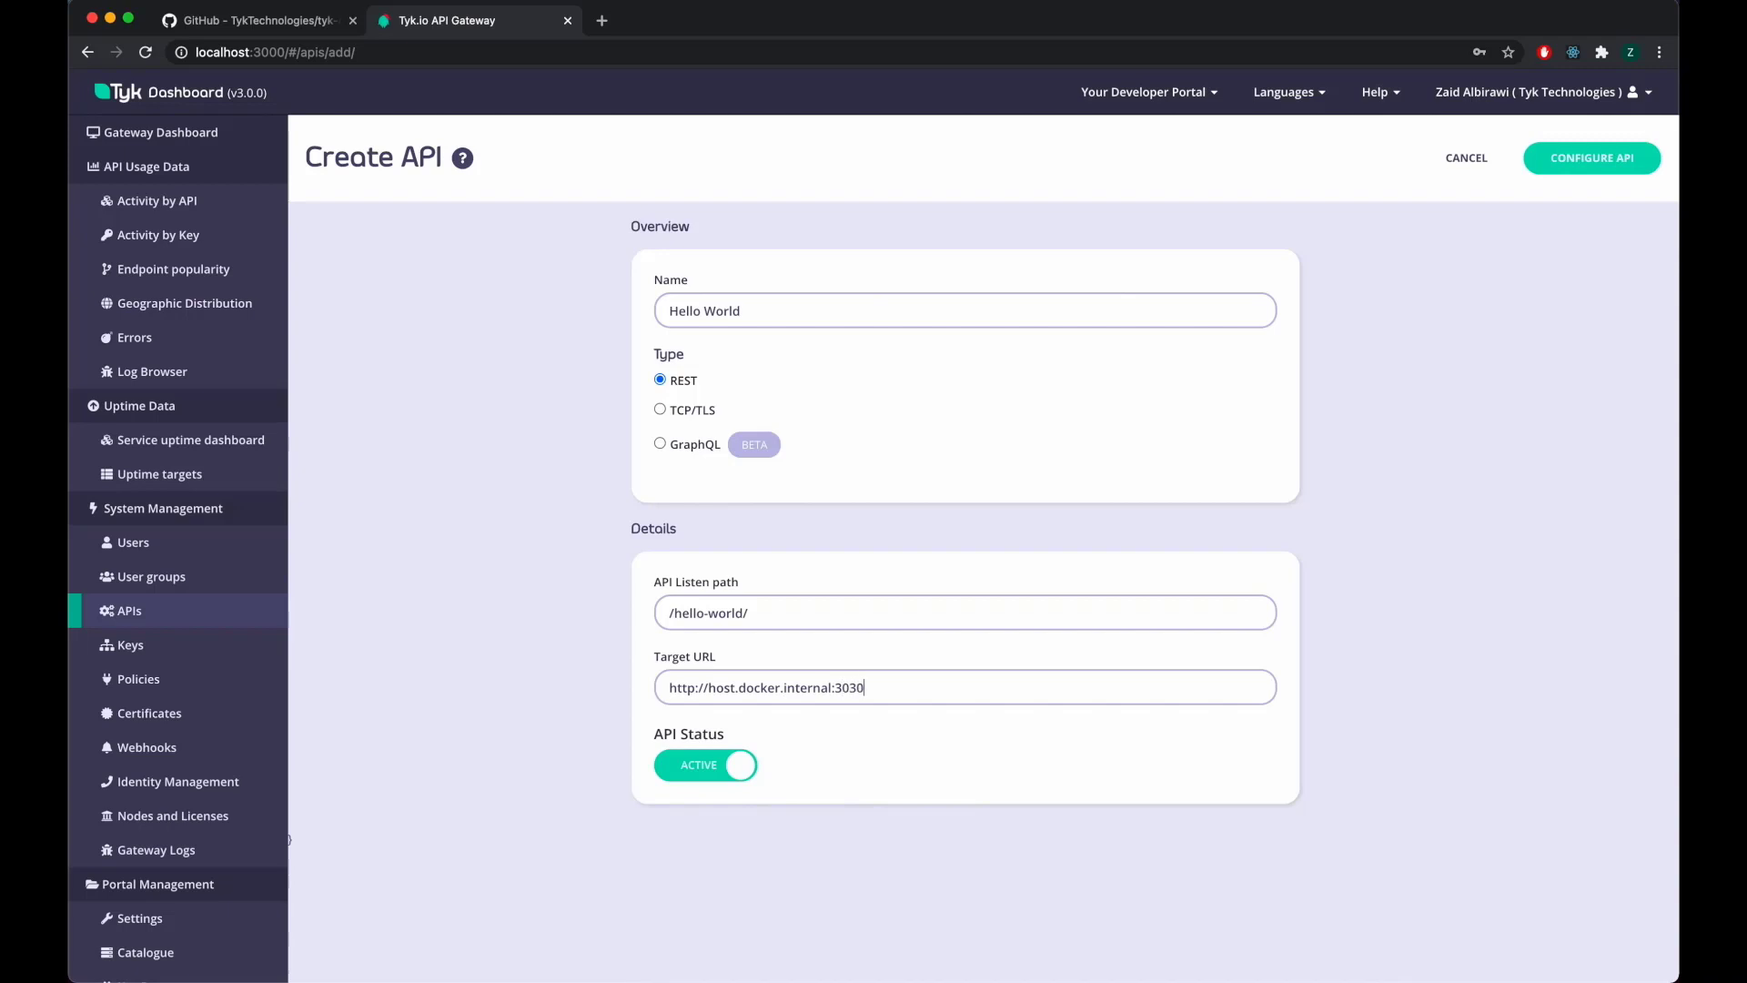
left_click(1591, 158)
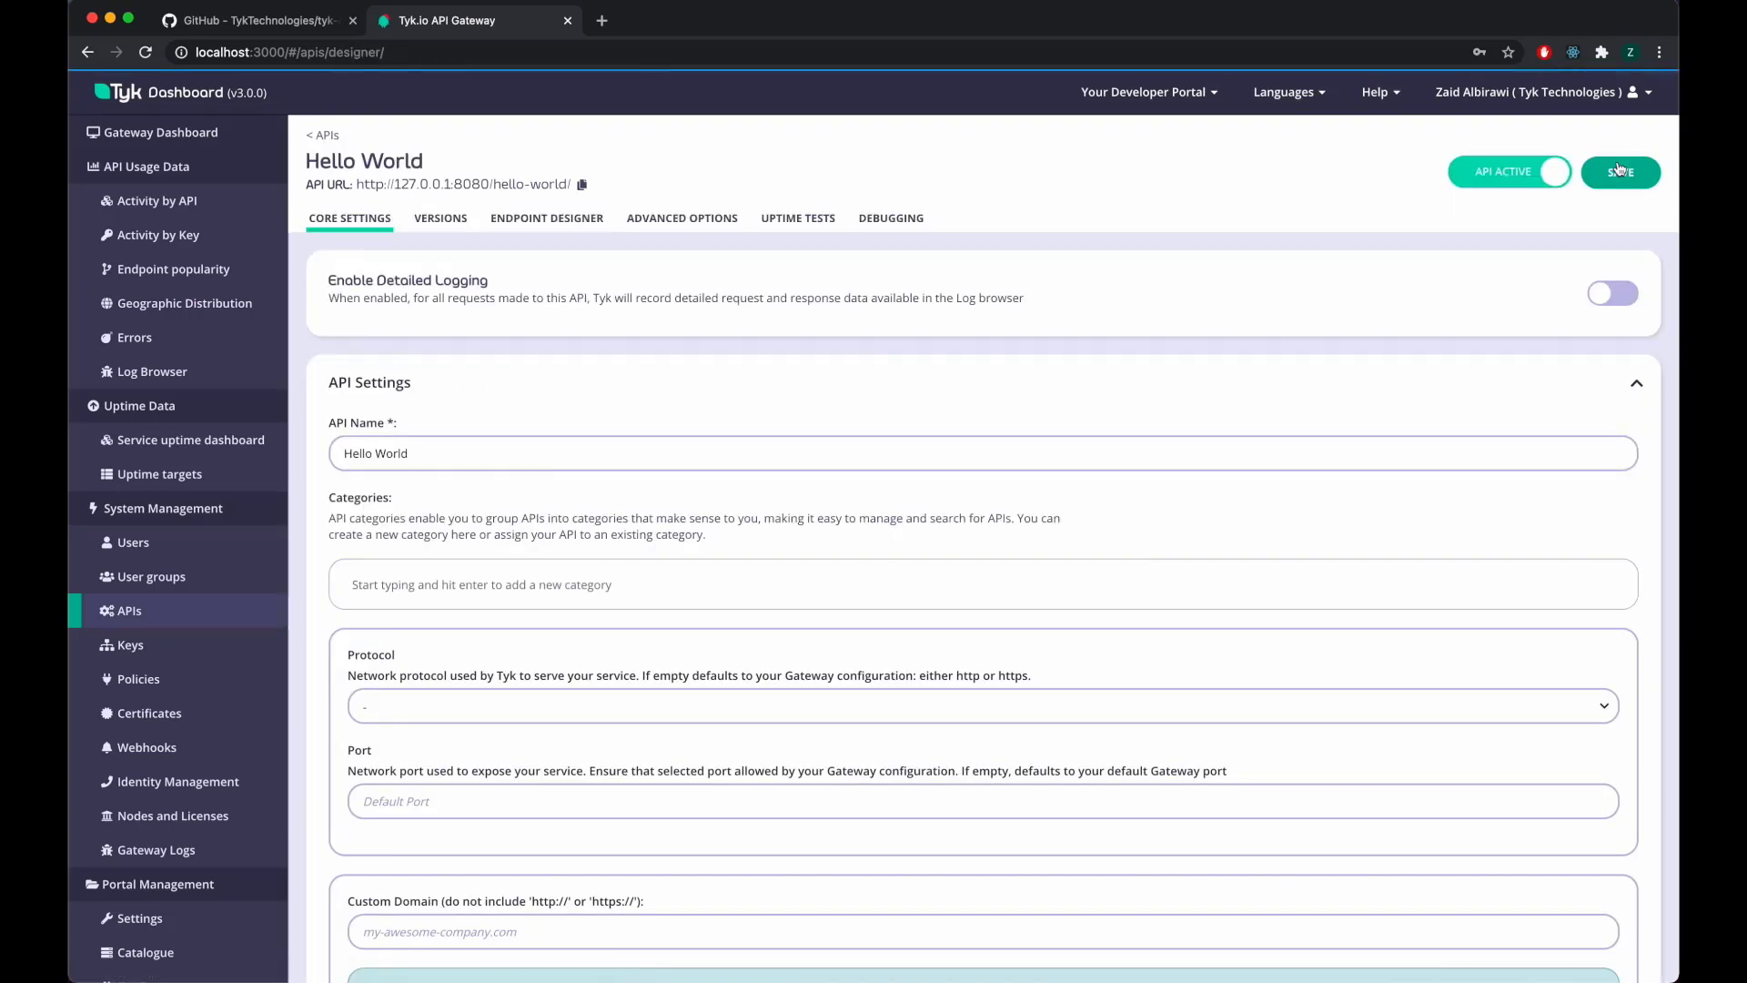
Step: Scroll down to the Authentication section of the Hello World API settings
scroll("down", 3)
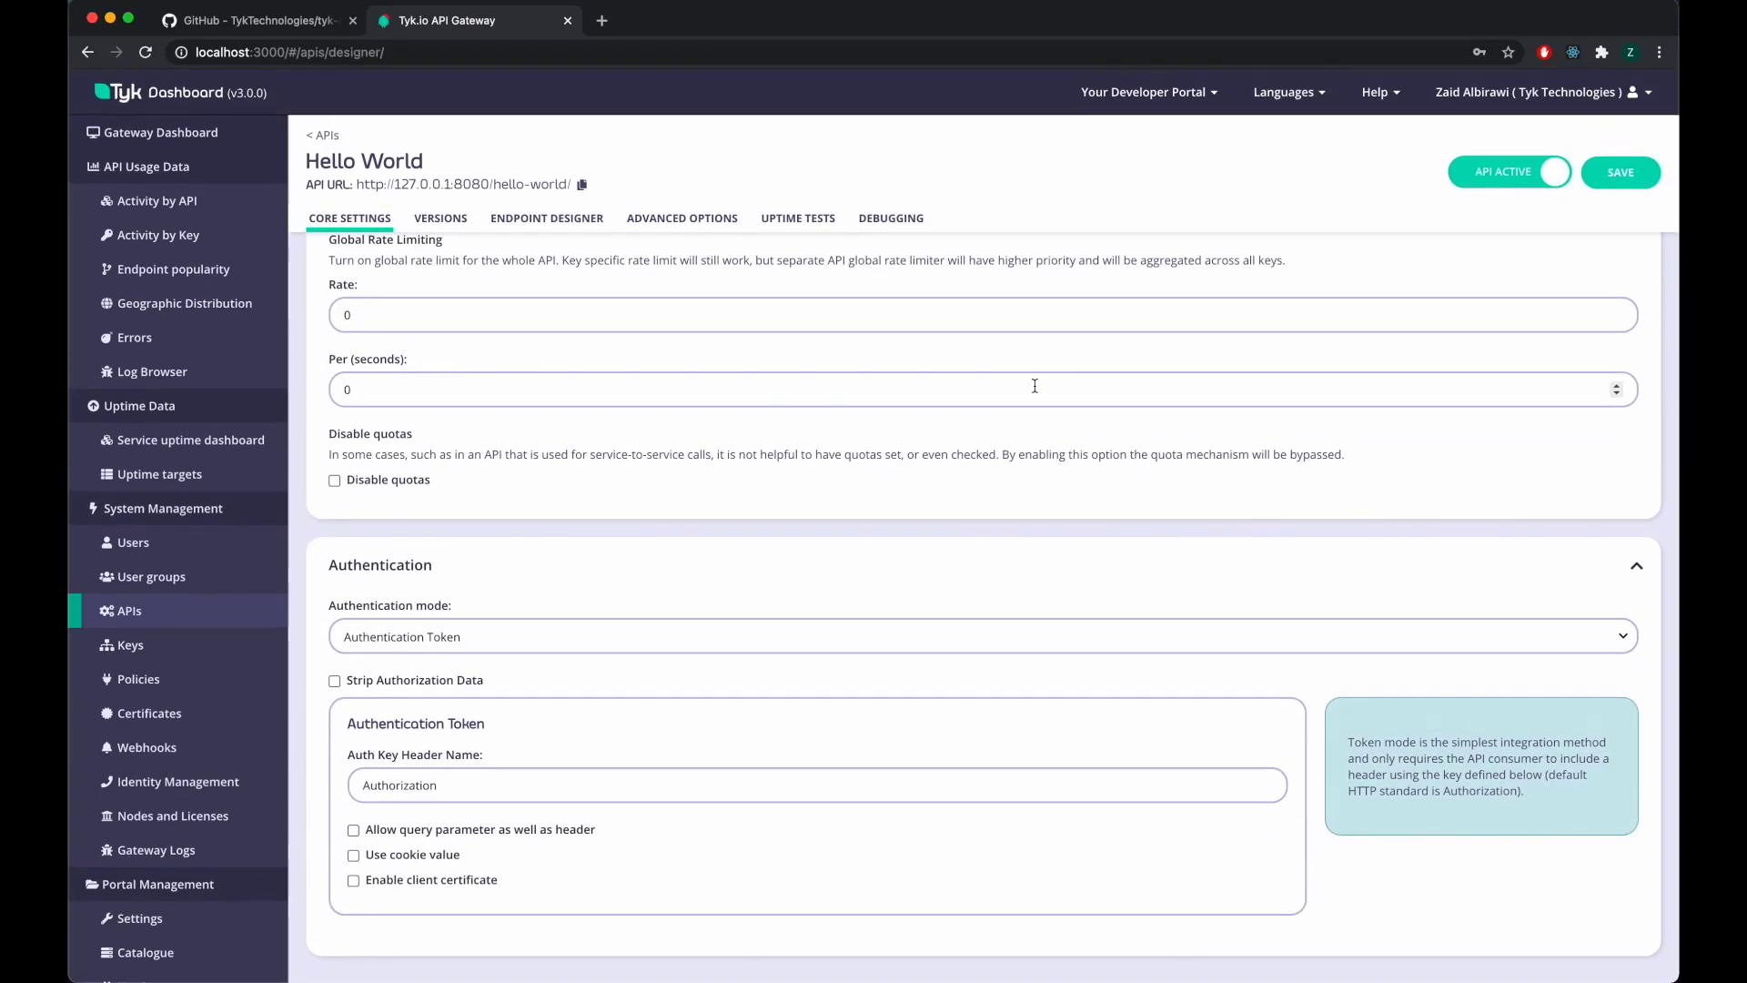
mouse_move(646, 644)
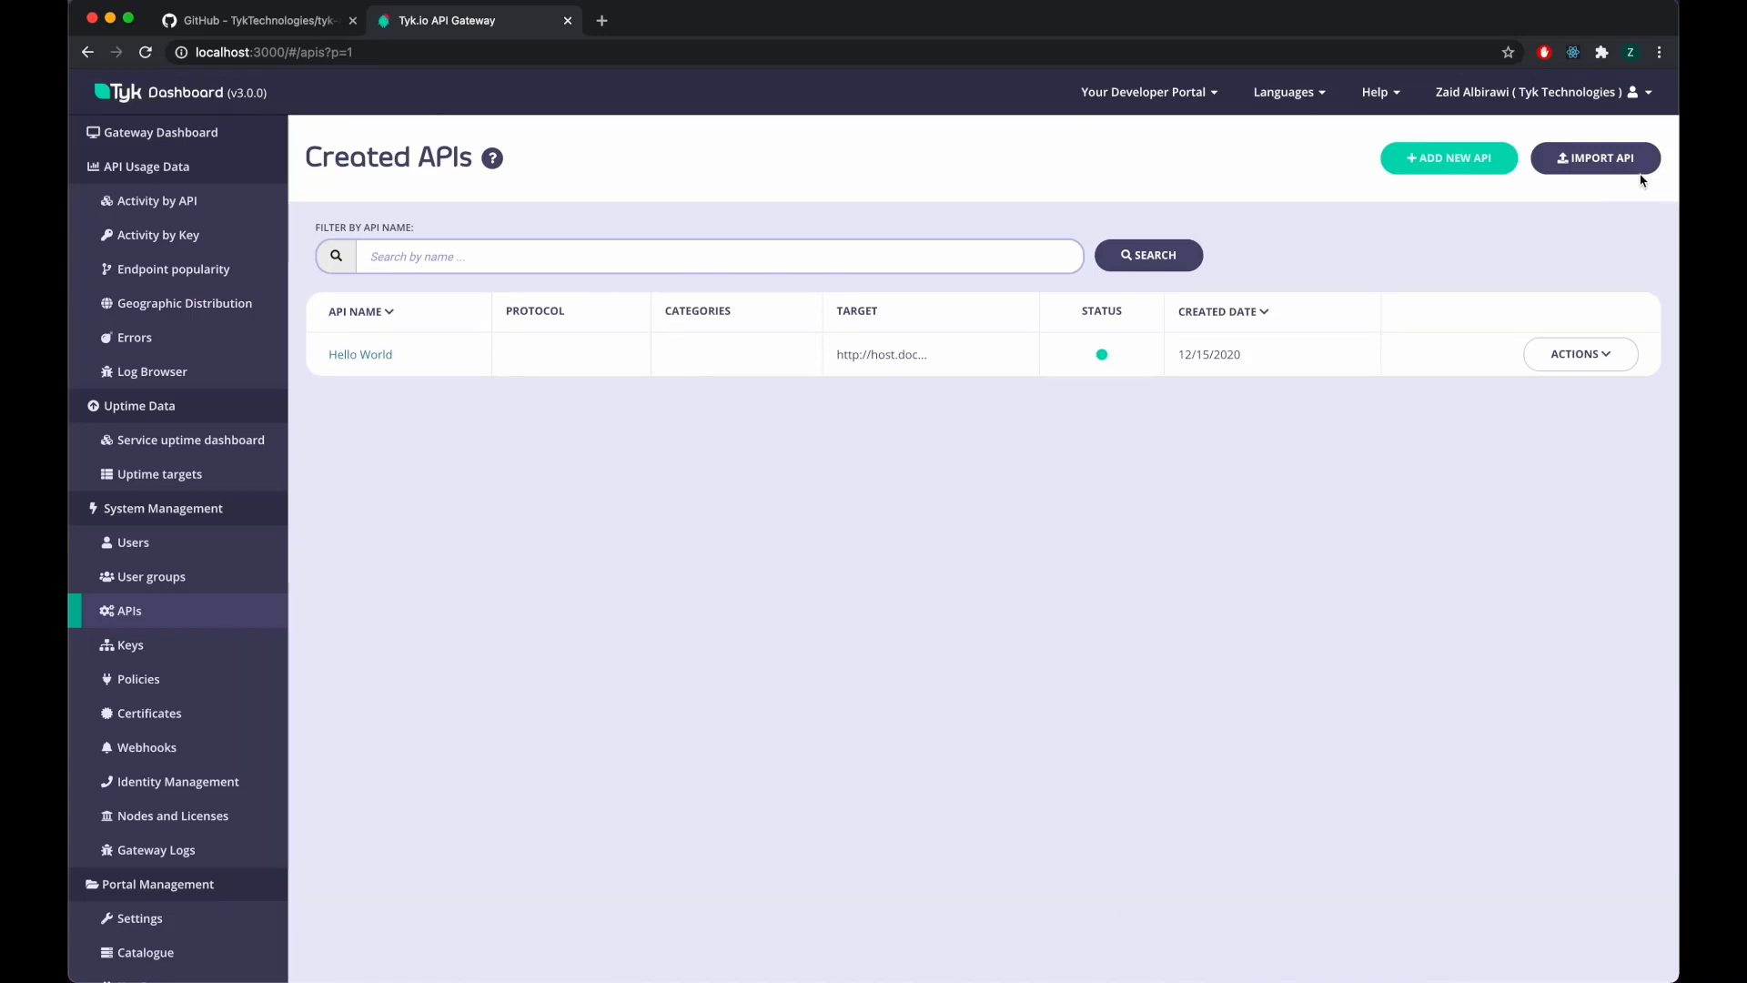
mouse_move(807, 328)
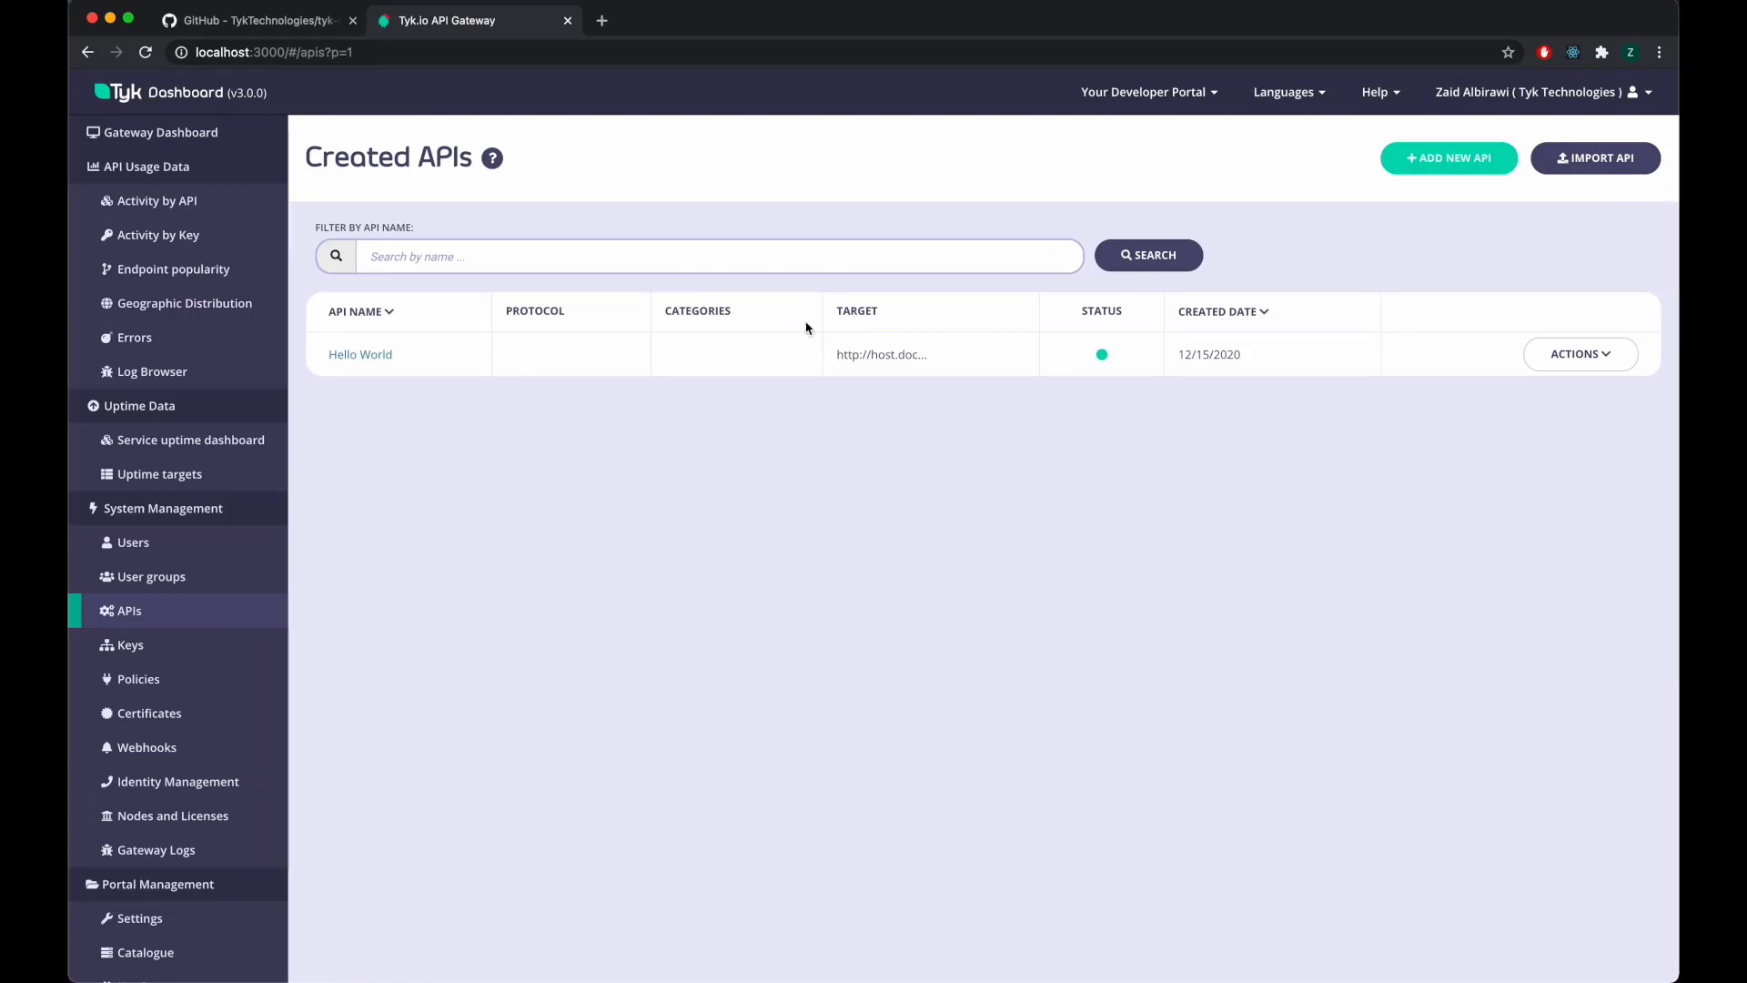
left_click(361, 354)
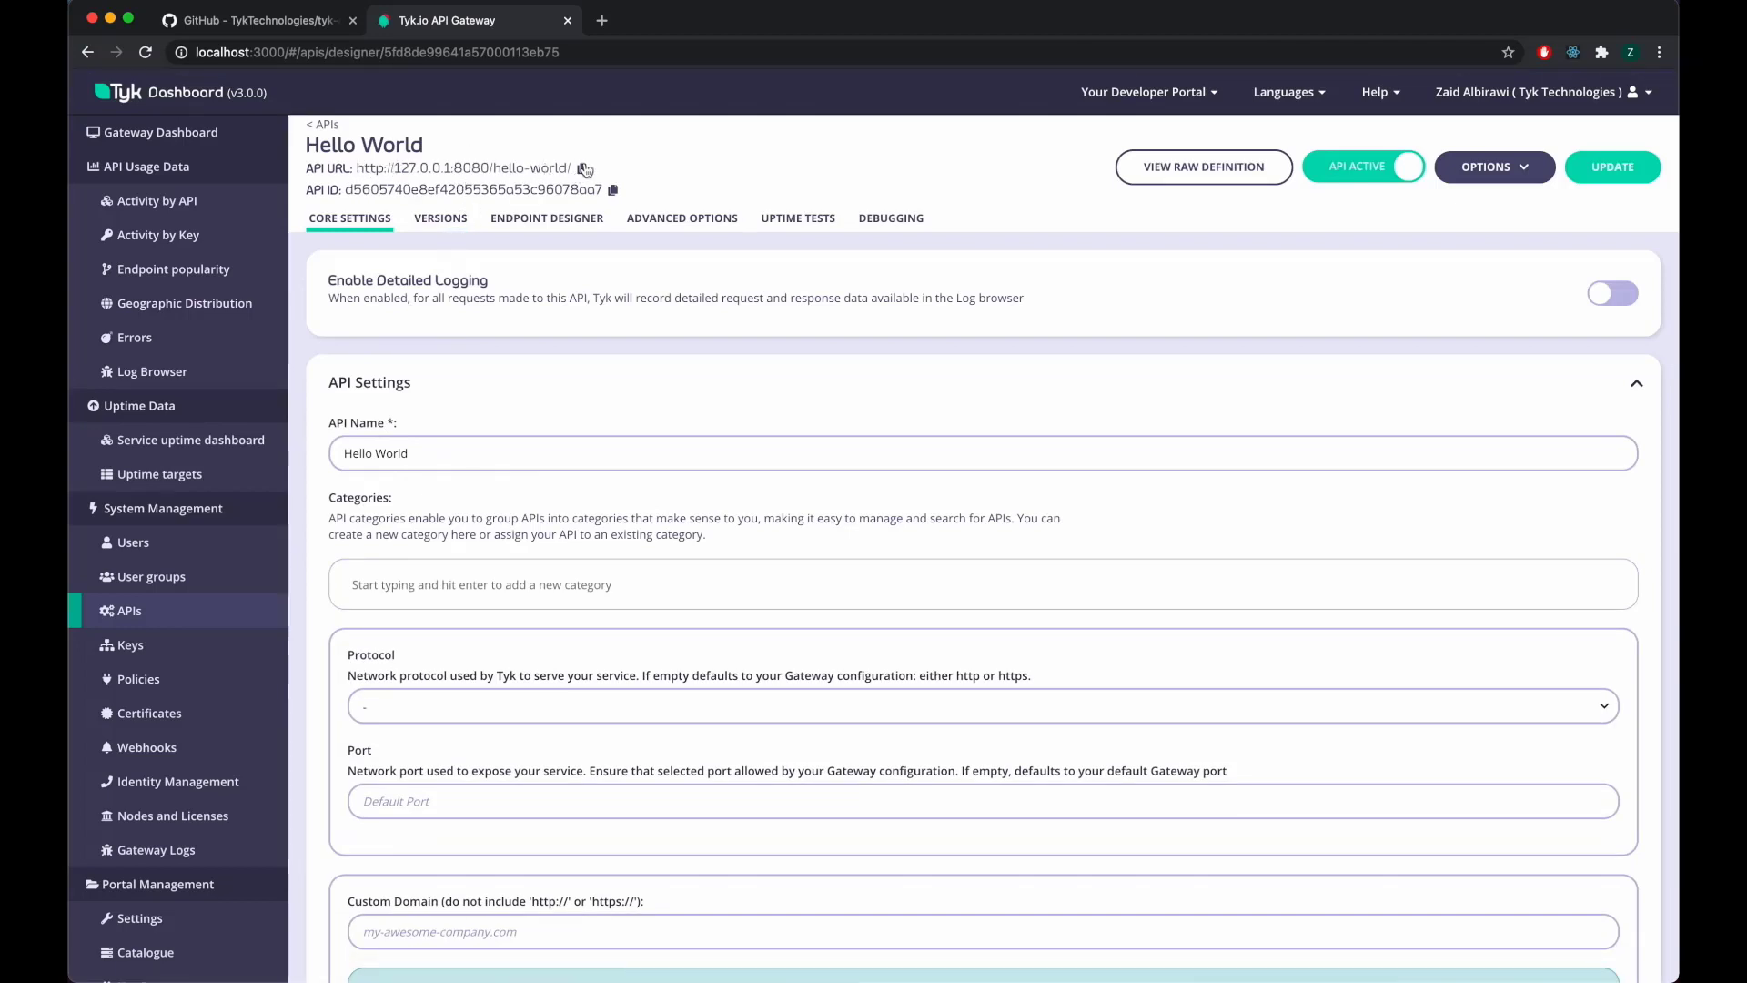
left_click(587, 168)
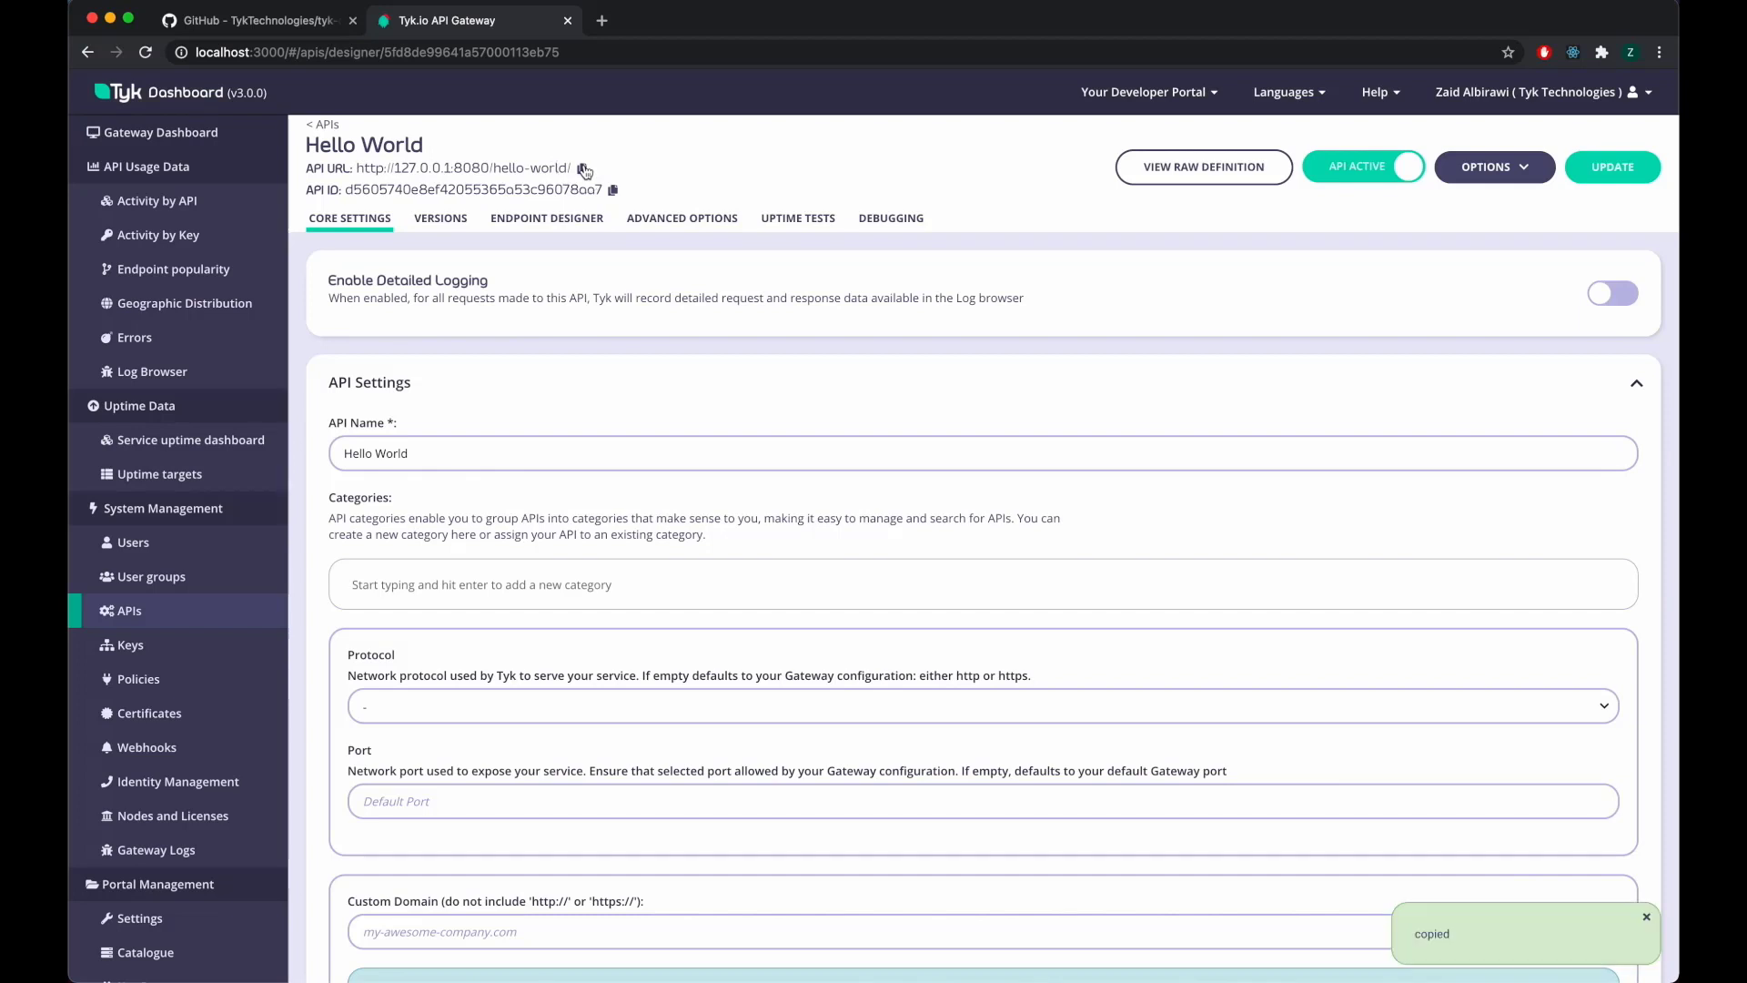
type("postman")
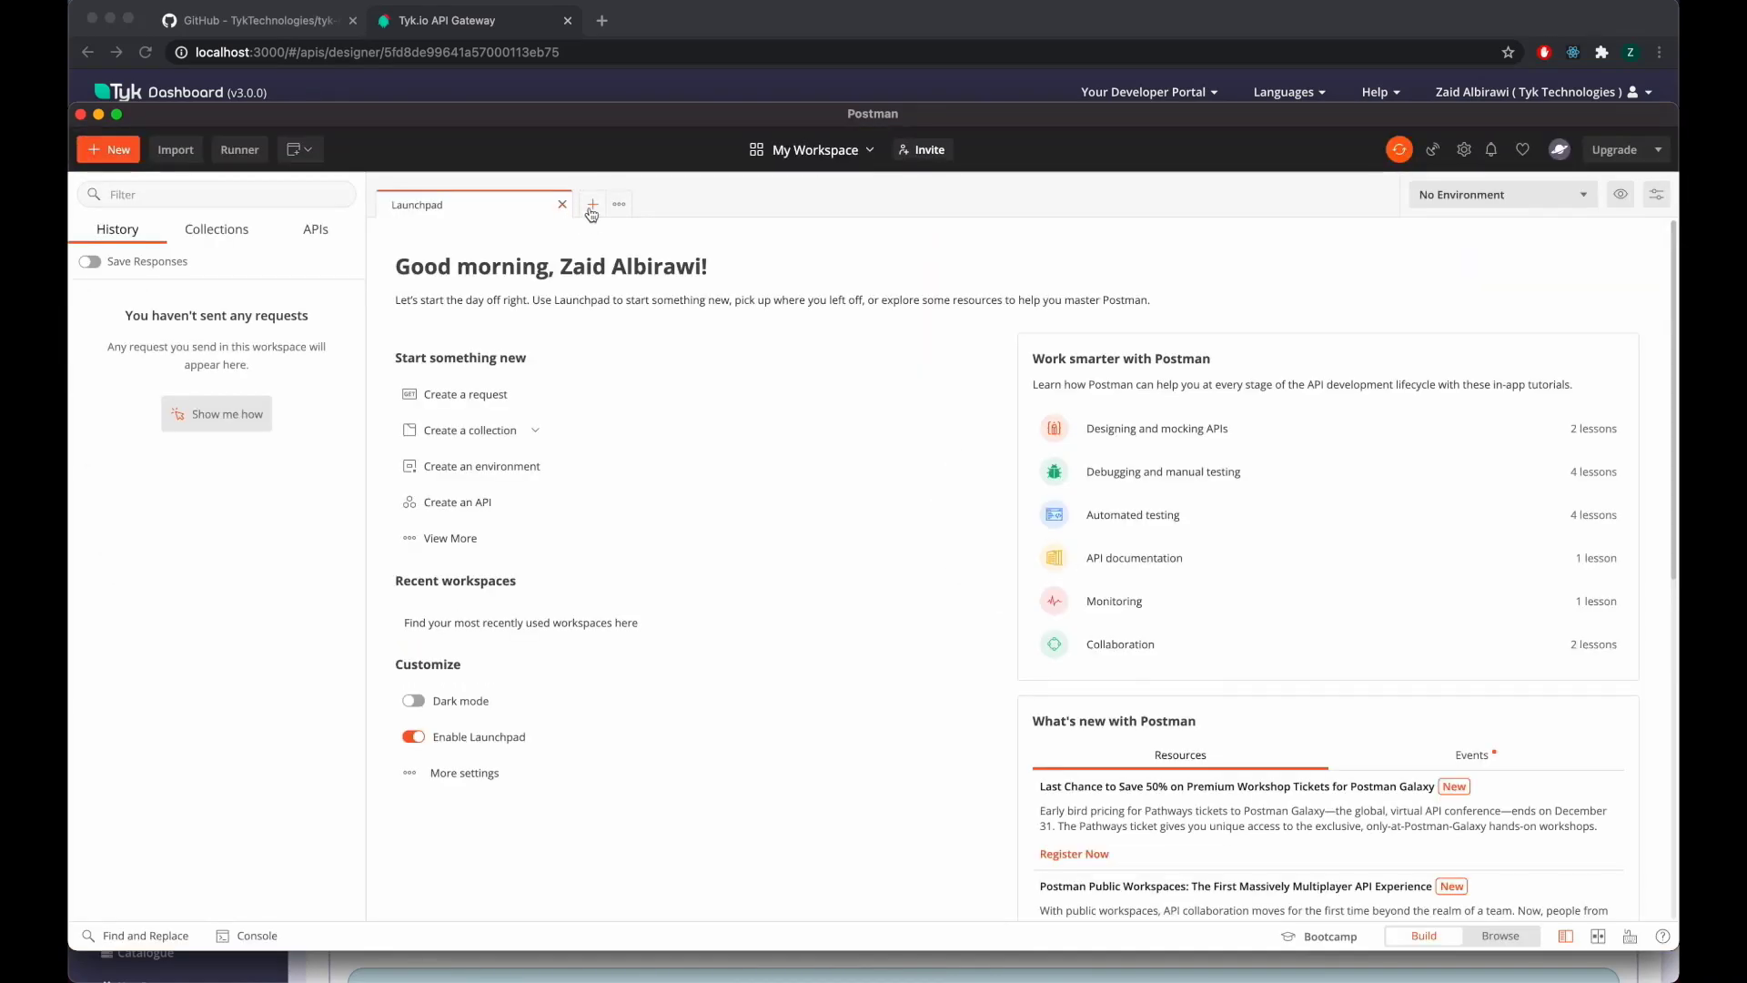
left_click(591, 204)
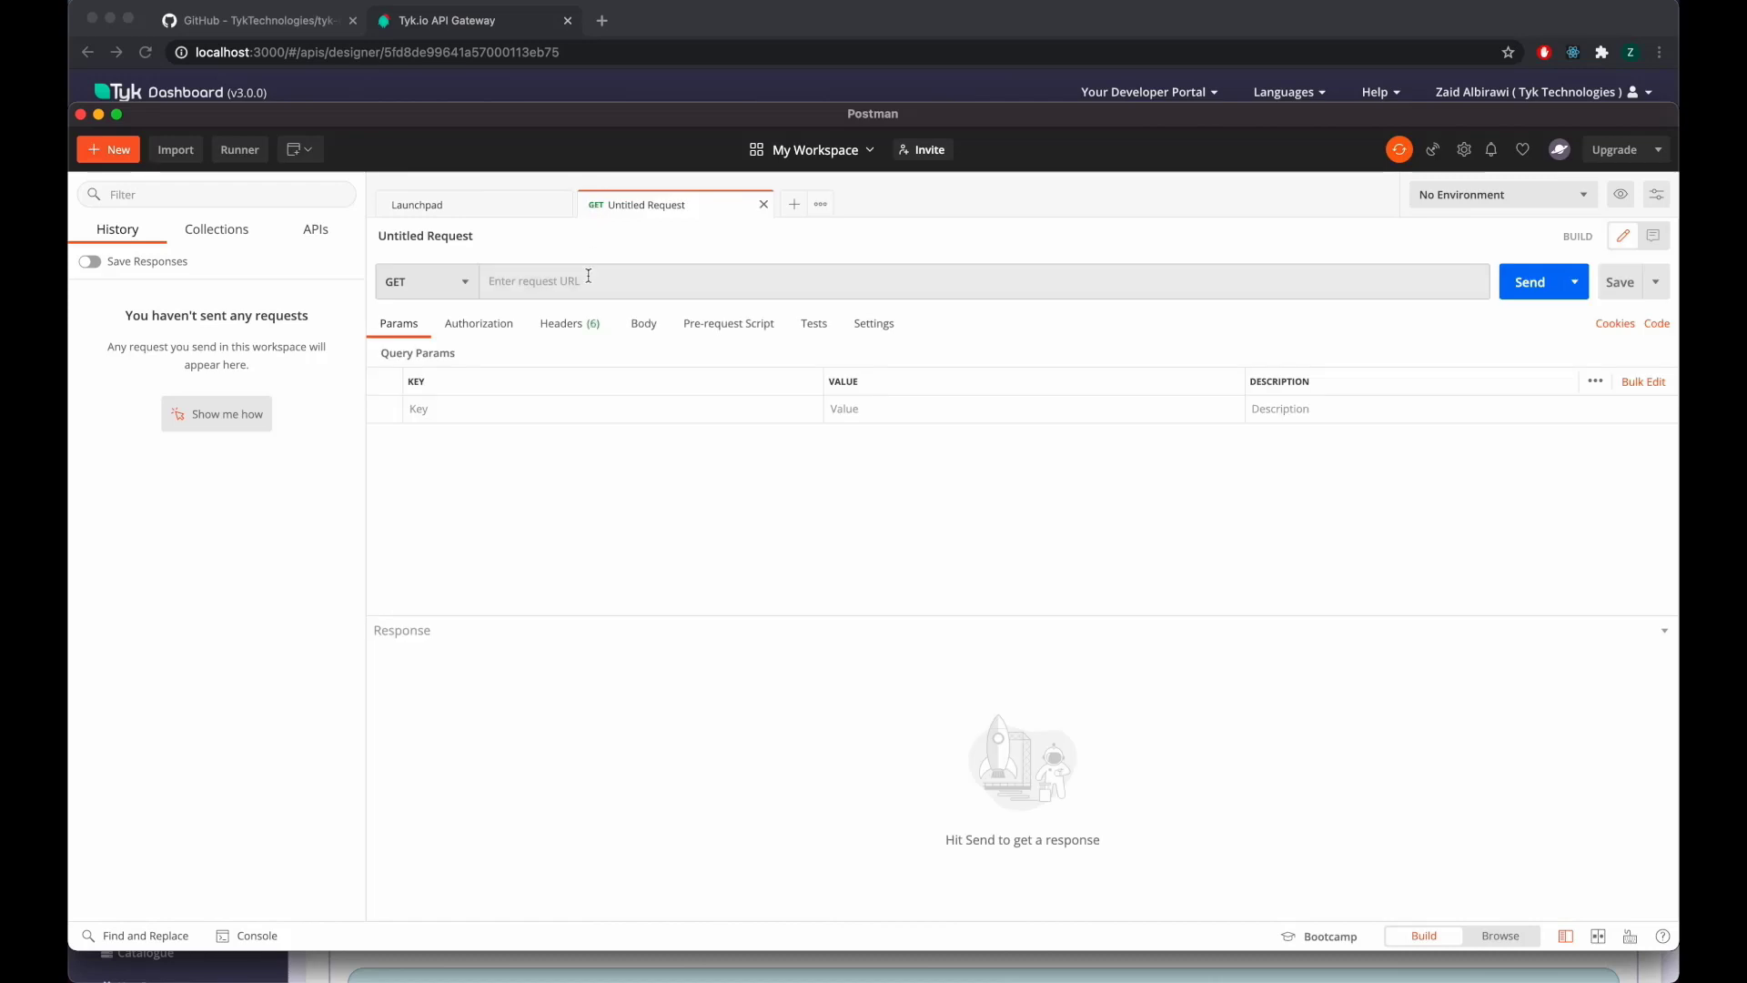
type("http://127.0.0.1:8080/hello-world/")
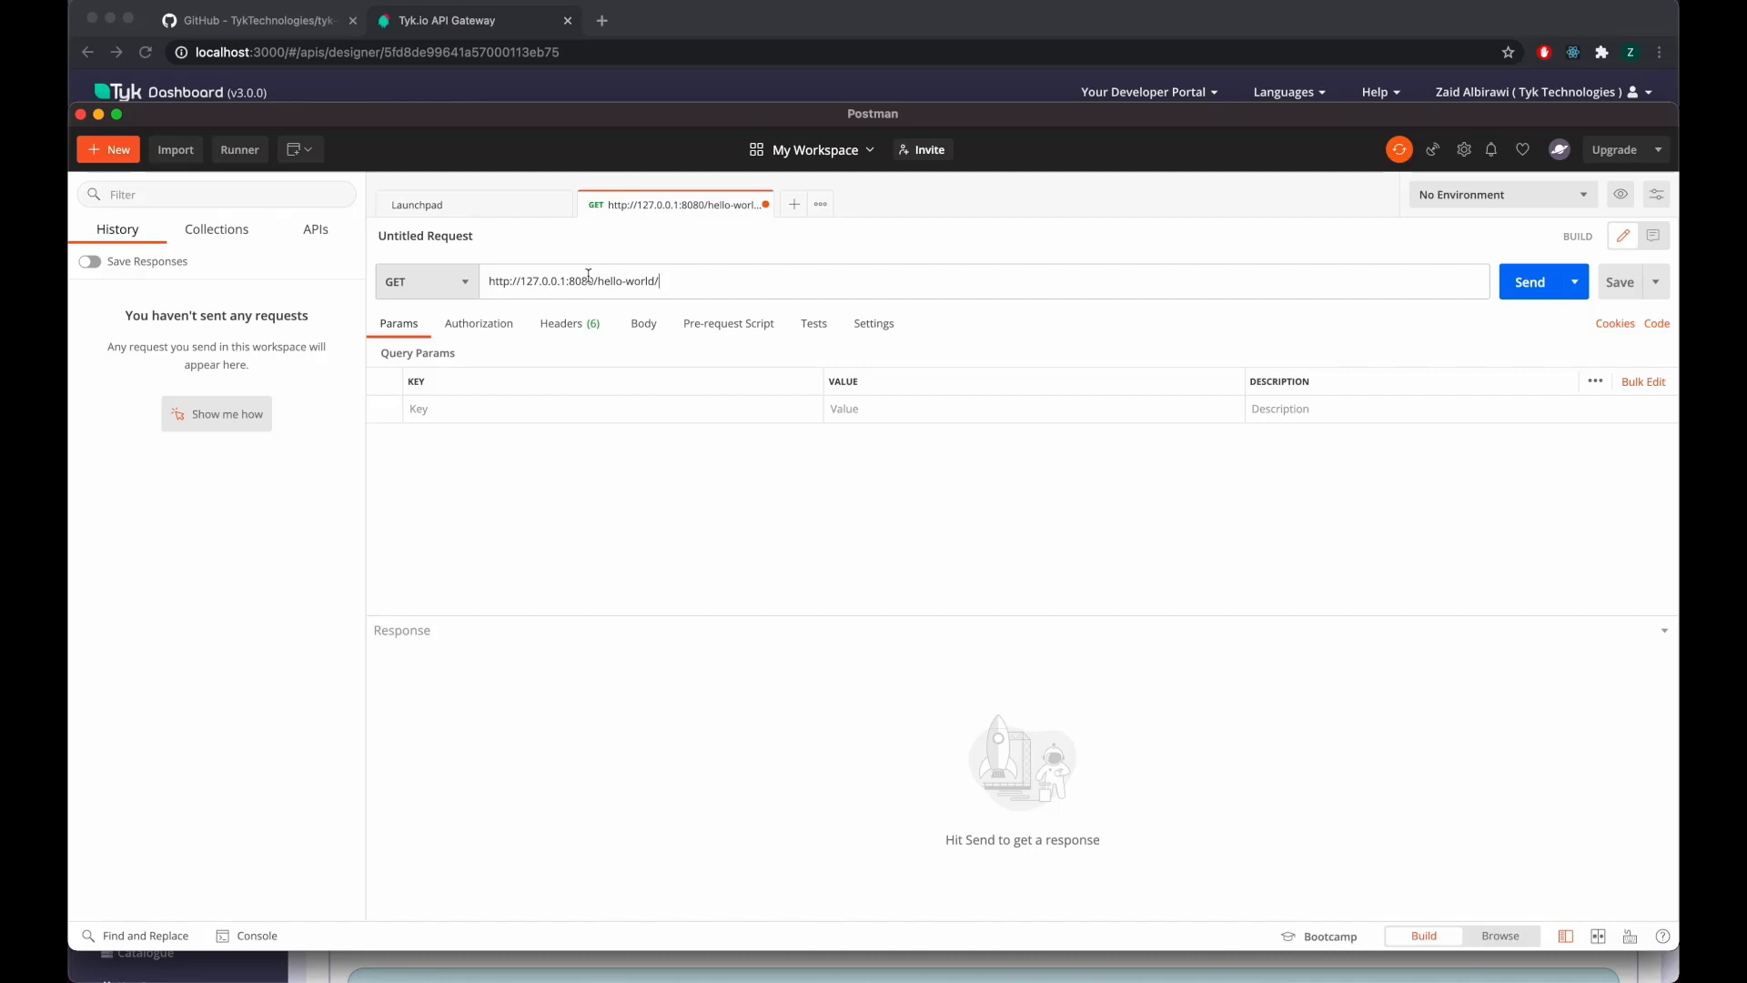
type("user")
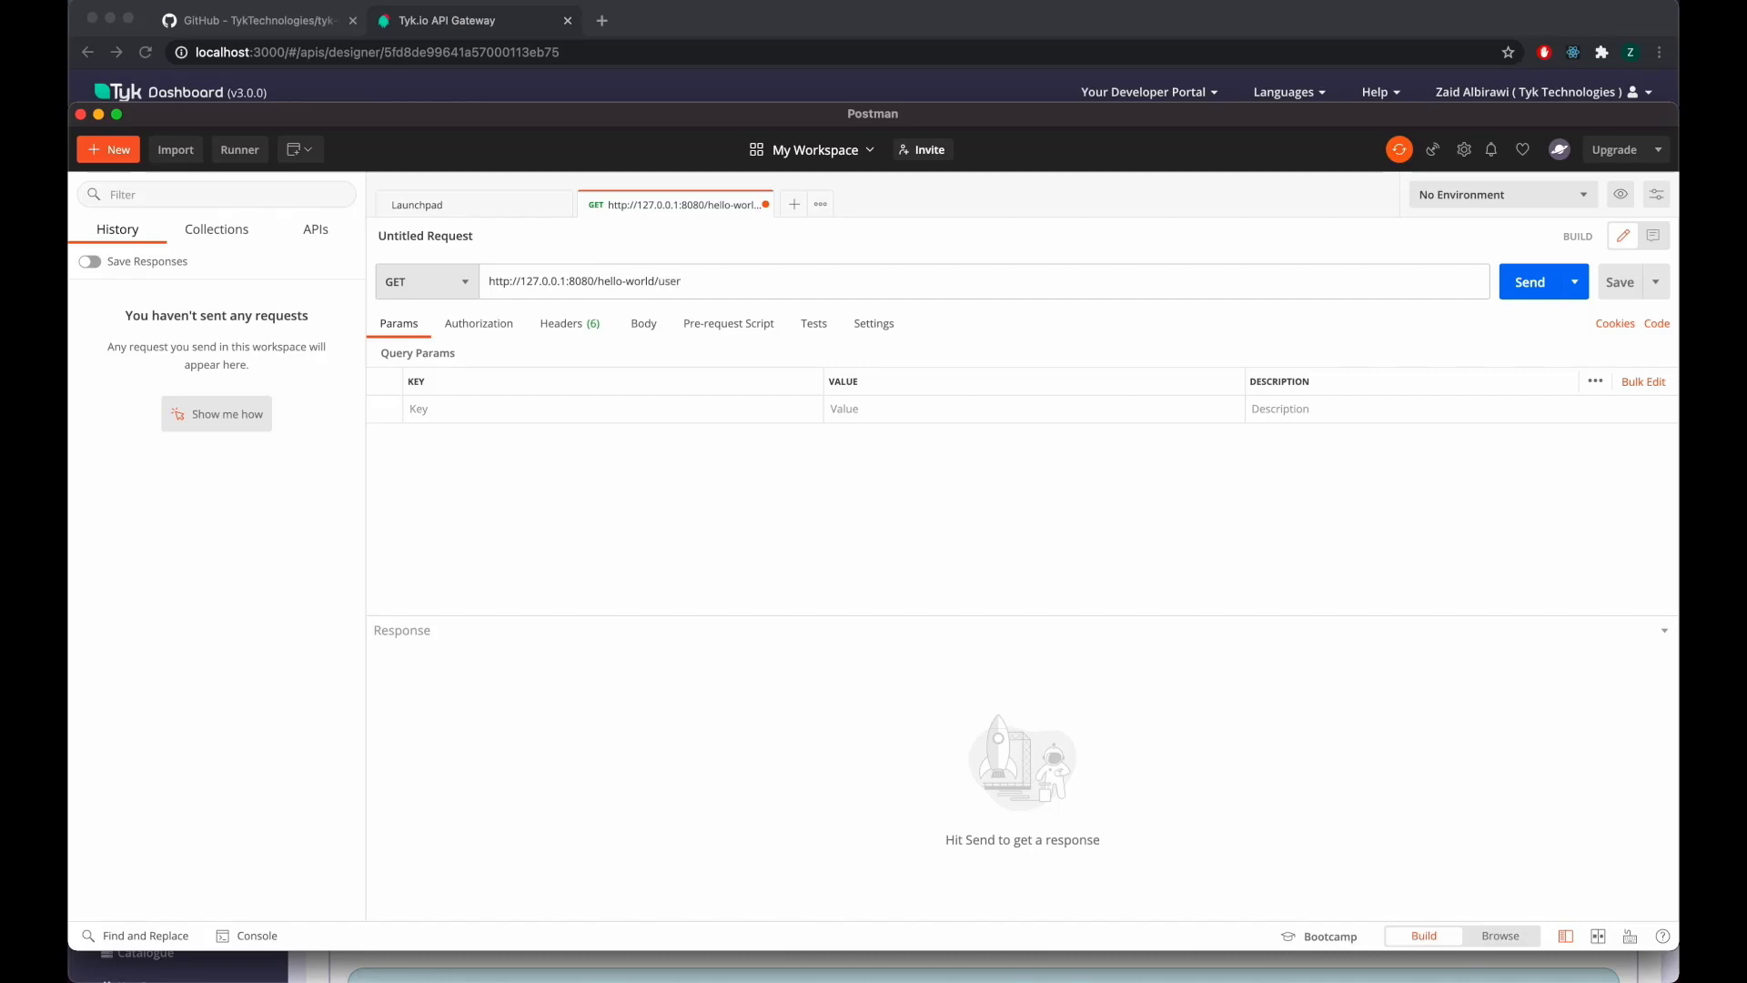
left_click(1528, 281)
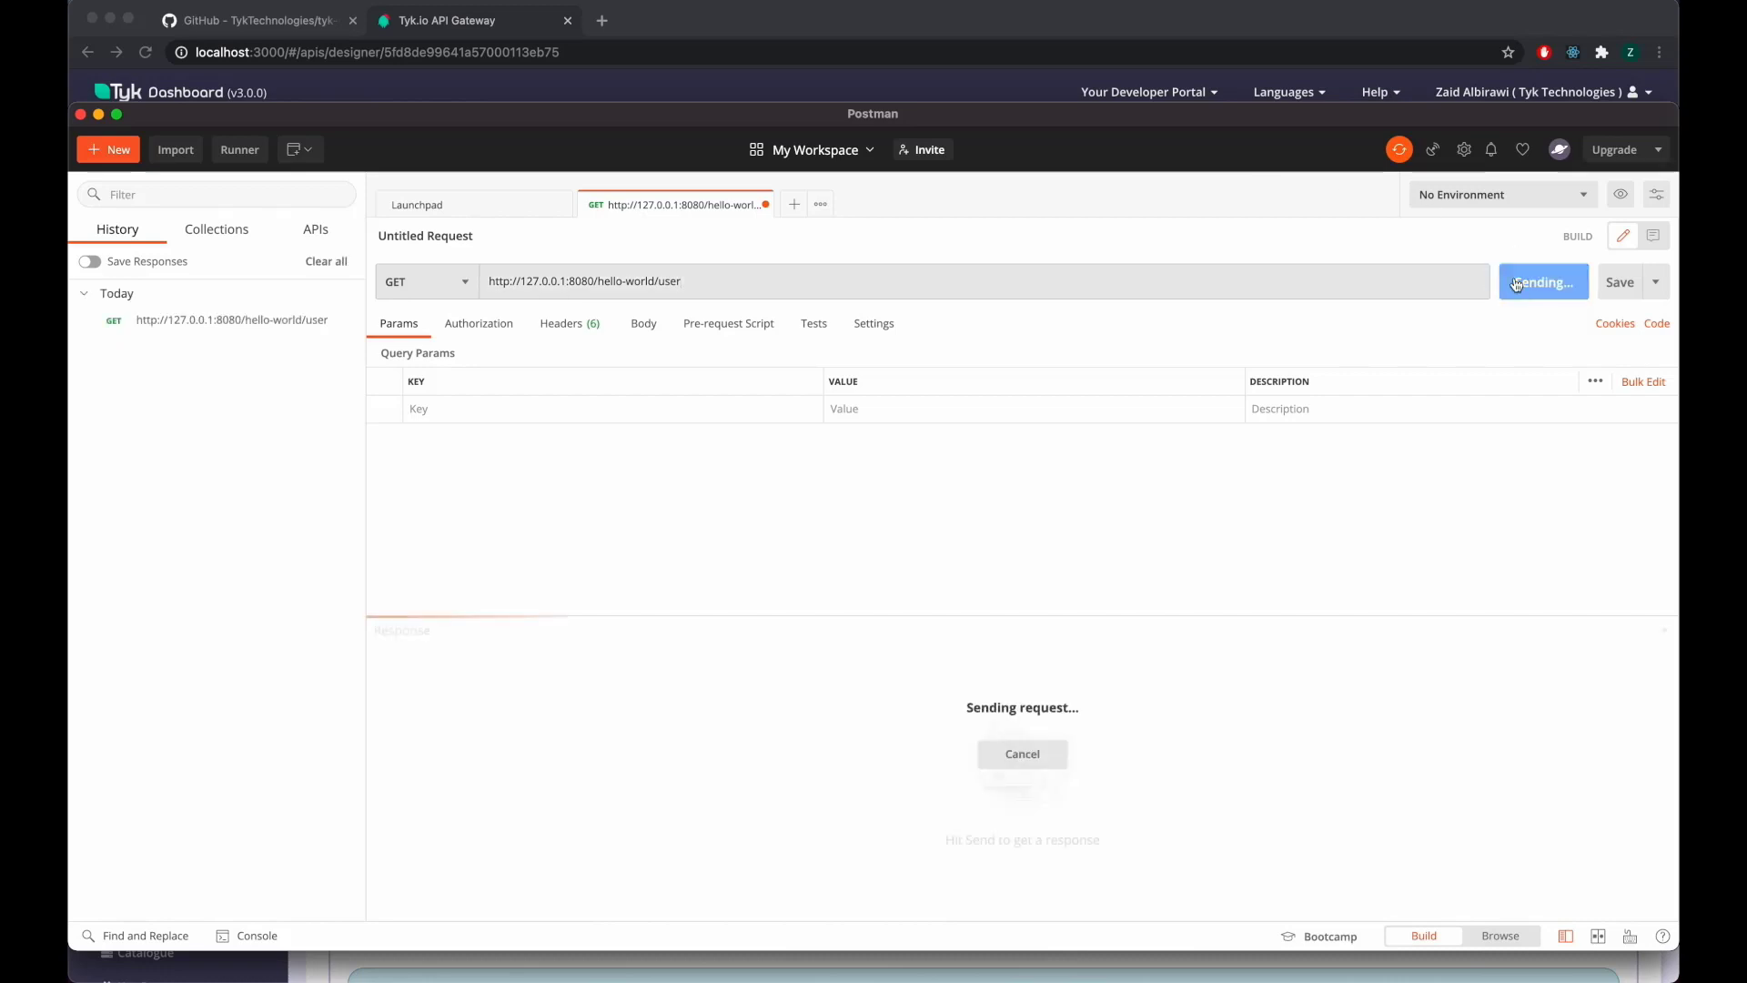
left_click(1535, 281)
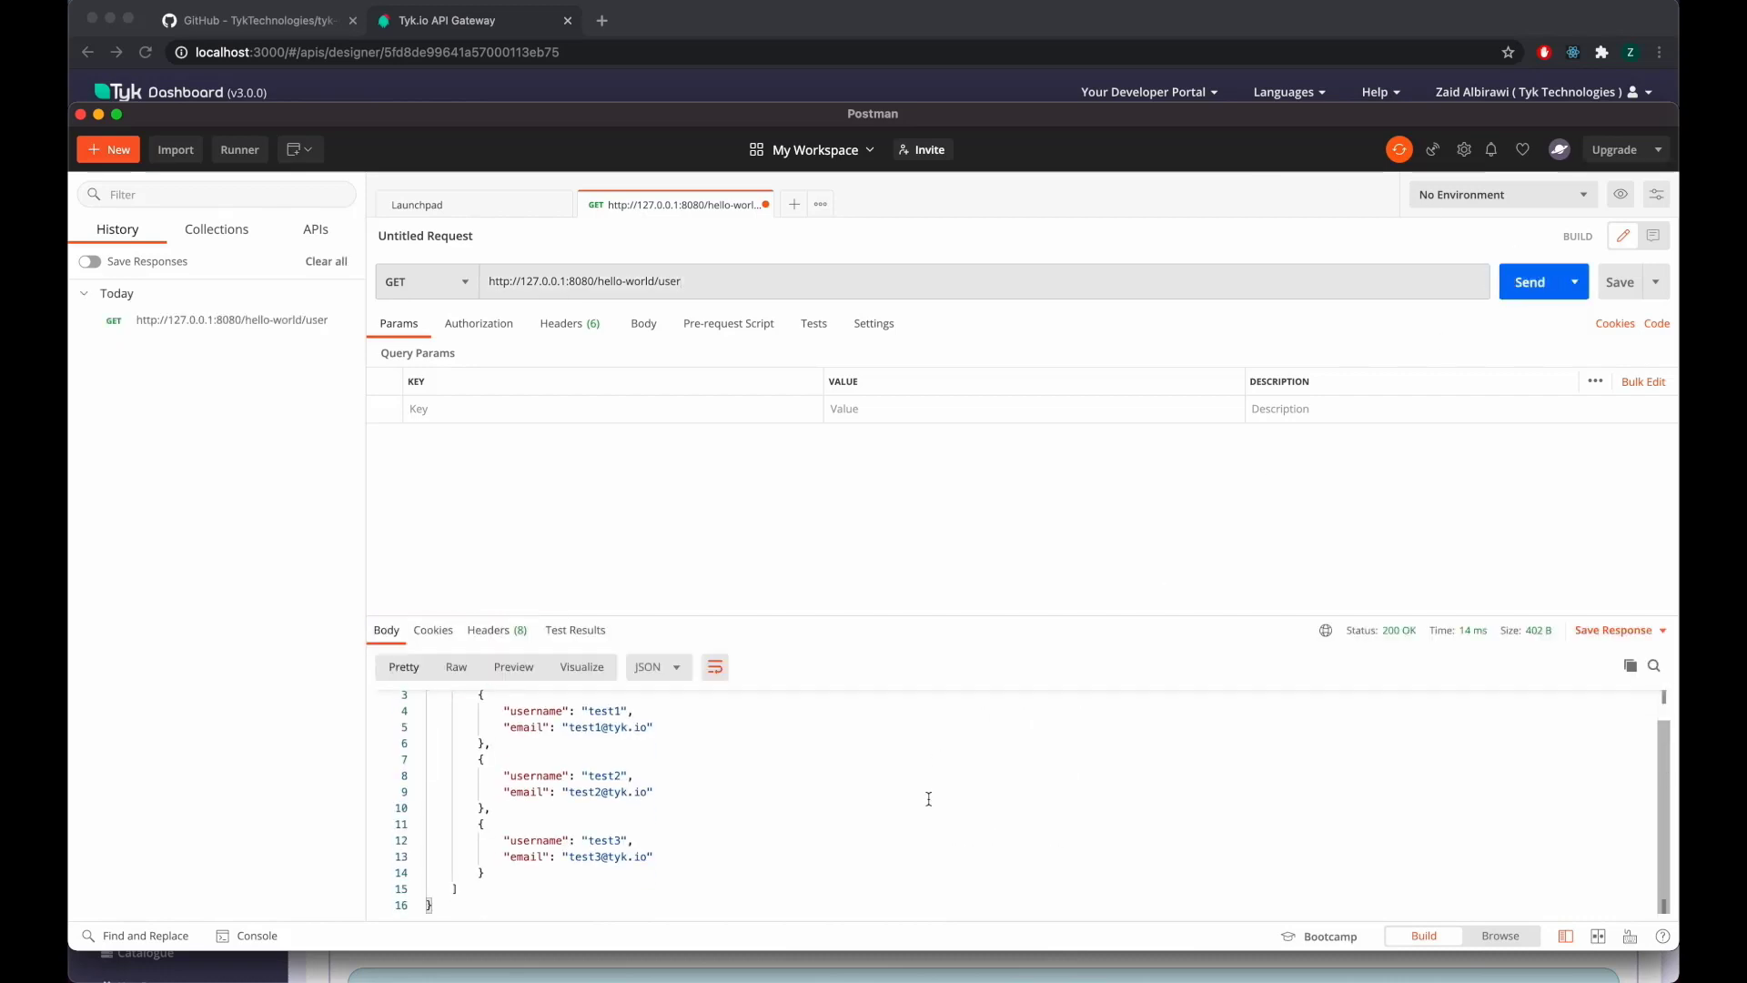
scroll("up", 3)
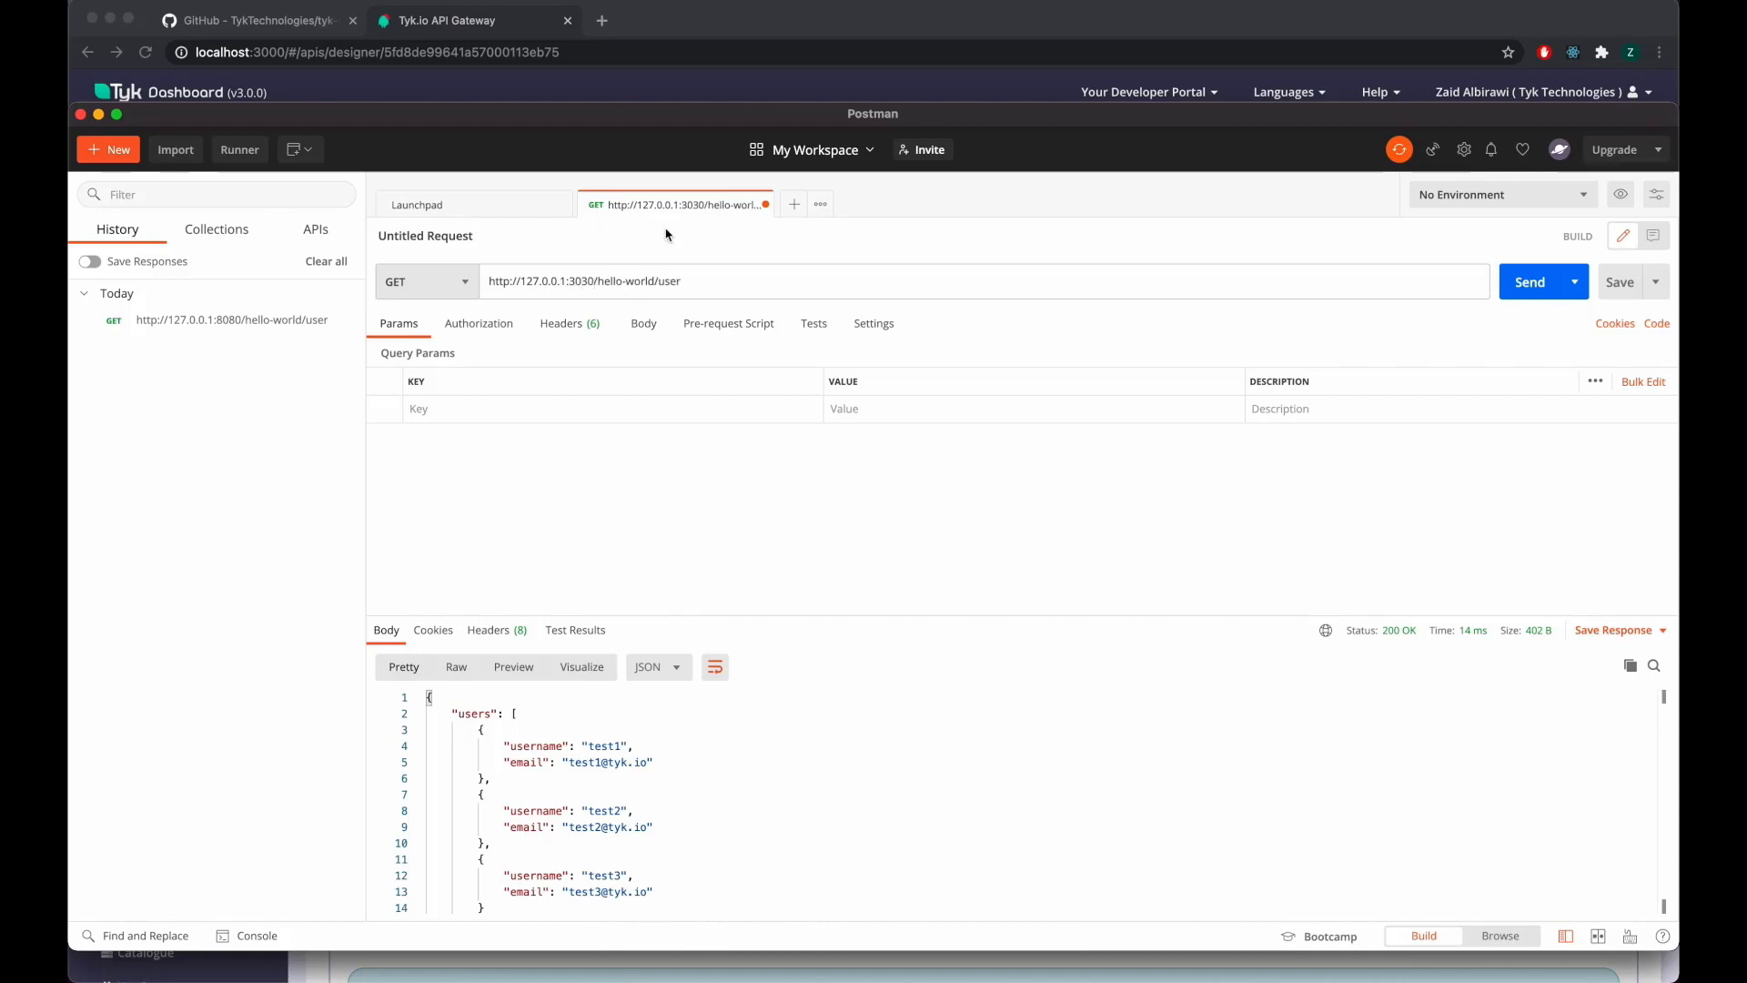
double_click(667, 281)
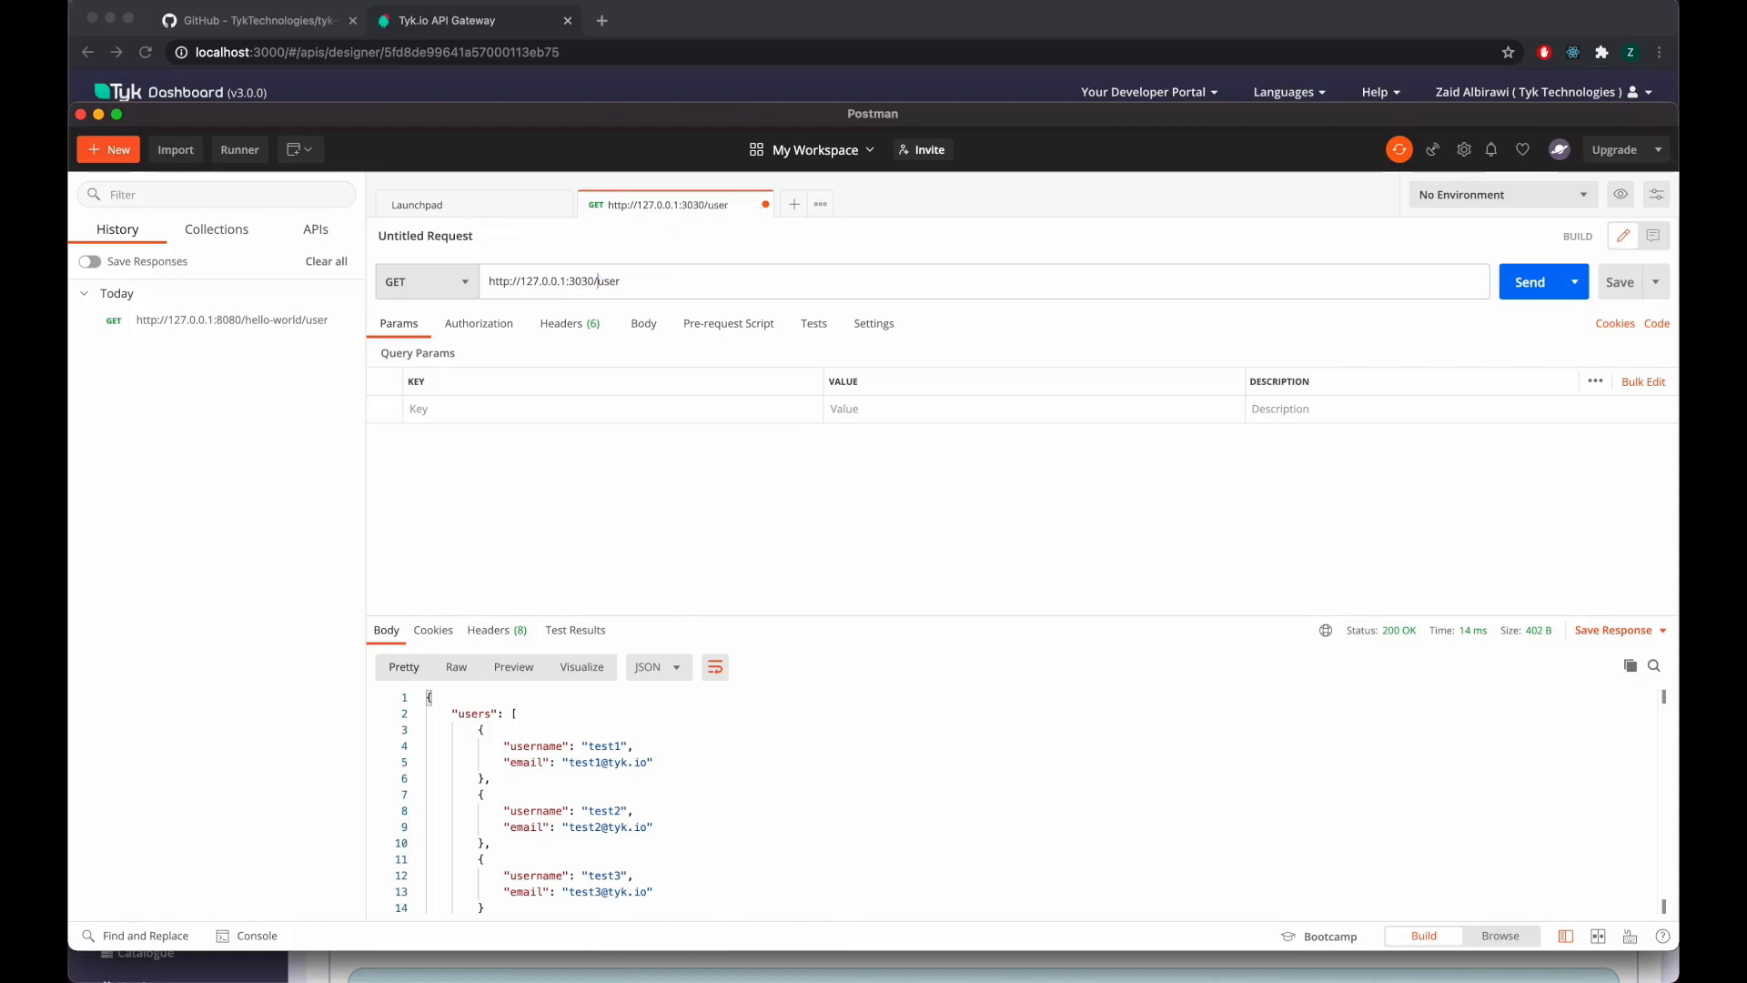
left_click(1528, 281)
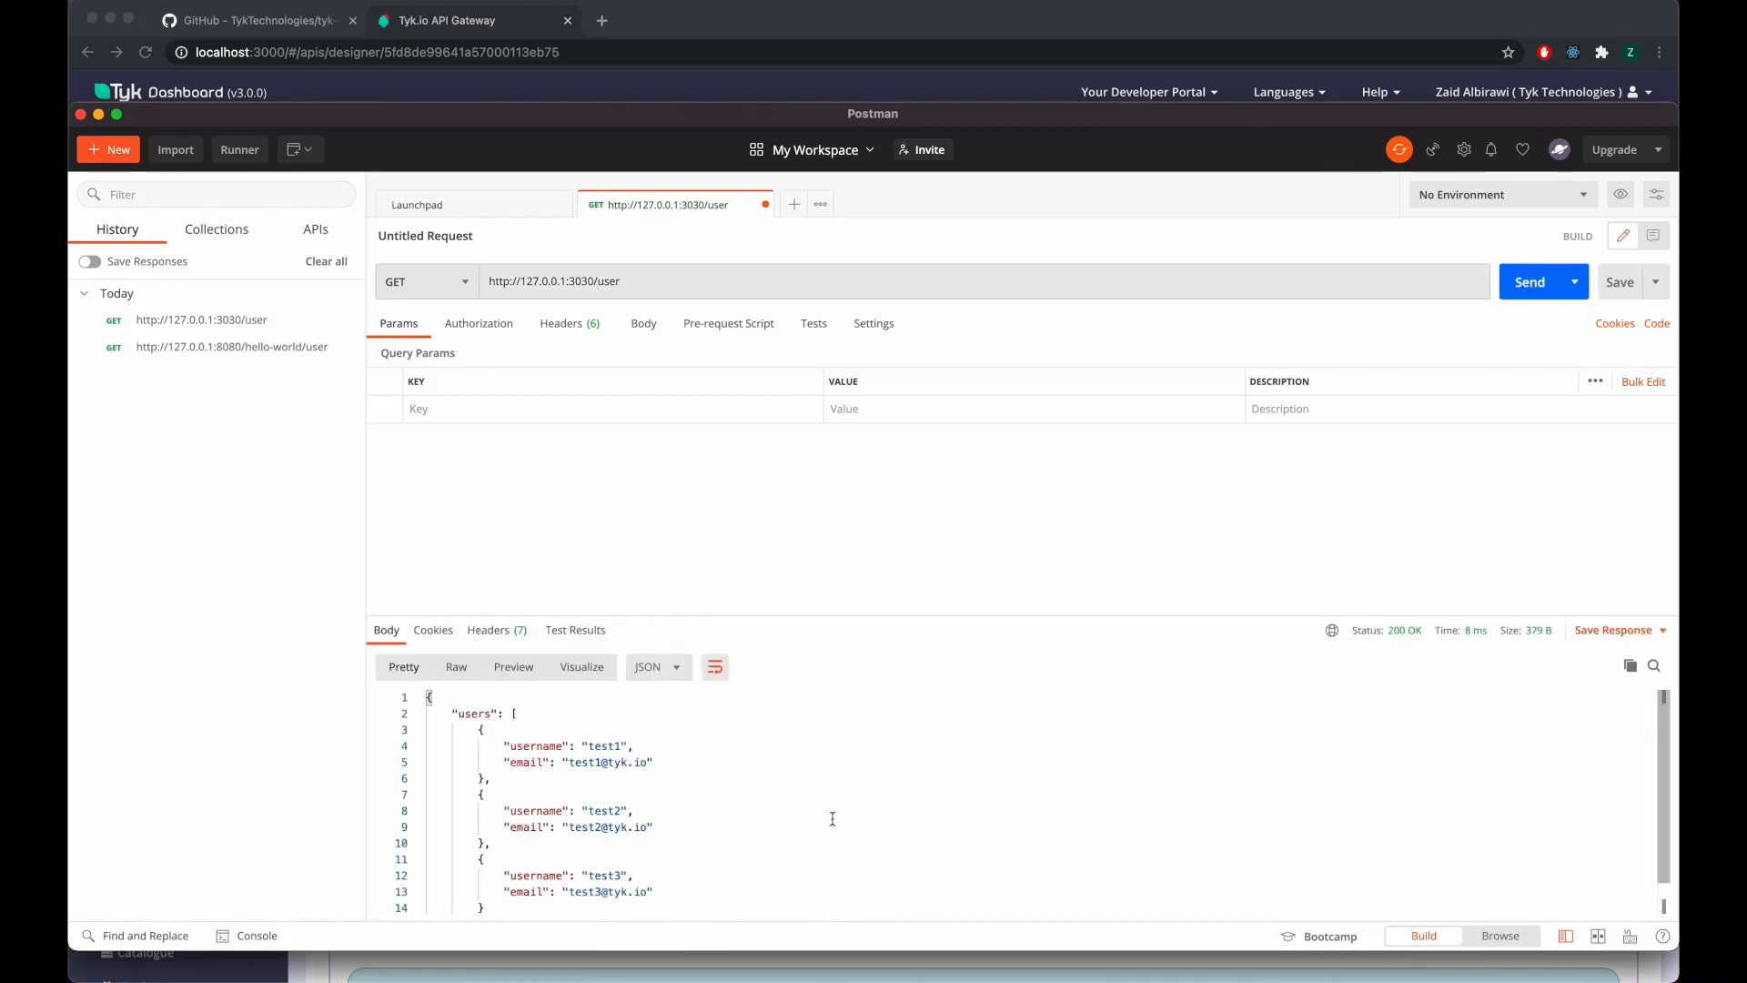